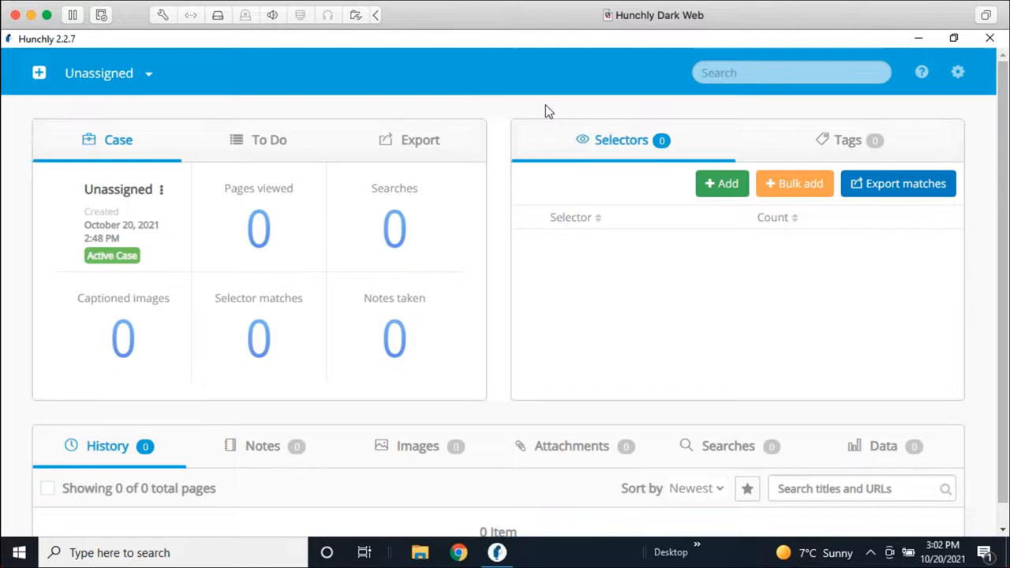
mouse_move(559, 118)
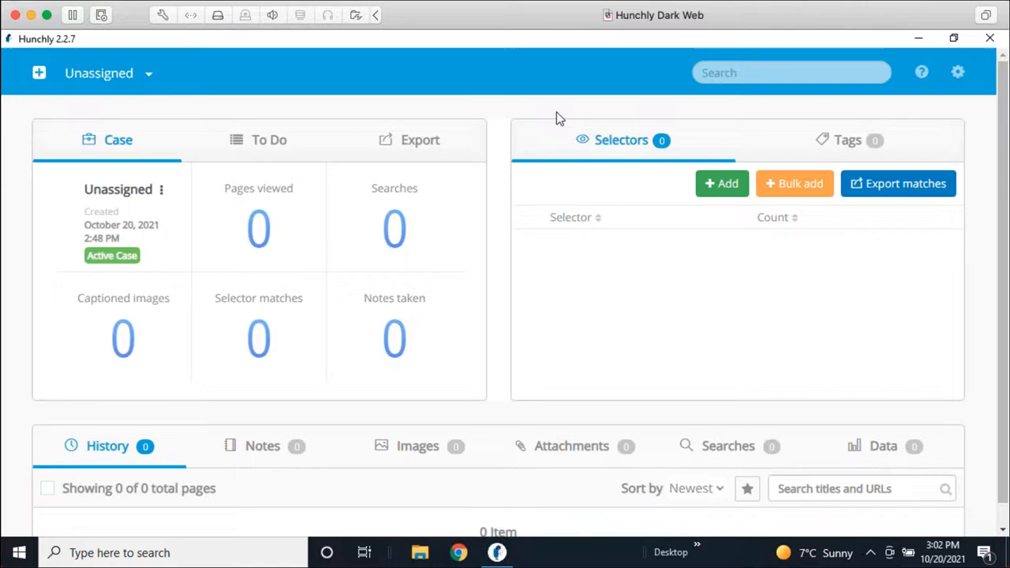
mouse_move(550, 108)
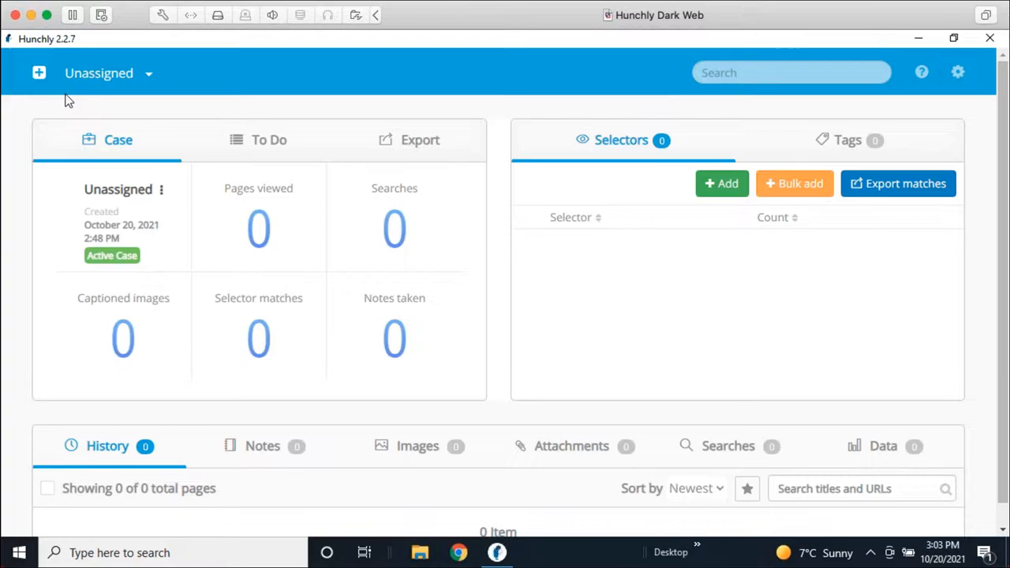
- Add a new Hunchly case through the Add new case dialog and save it as active
click(38, 73)
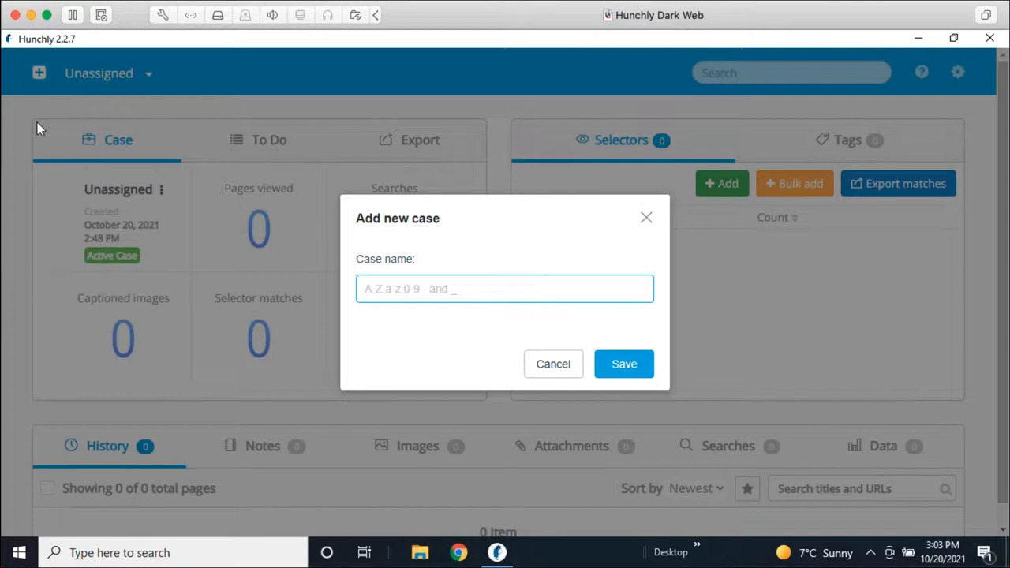
click(505, 288)
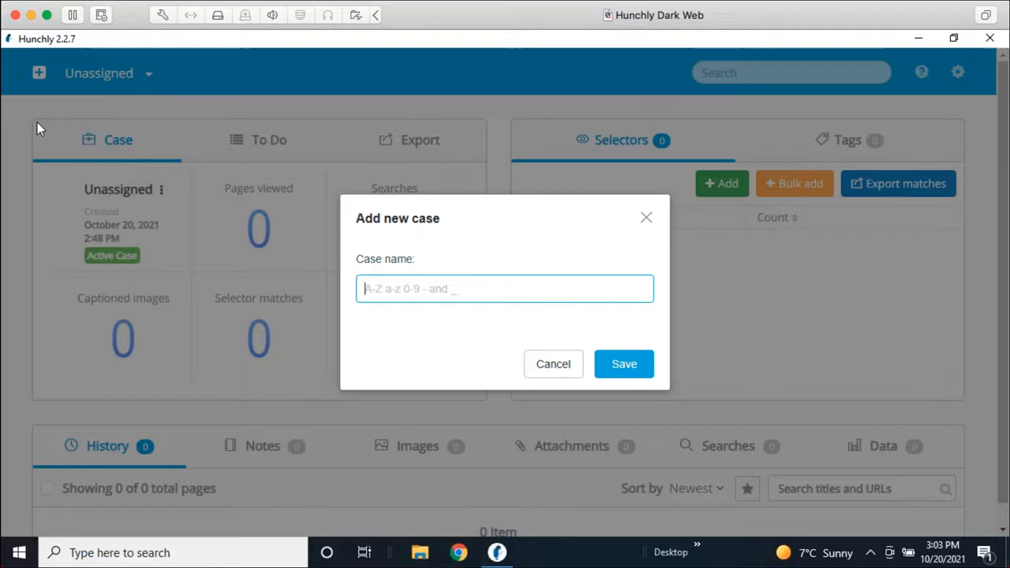
click(623, 364)
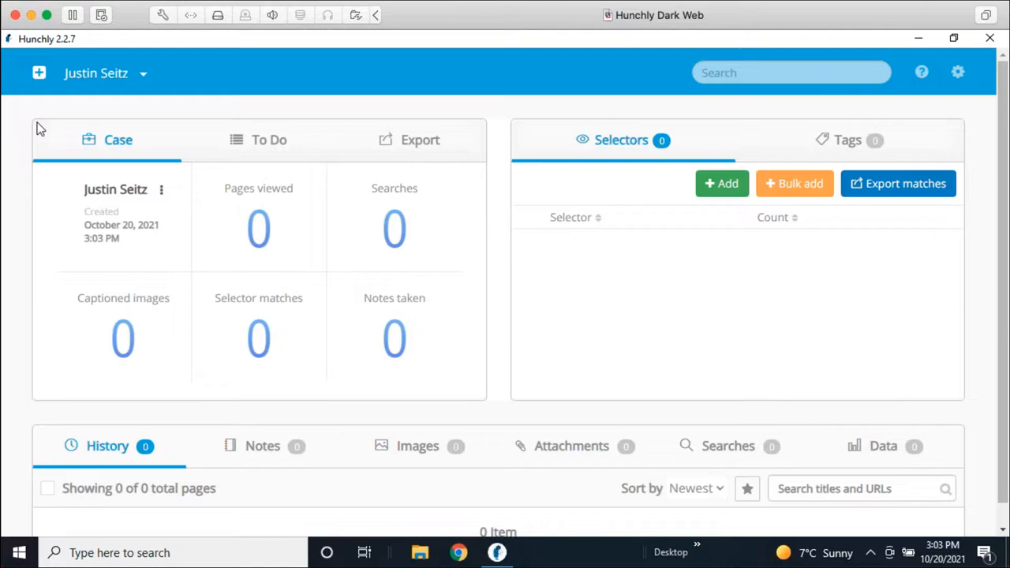
mouse_move(618, 387)
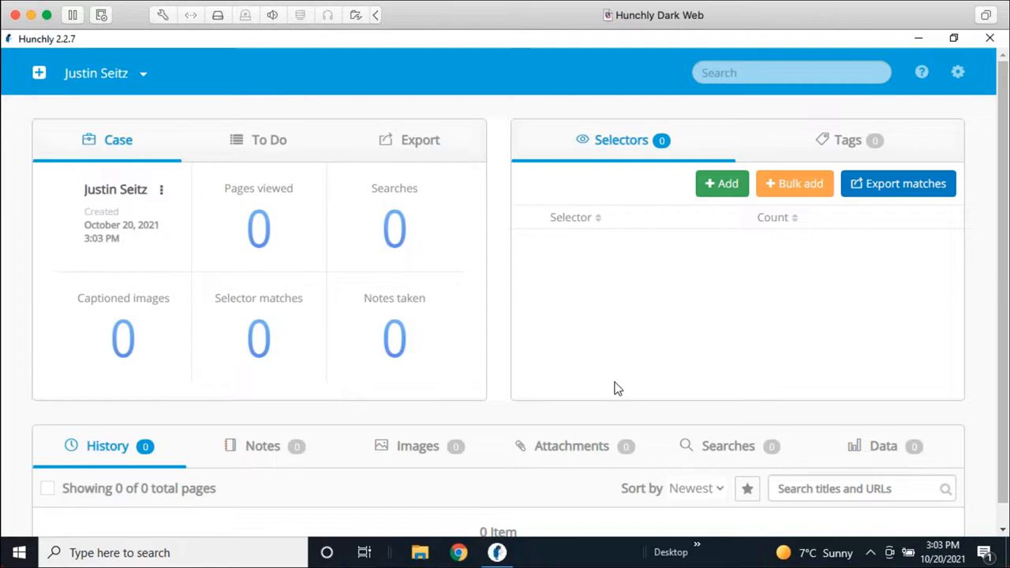
- Pin the Hunchly 2.0 extension to Chrome's toolbar, then open and close its popup
click(458, 552)
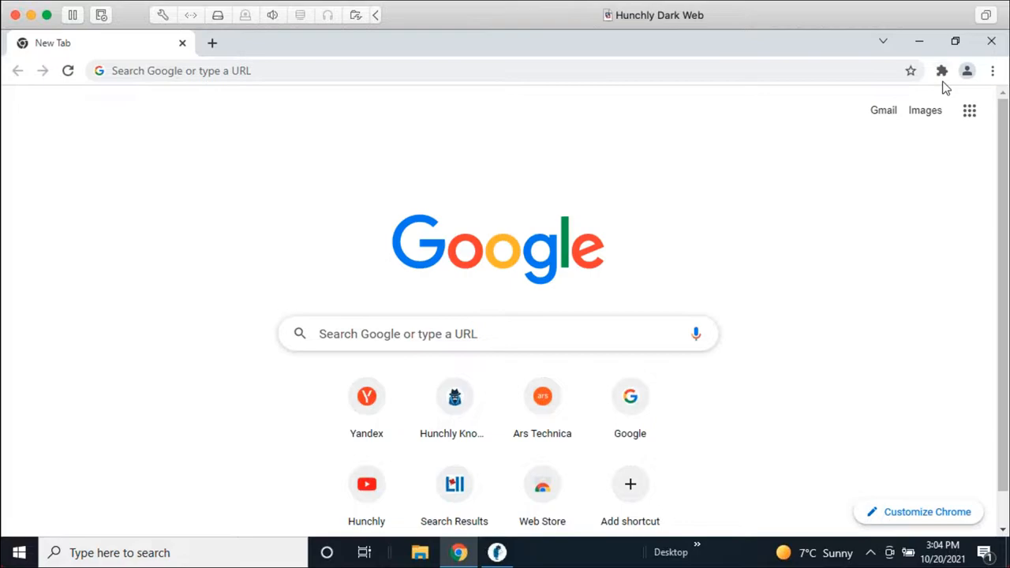
click(941, 70)
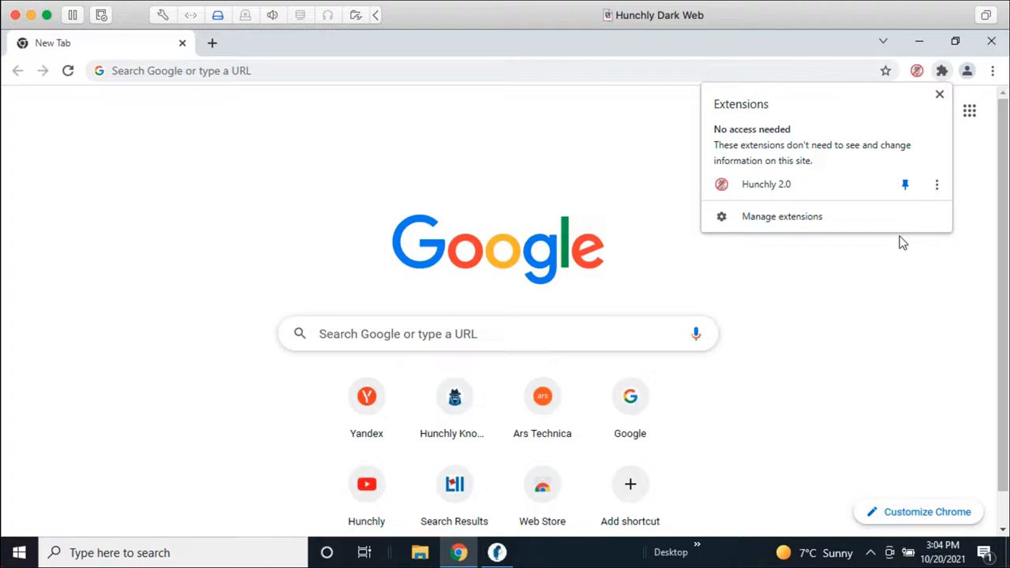
click(916, 70)
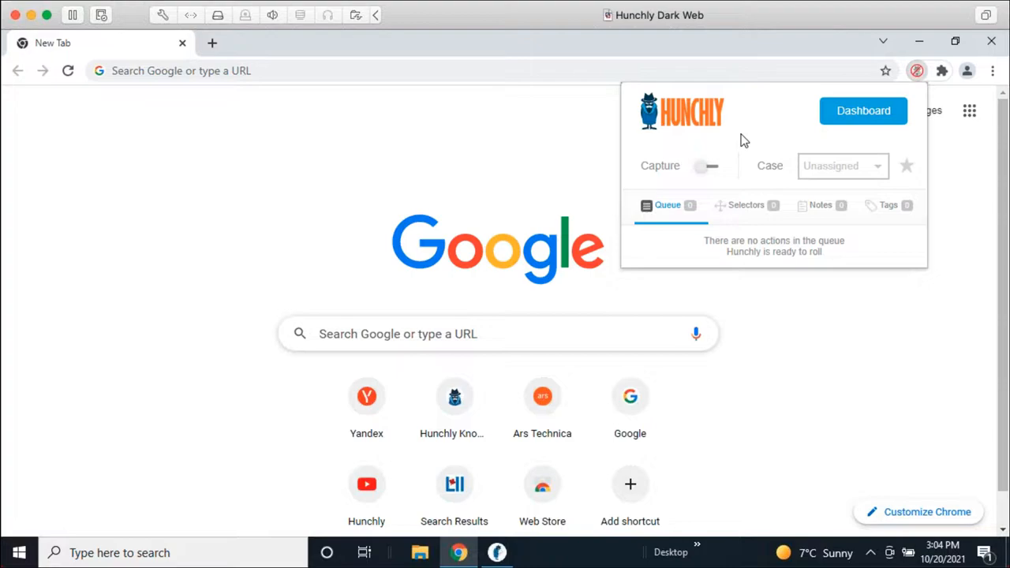
click(707, 165)
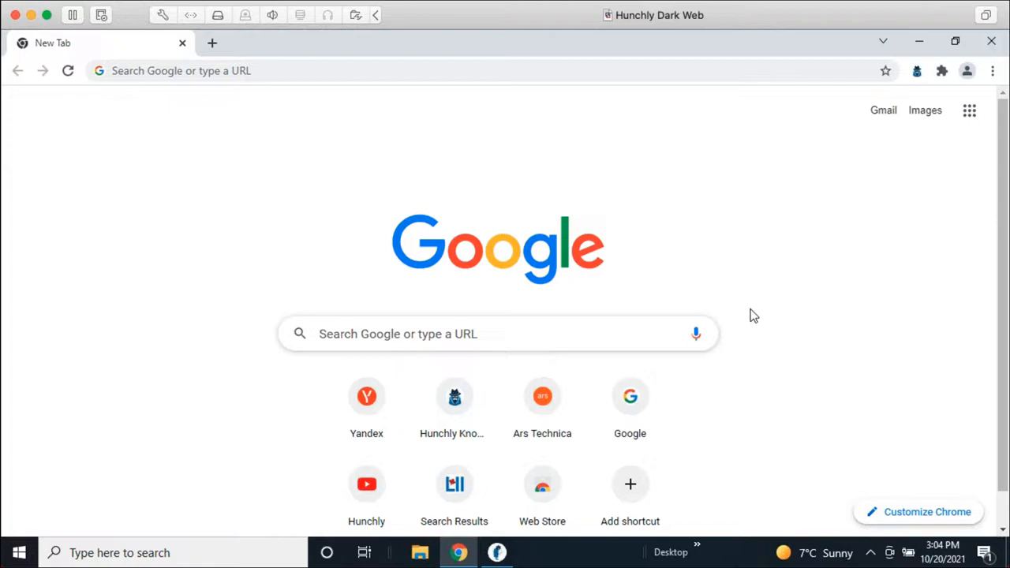
- Turn on the Capture toggle in the Hunchly extension panel
click(916, 71)
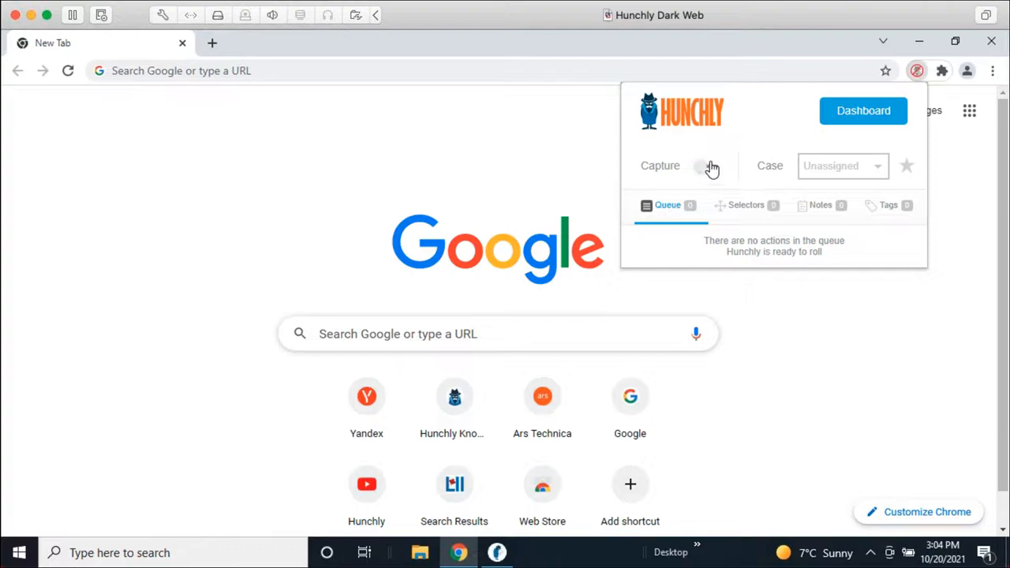
click(707, 165)
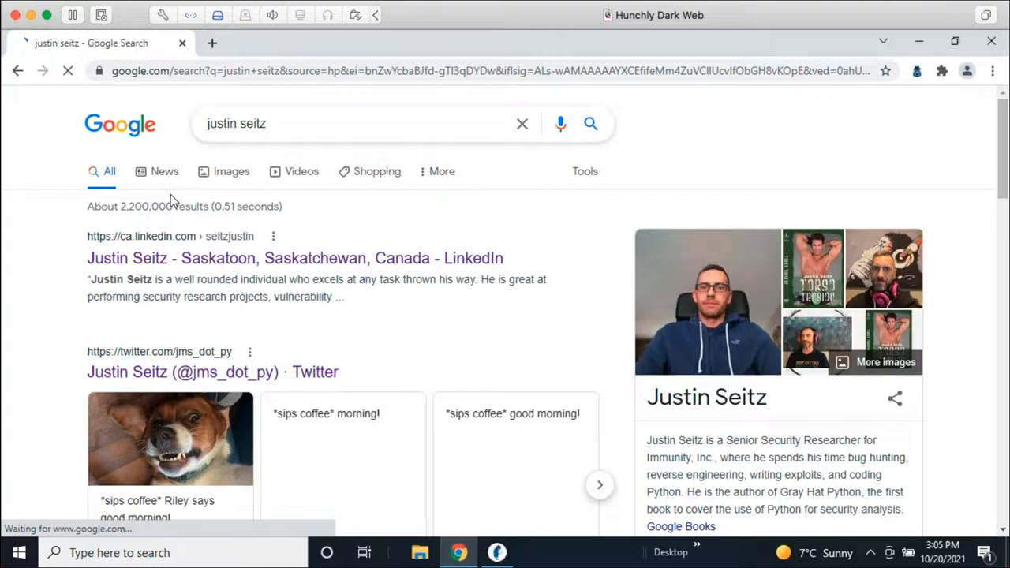
- Scroll down through the name-search Google results and back up
scroll(down, 3)
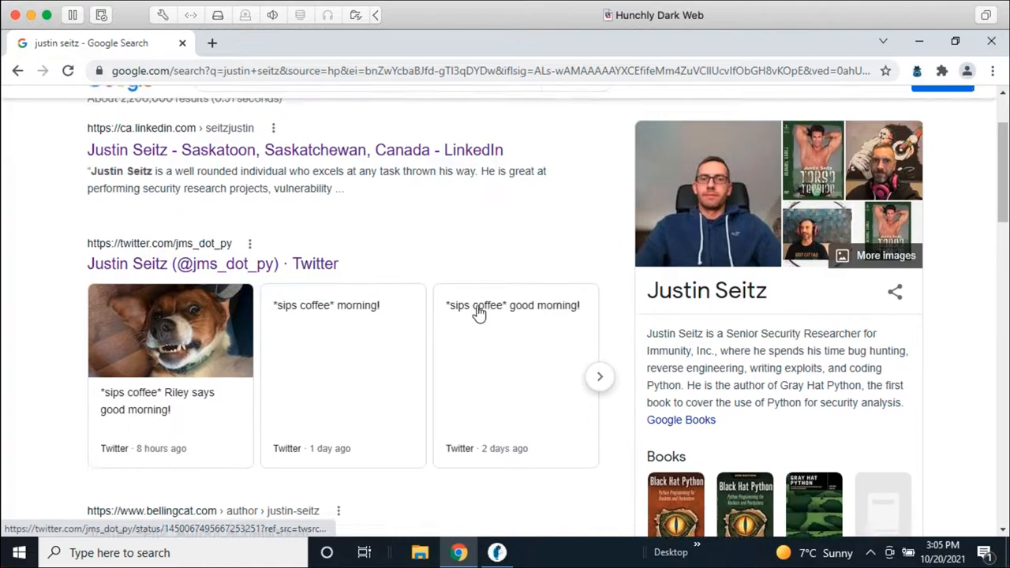
scroll(down, 3)
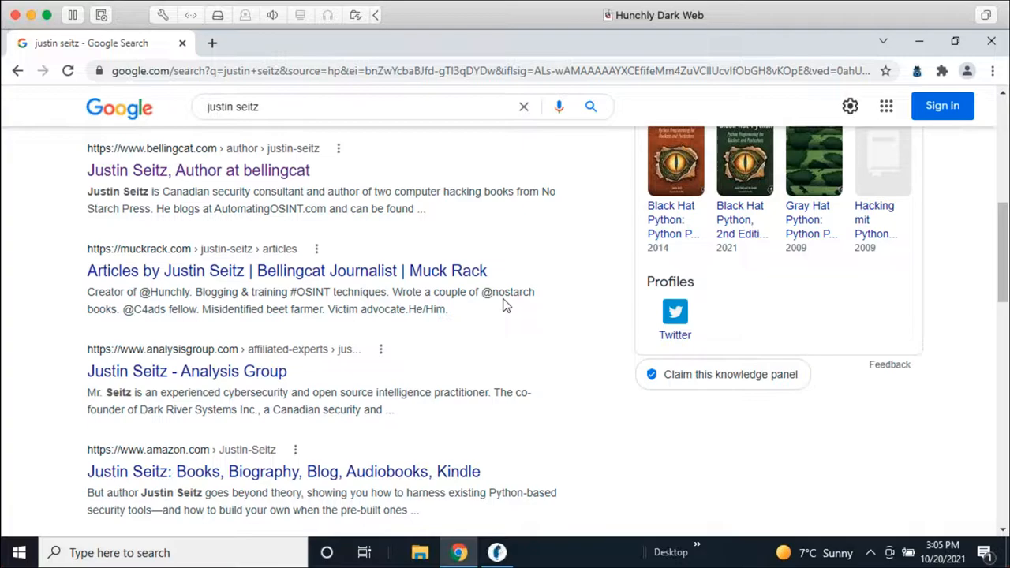
scroll(down, 3)
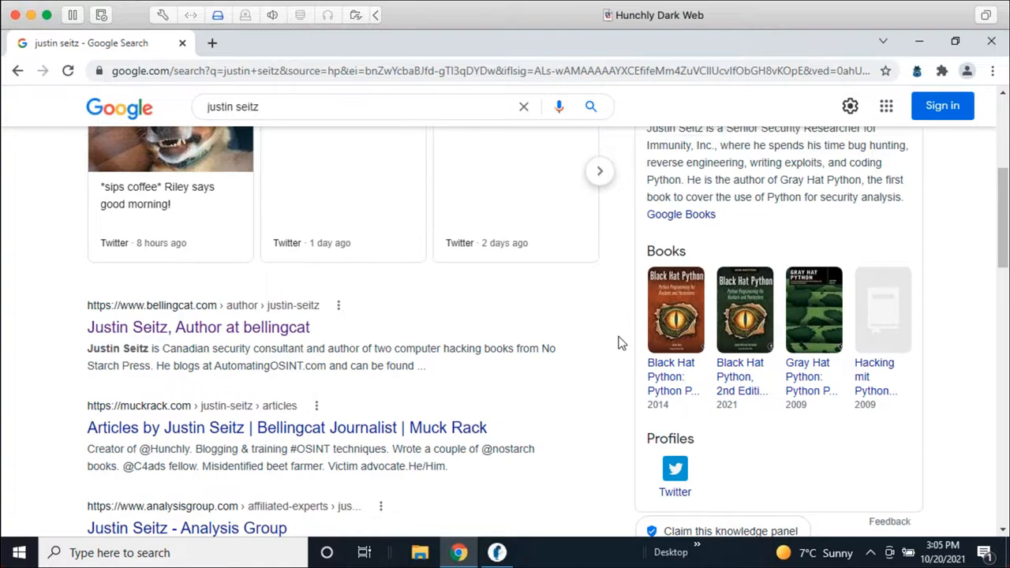
scroll(up, 3)
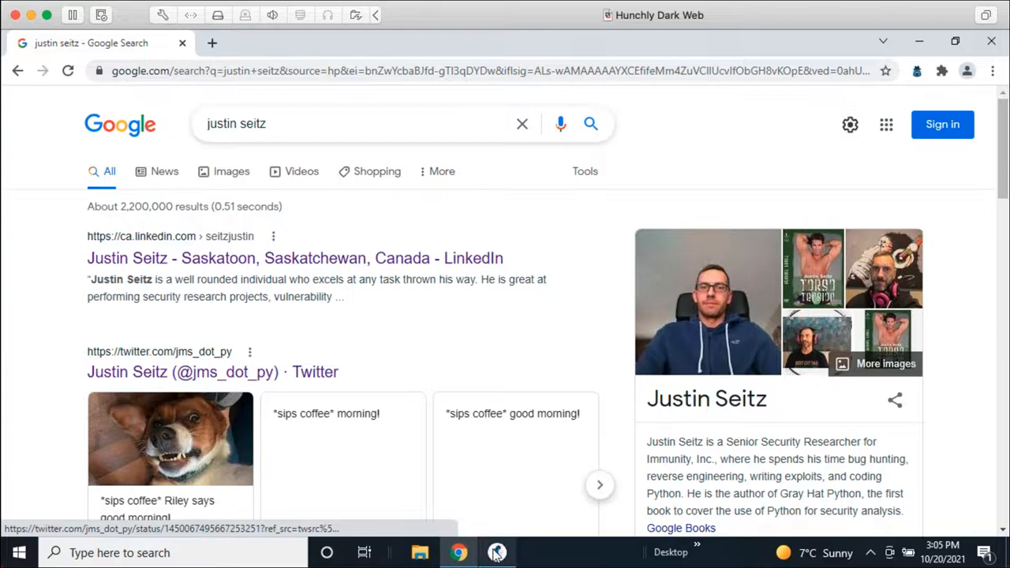
- Switch to Hunchly and scroll to the case history listing the captured Google pages
click(496, 553)
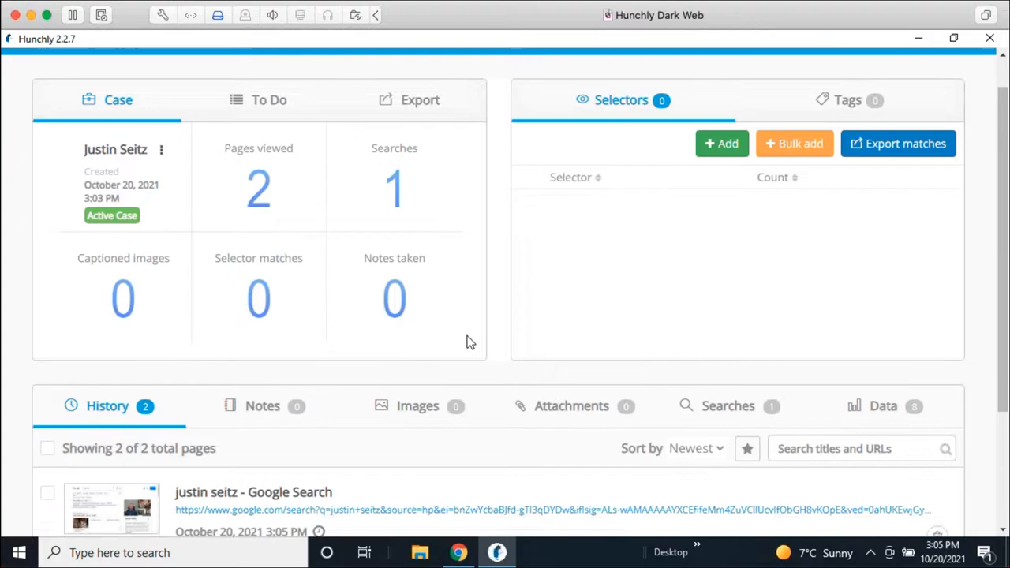
scroll(down, 3)
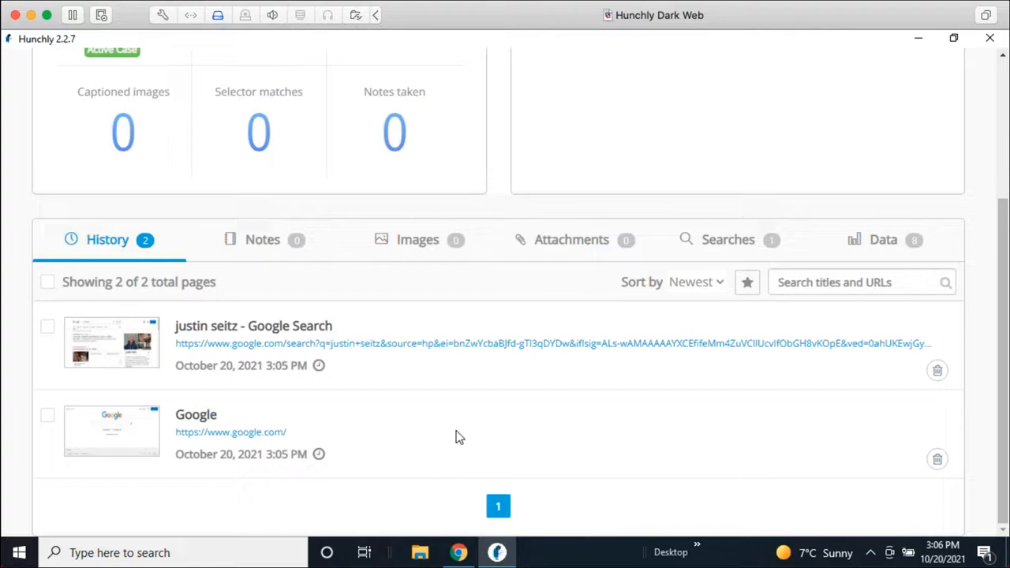
click(254, 325)
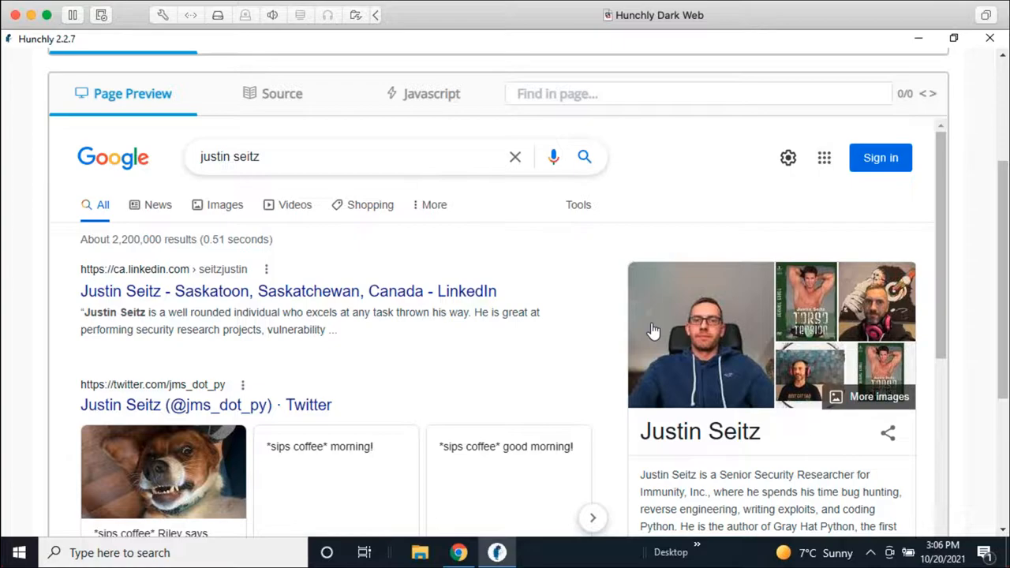
scroll(down, 3)
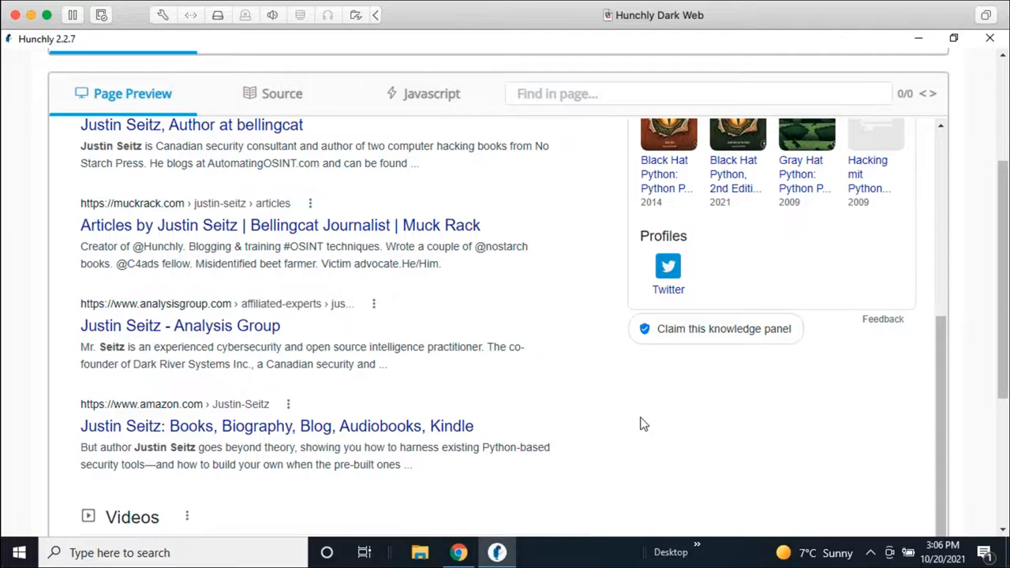
scroll(down, 3)
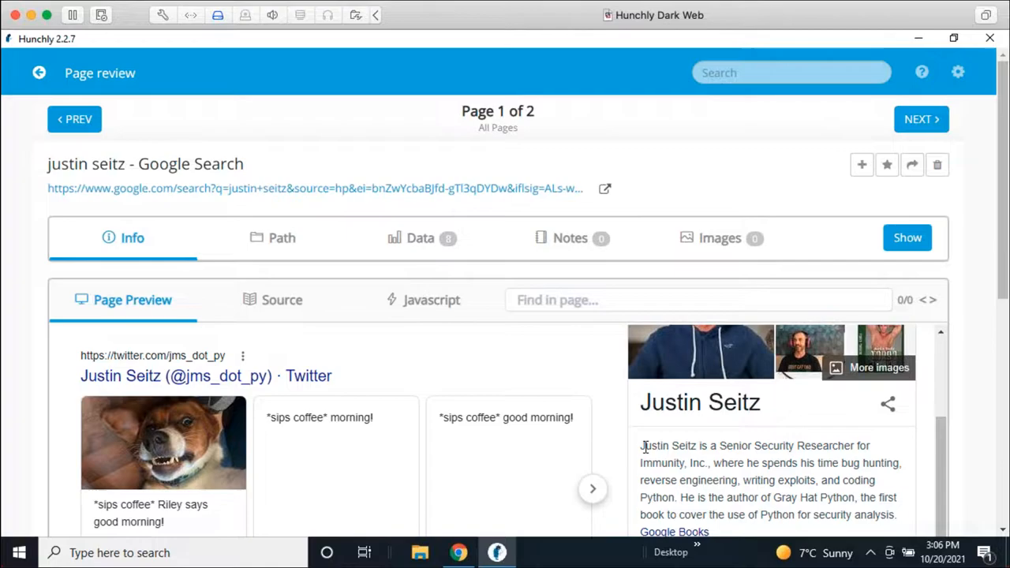
scroll(down, 3)
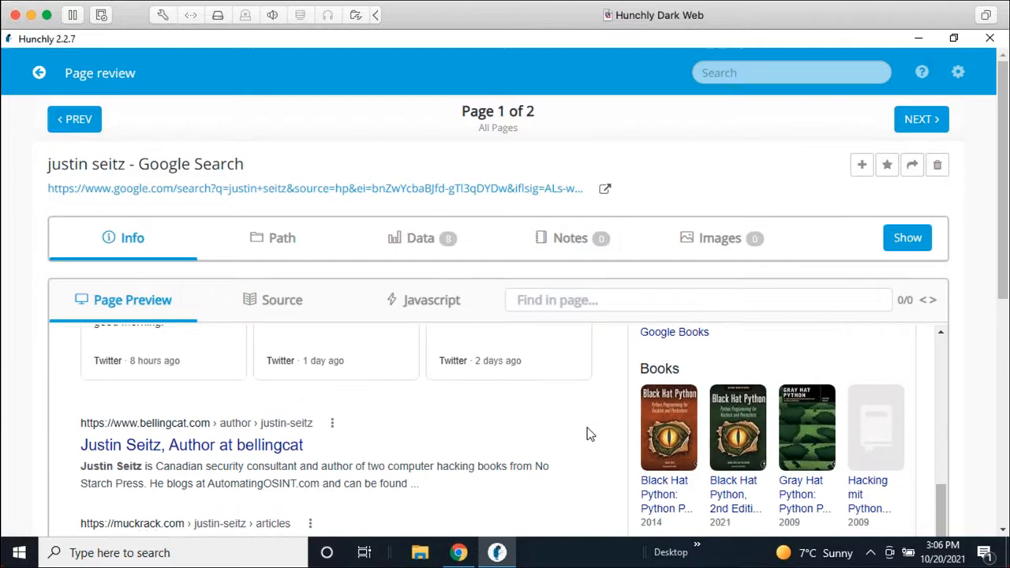
scroll(down, 3)
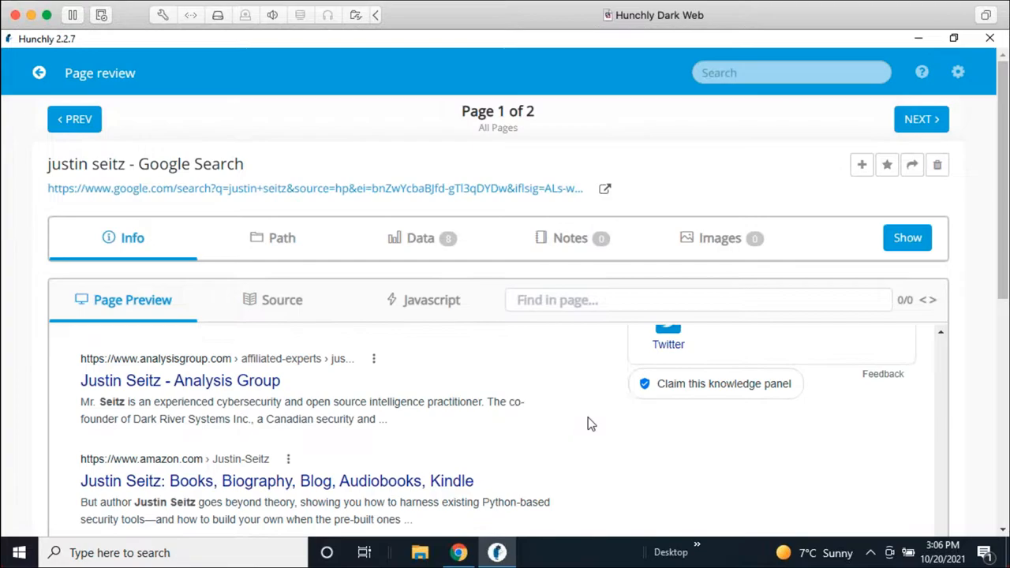
click(908, 238)
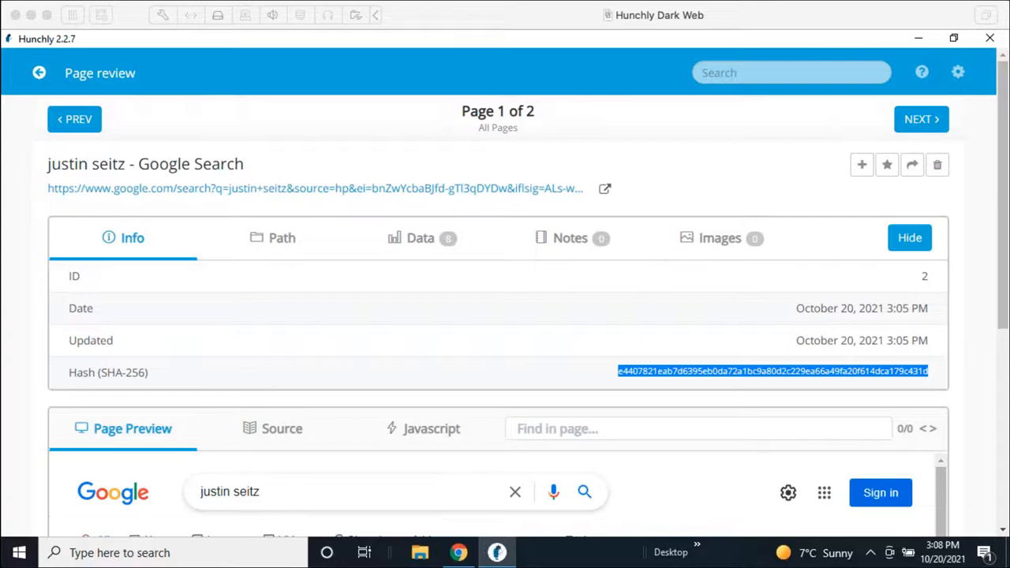
- Switch to Chrome, where Hunchly's YouTube channel page is open
click(458, 552)
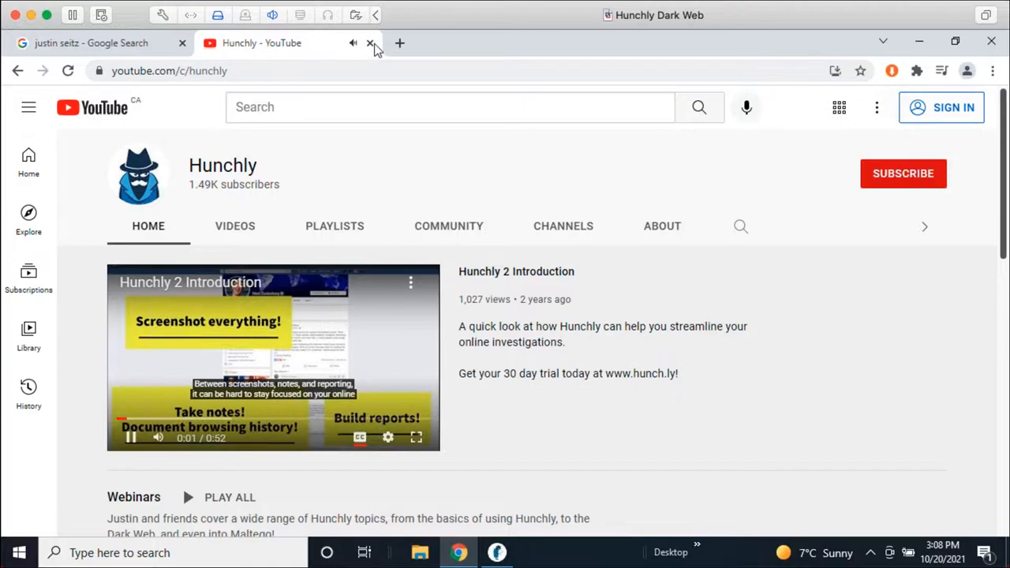
- Close the Hunchly YouTube tab, leaving the name-search results tab
click(371, 42)
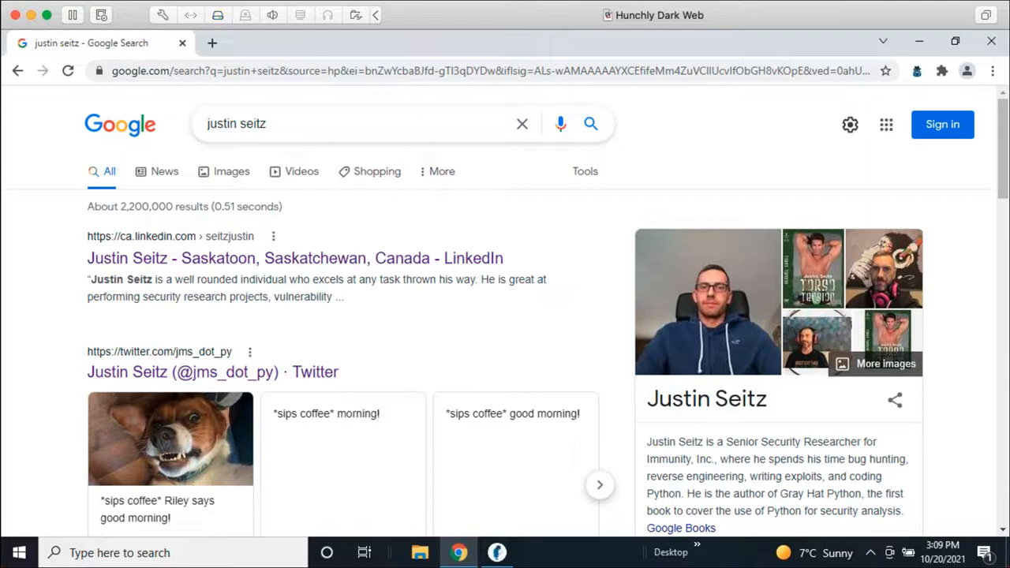
mouse_move(501, 349)
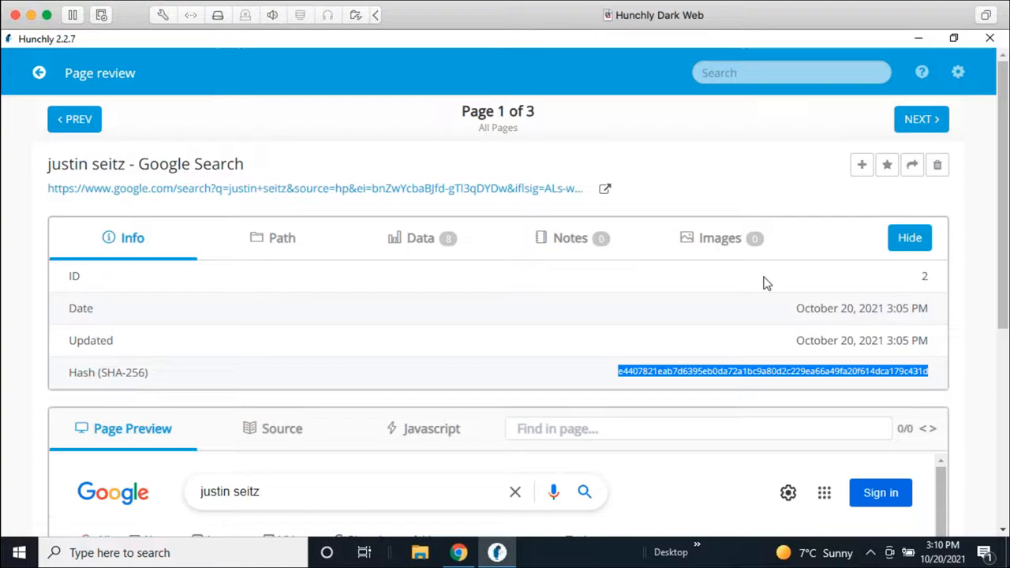
mouse_move(674, 349)
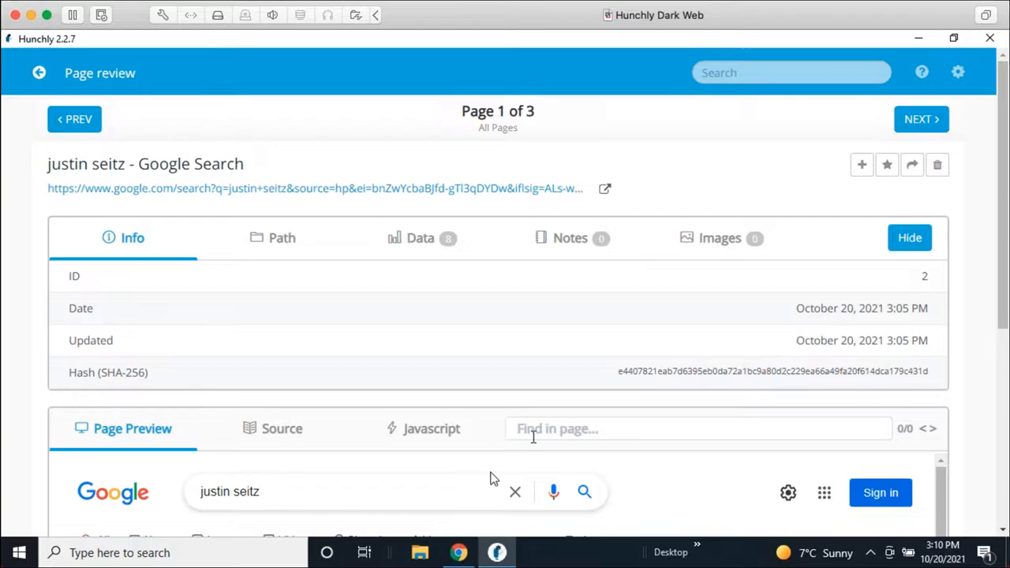
- Open a second Chrome tab for Hunchly's Evidence Guide support page
click(399, 42)
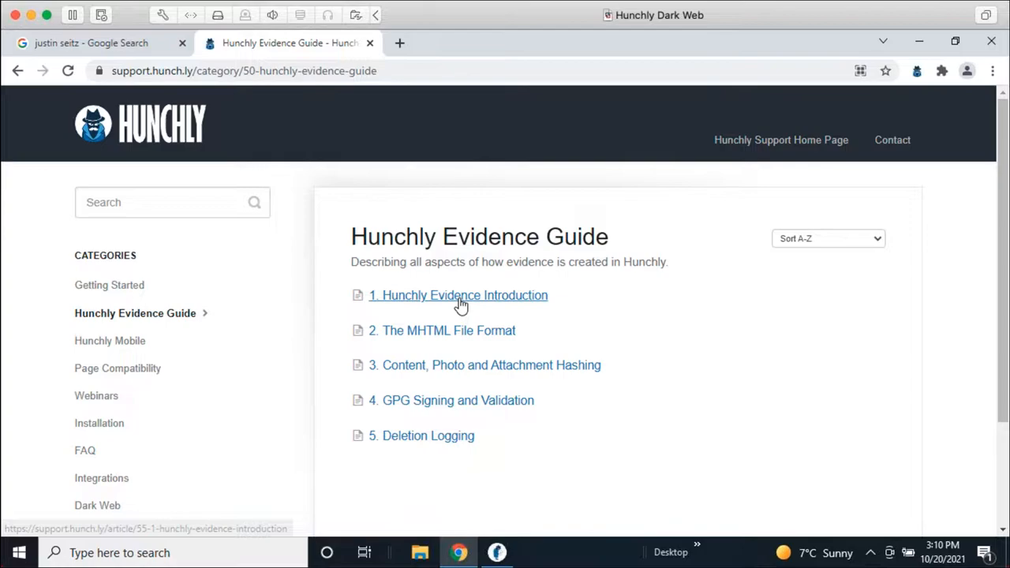
mouse_move(709, 350)
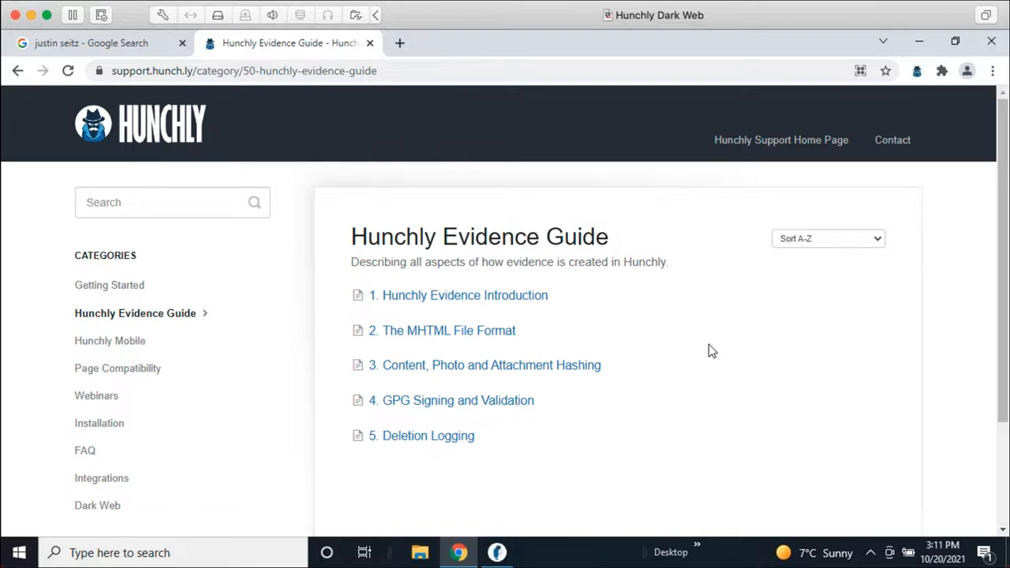
- Type 'sha' to start a SHA-256 hash search in a new tab
text(sha 256 hash)
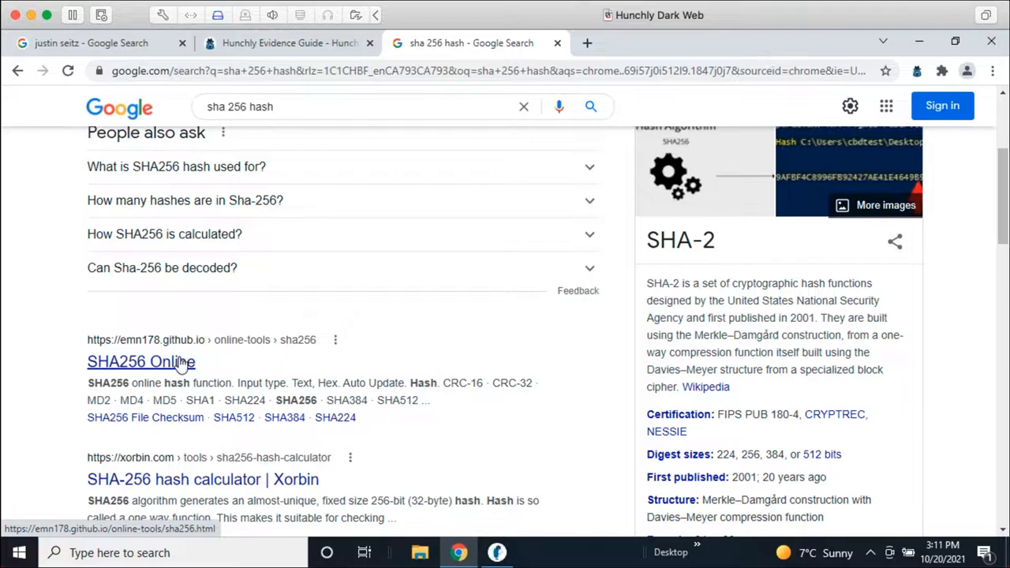
mouse_move(505, 330)
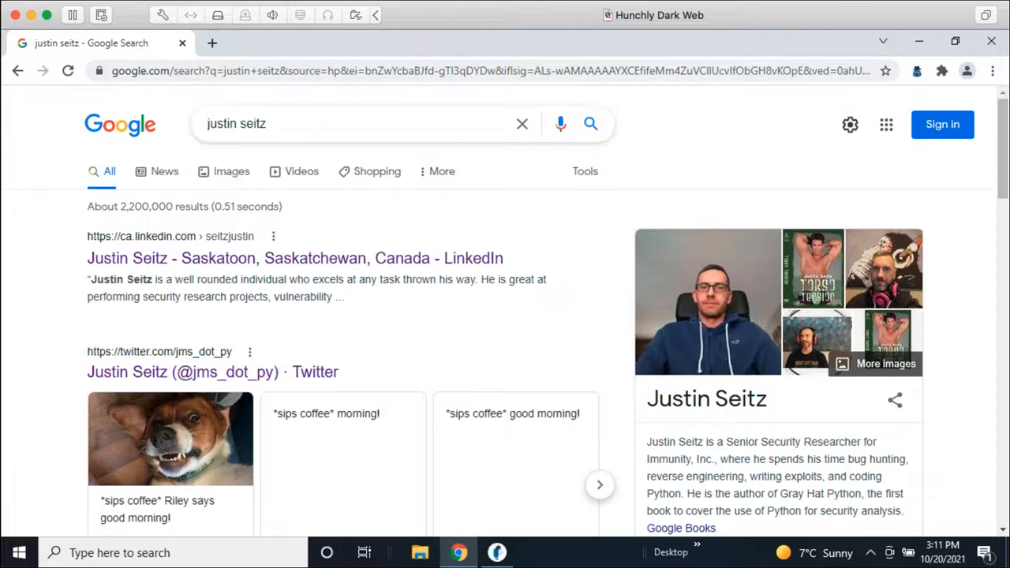
- Bring the Hunchly case dashboard to the front from the taskbar
click(497, 552)
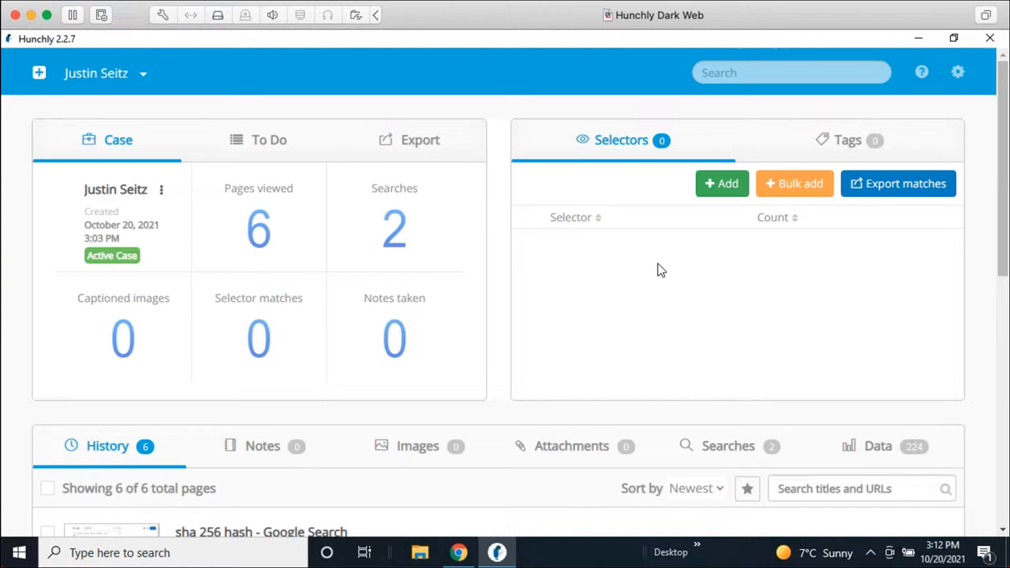
mouse_move(671, 293)
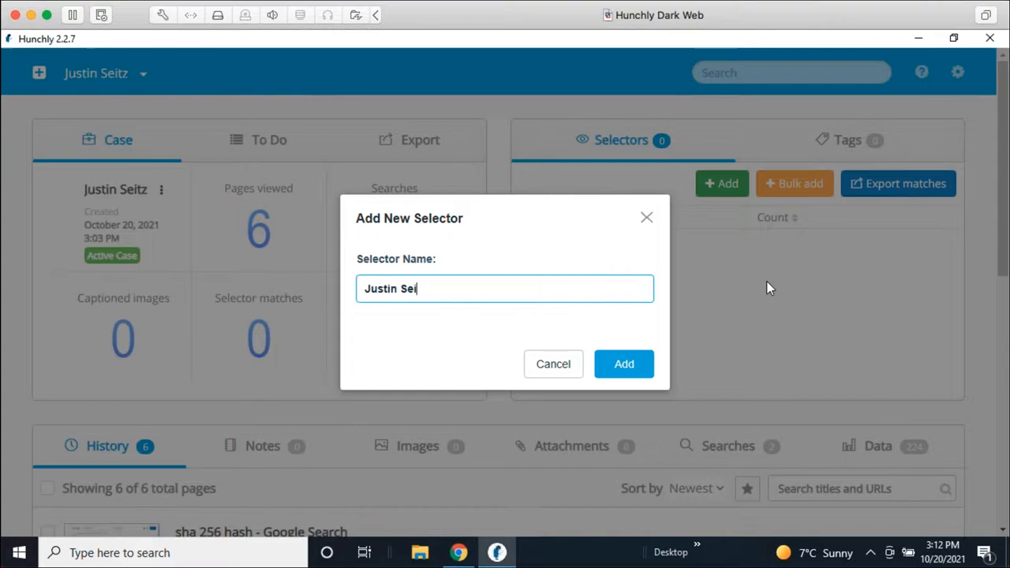
- Add 'Justin Seitz' and 'jms_dot_py' as selectors and scroll the Case dashboard
click(623, 364)
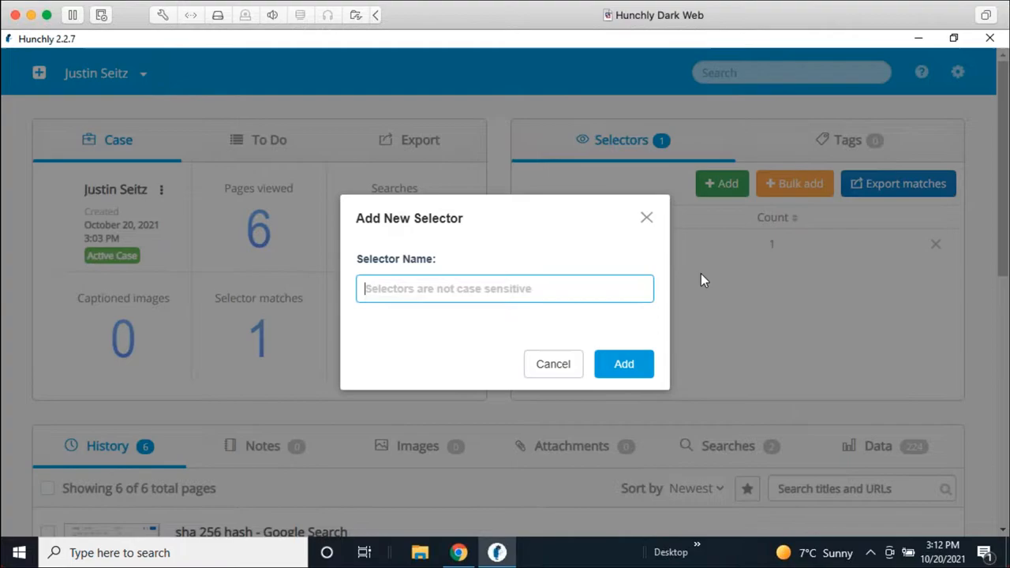
click(623, 364)
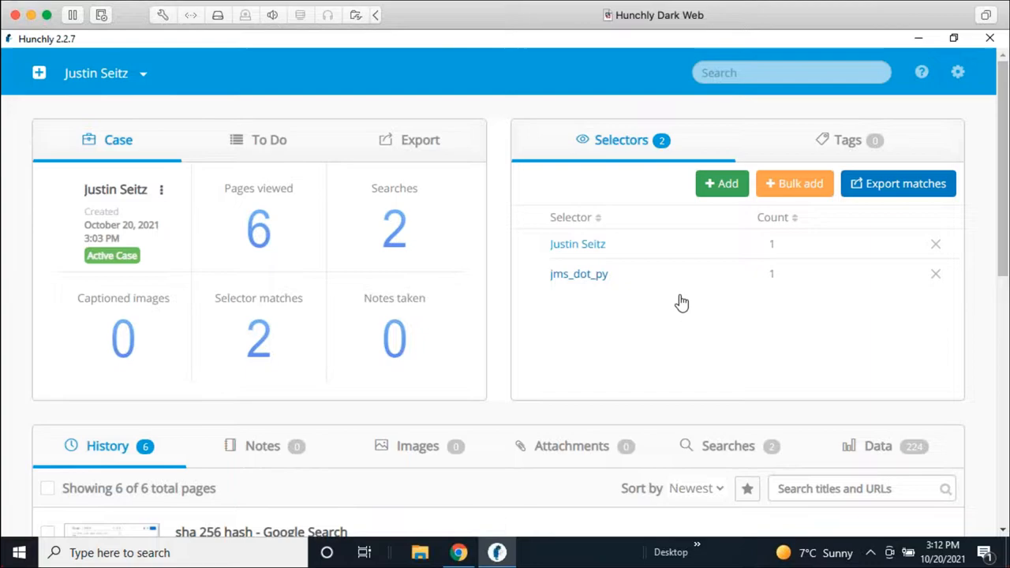
mouse_move(772, 252)
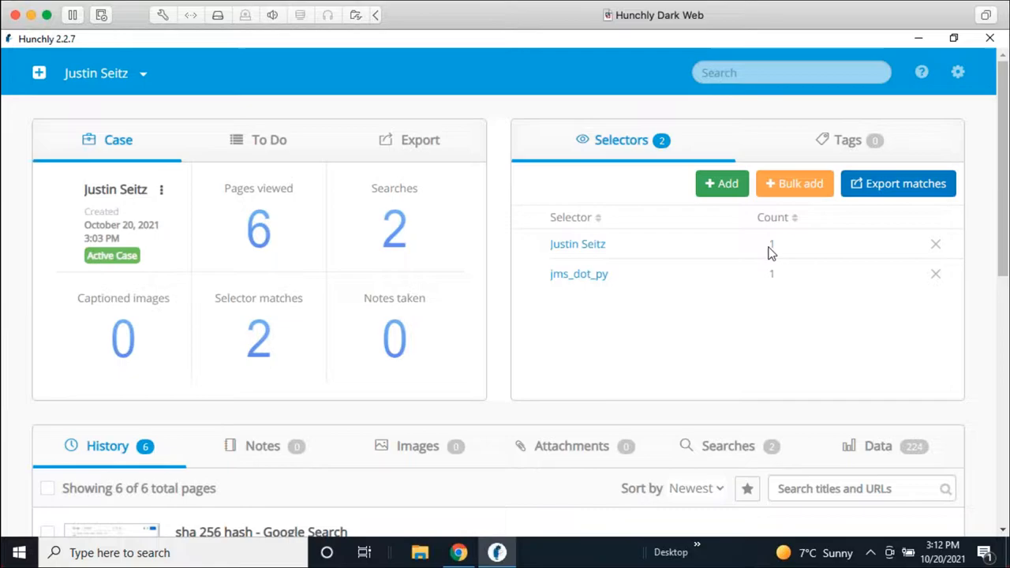
scroll(down, 3)
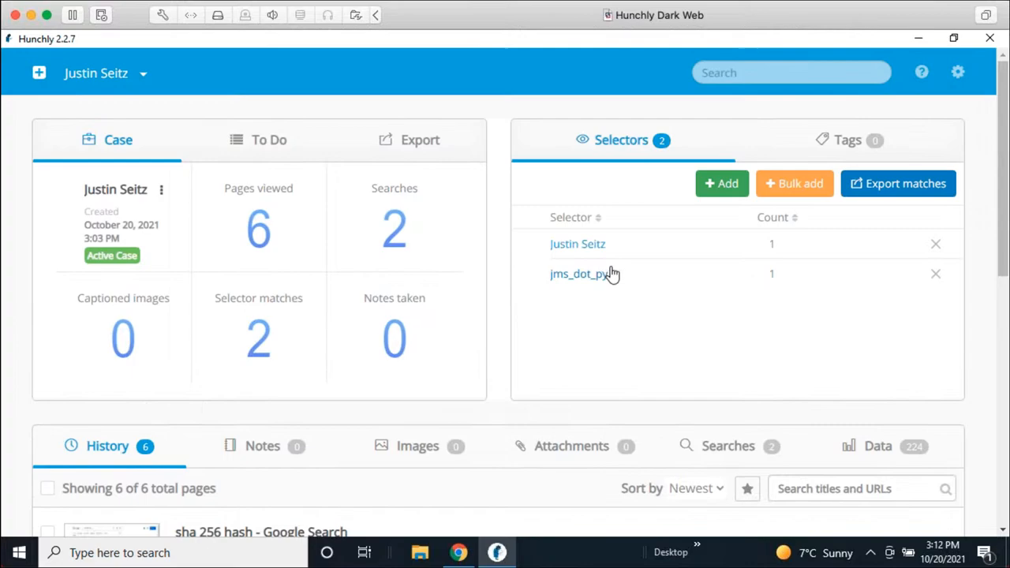
mouse_move(690, 323)
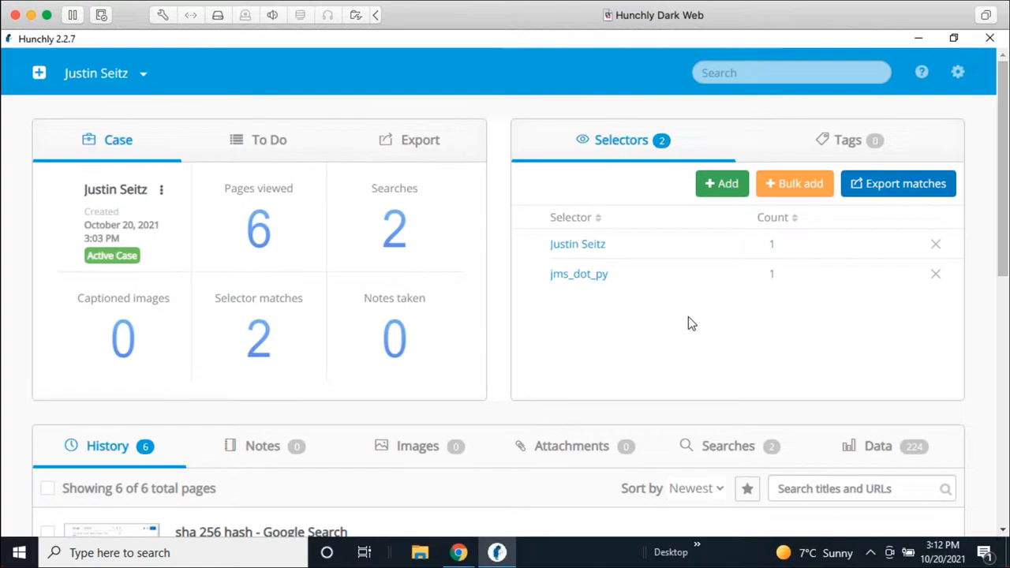
mouse_move(298, 264)
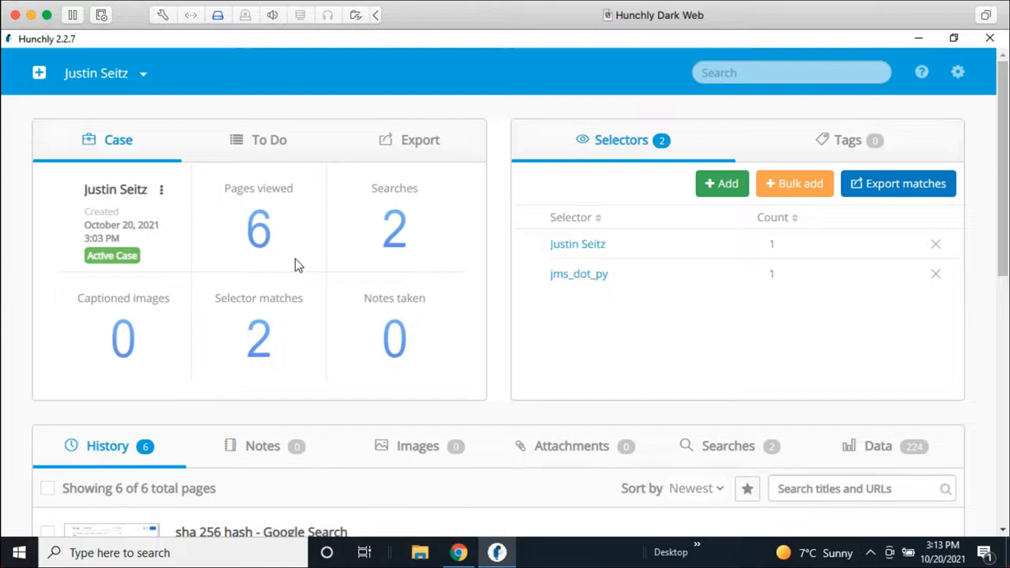
mouse_move(792, 332)
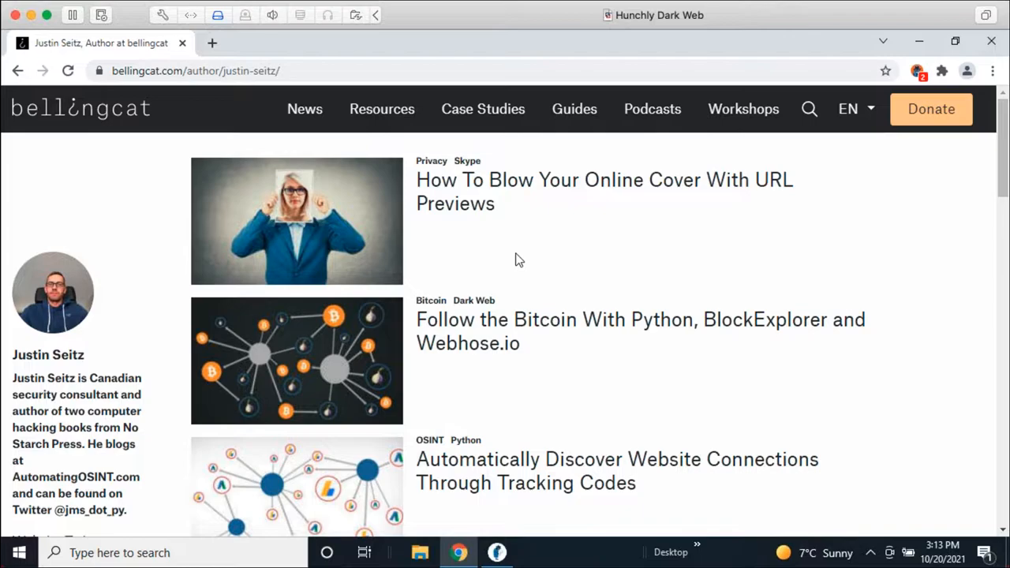
mouse_move(699, 219)
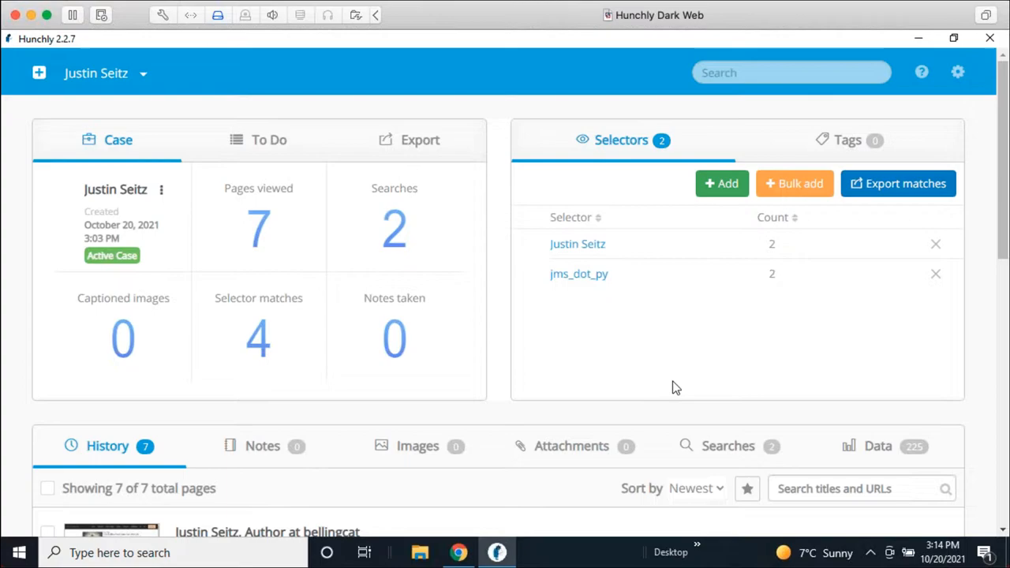
mouse_move(674, 387)
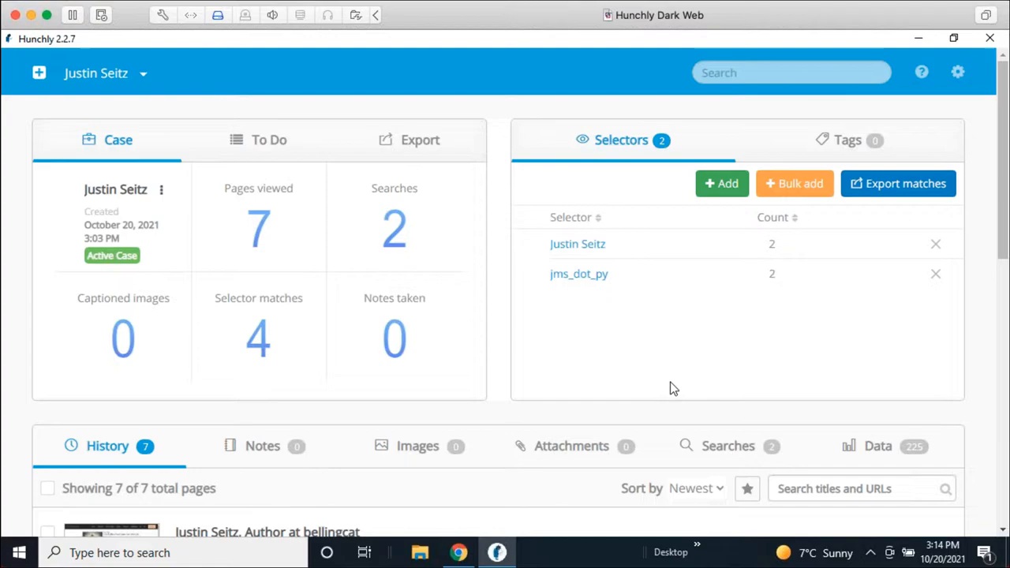
- Scroll the case overview to check seven pages viewed and two matches per selector
scroll(down, 3)
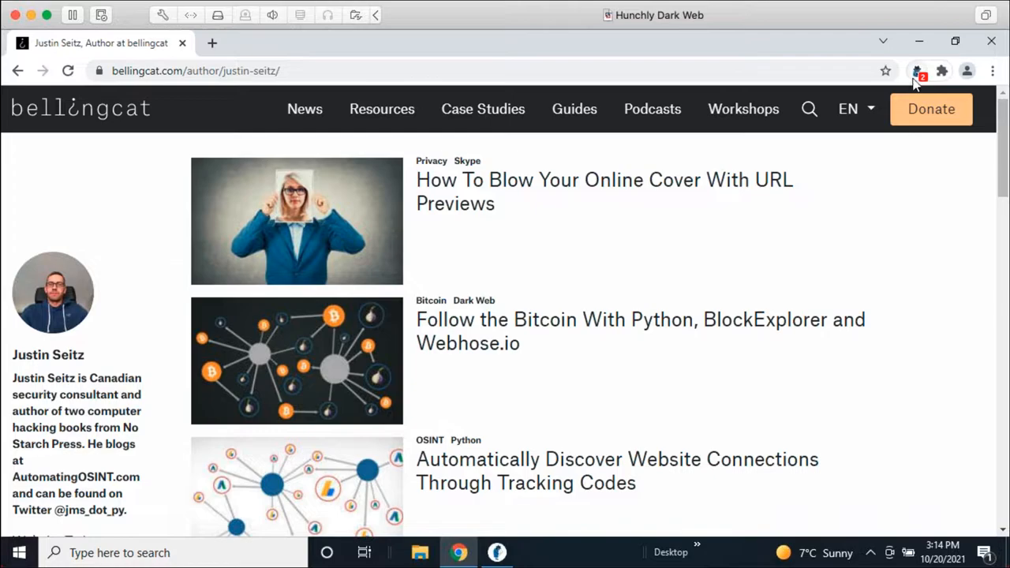
click(915, 71)
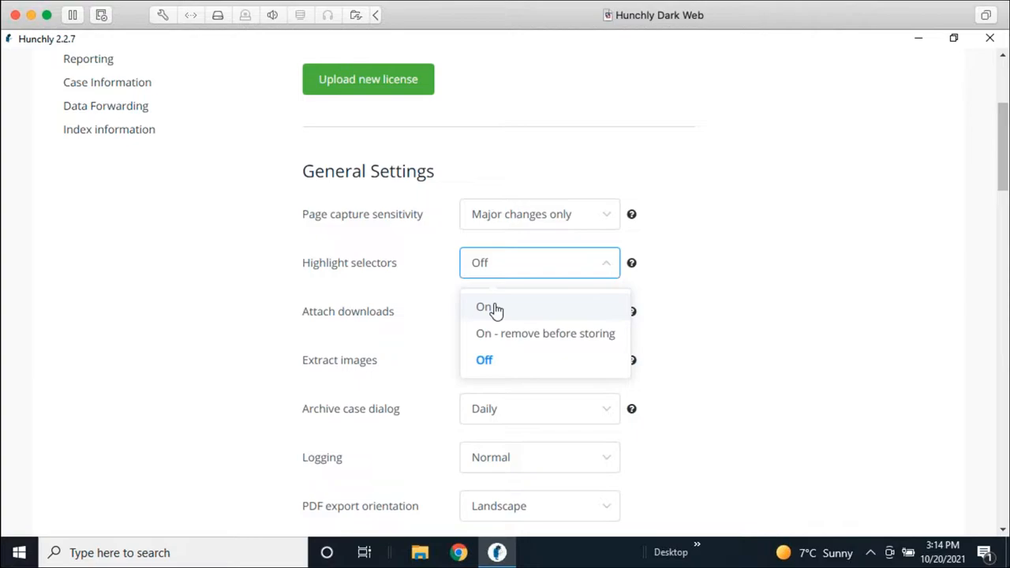
mouse_move(513, 333)
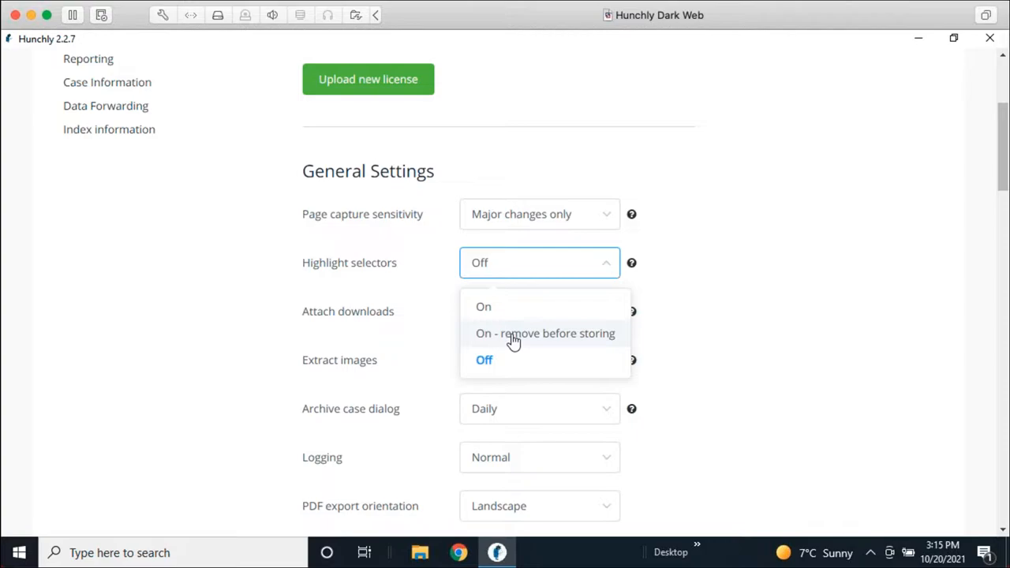
mouse_move(542, 341)
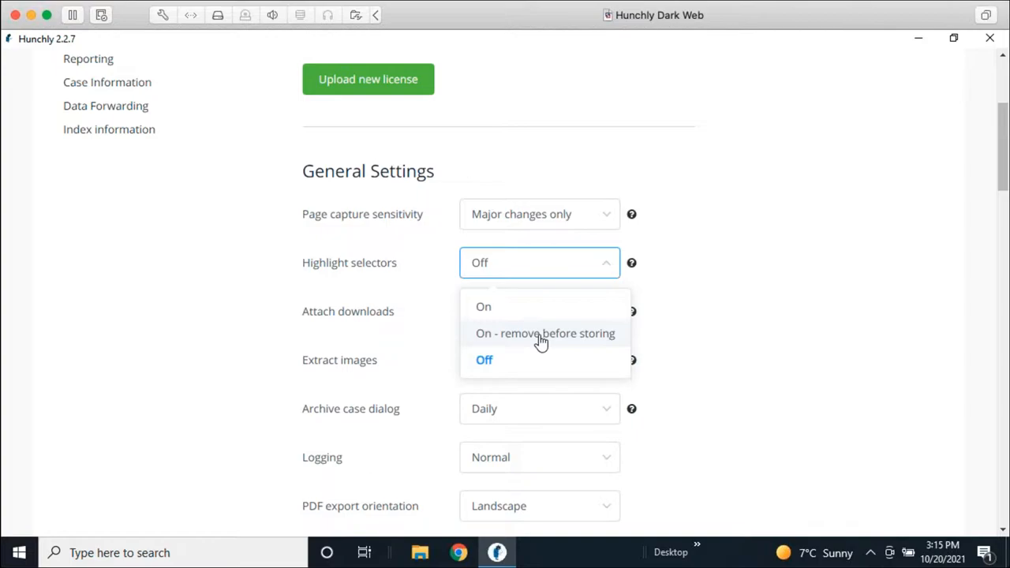
mouse_move(538, 349)
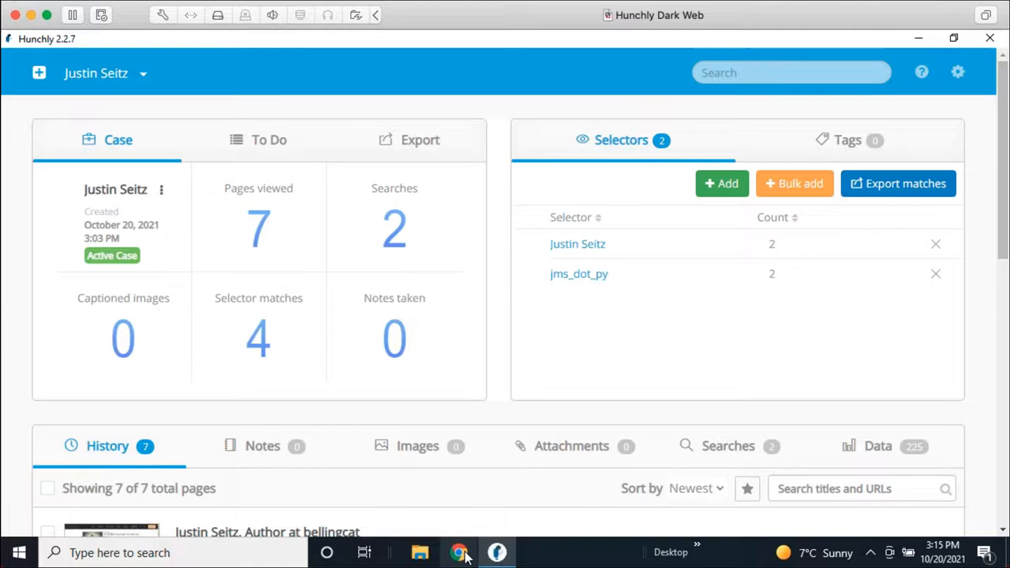
mouse_move(458, 552)
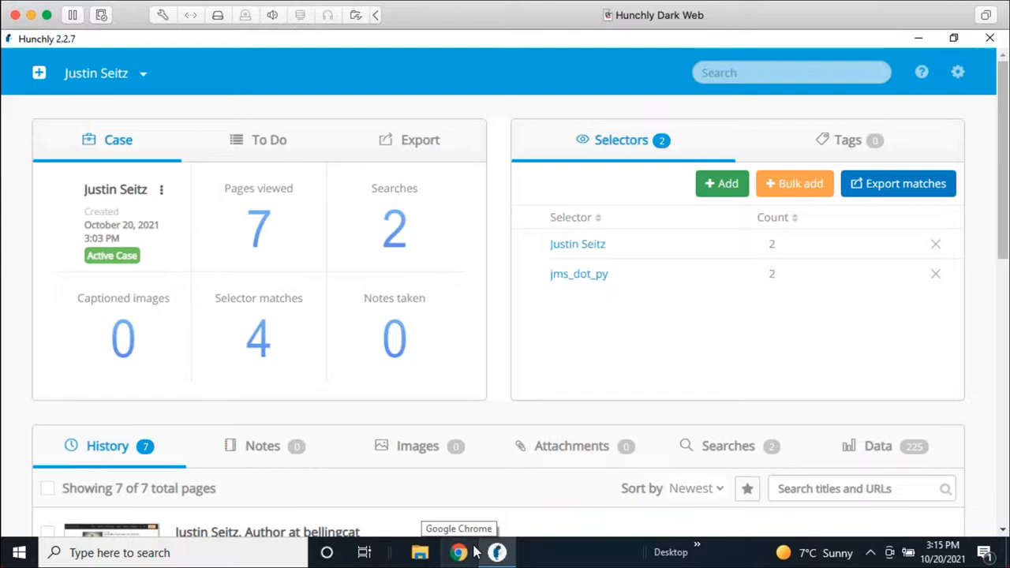
- Bring Chrome back to the front from the taskbar
click(459, 552)
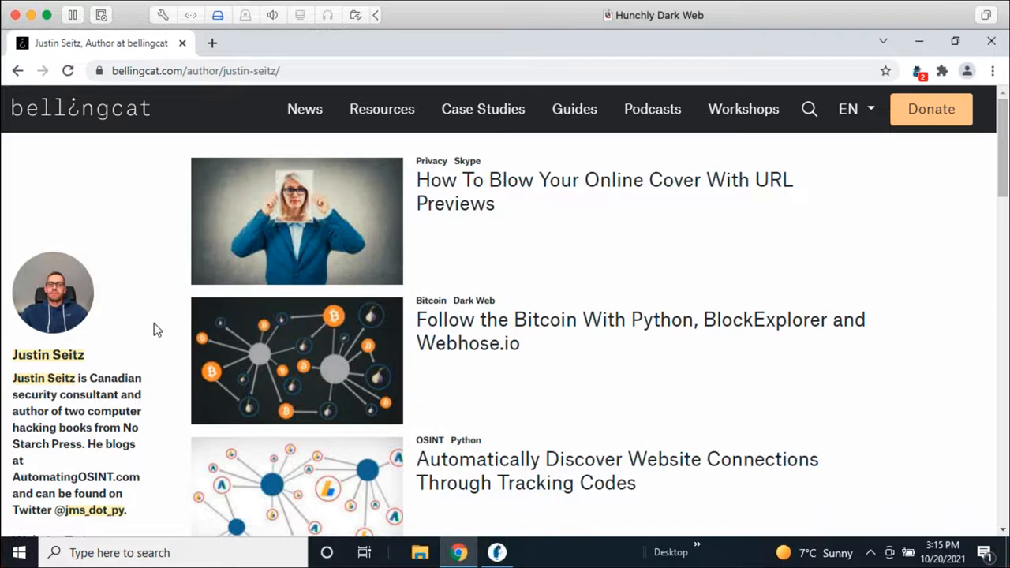
mouse_move(113, 481)
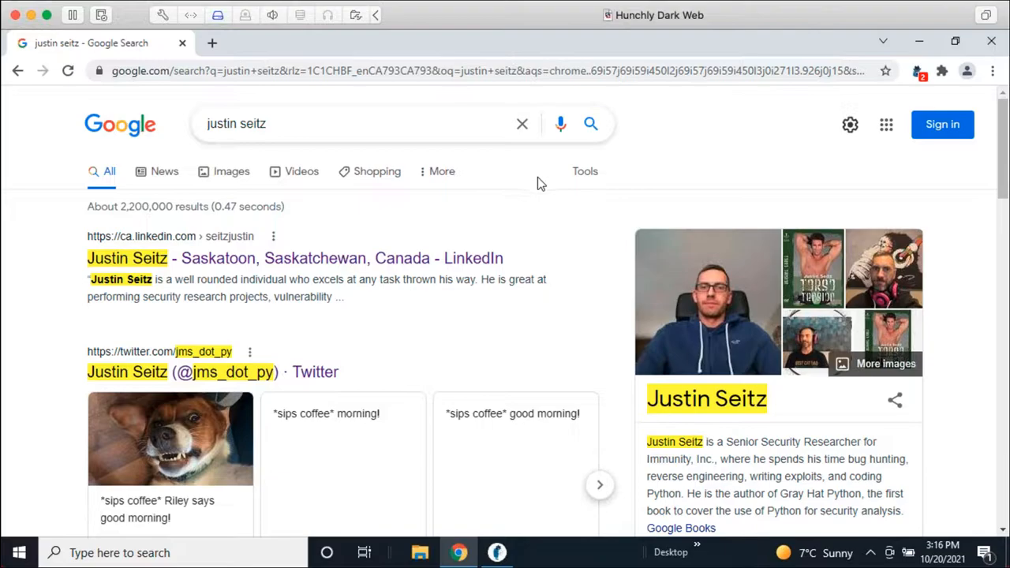
- Scroll the Google results for the subject's name, noting highlighted selector matches
scroll(down, 3)
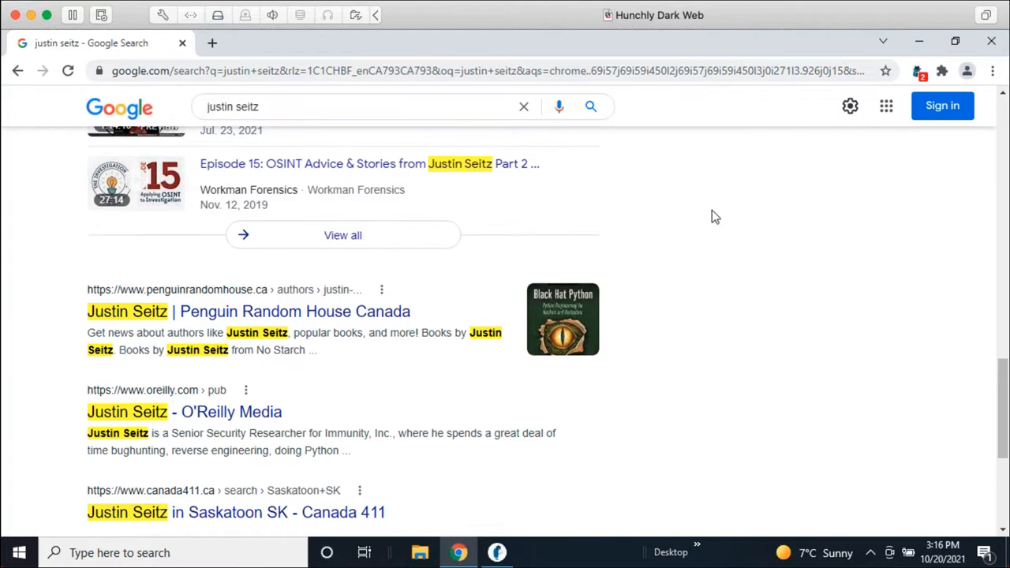
mouse_move(877, 438)
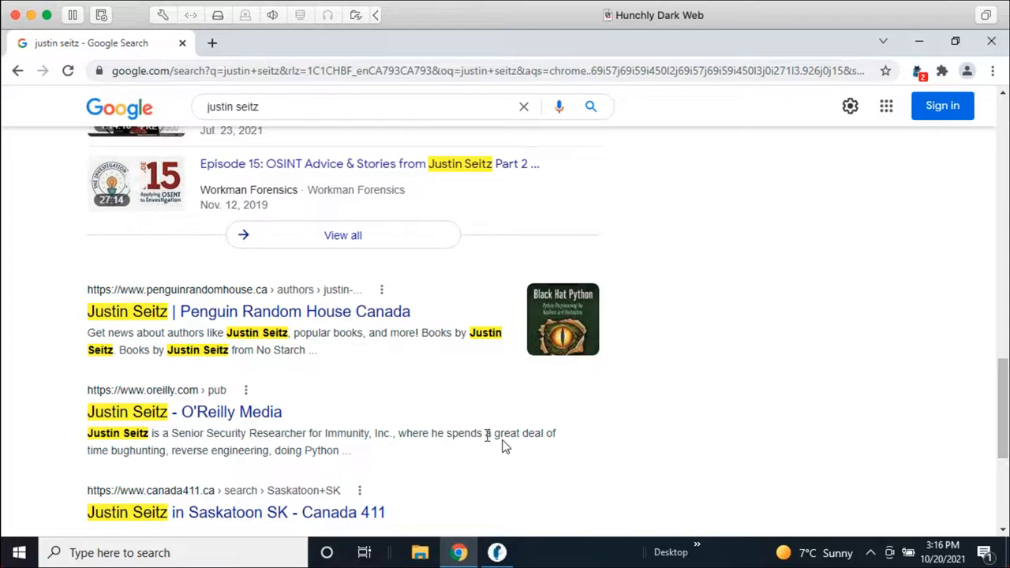
mouse_move(793, 331)
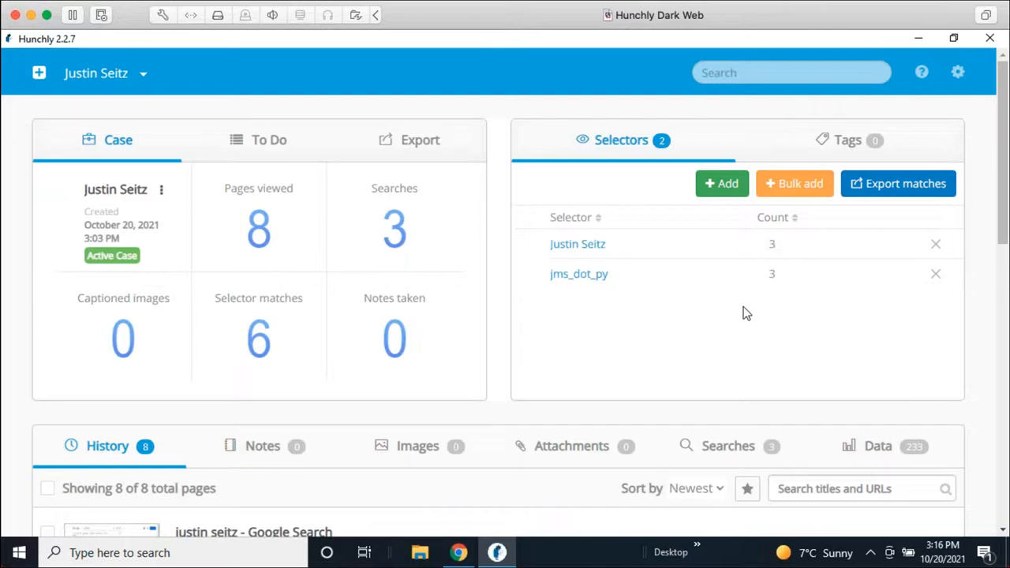
click(721, 183)
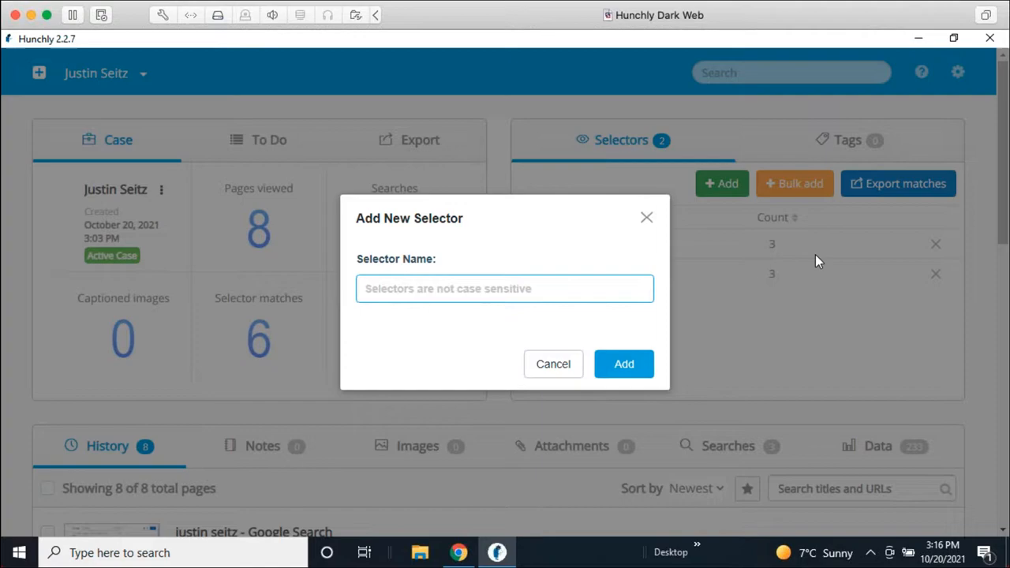
text(Esme)
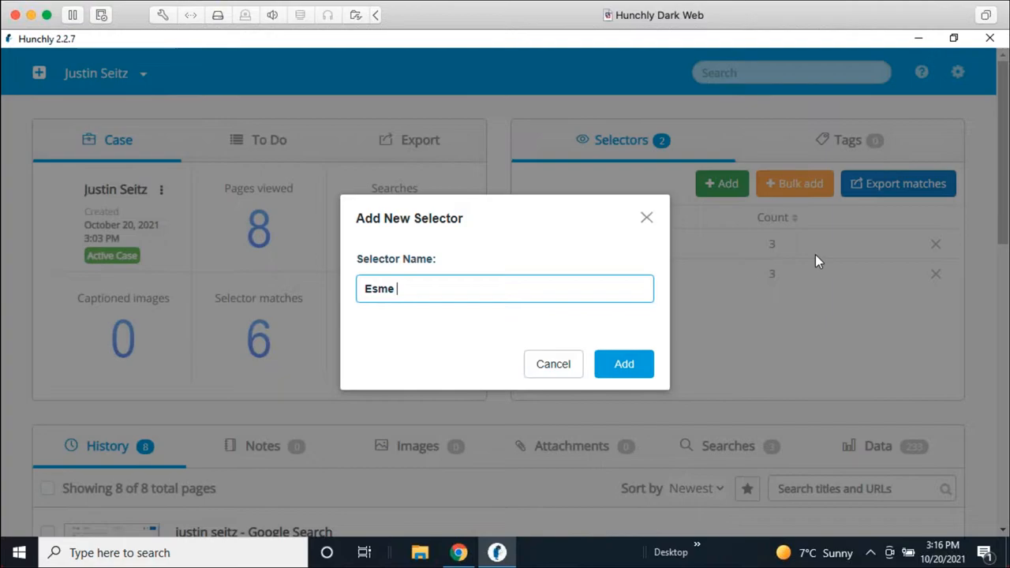
click(624, 363)
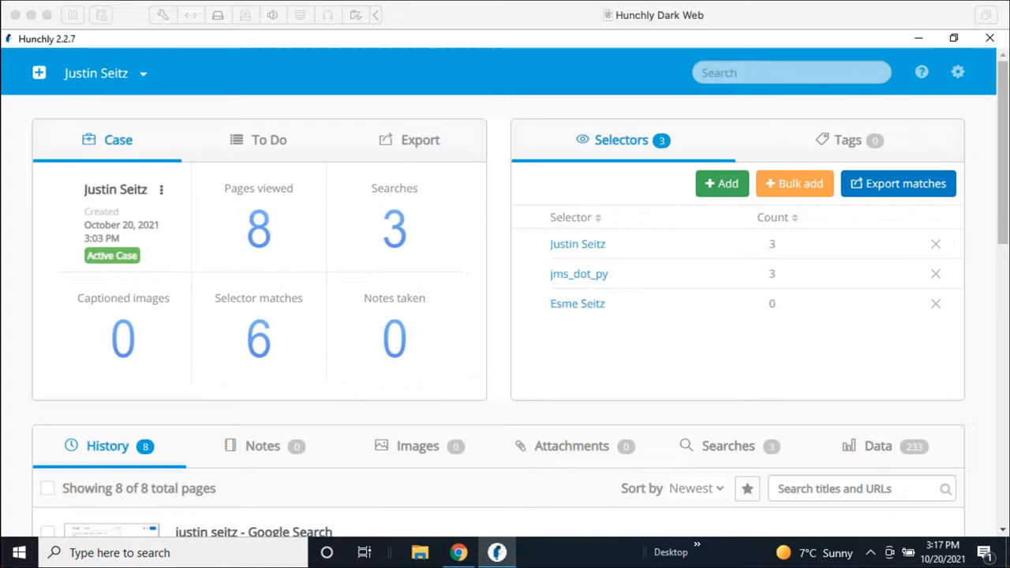
click(847, 139)
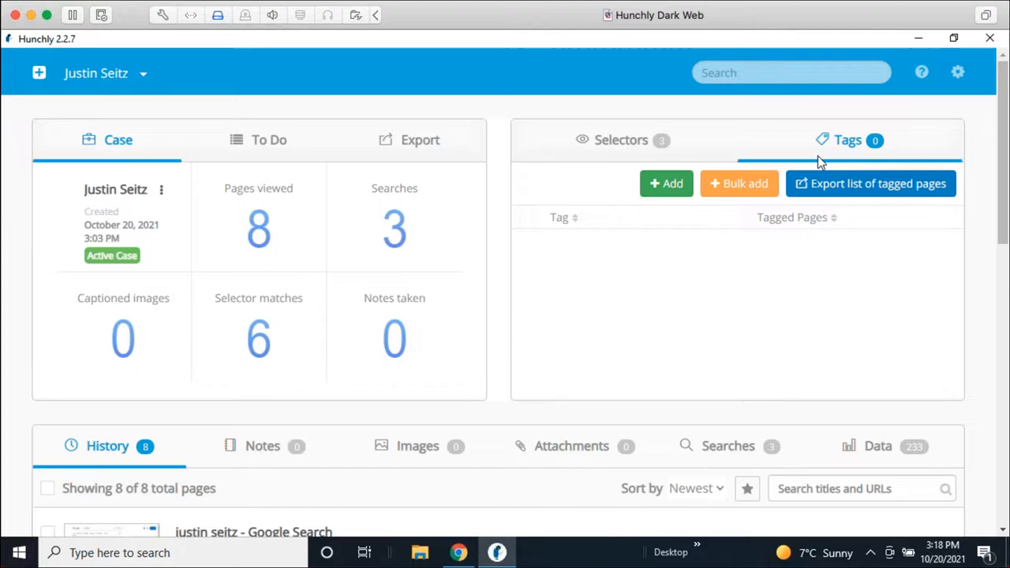
- Create the Social Media and Photo with Weapon tags, then open Settings
click(666, 183)
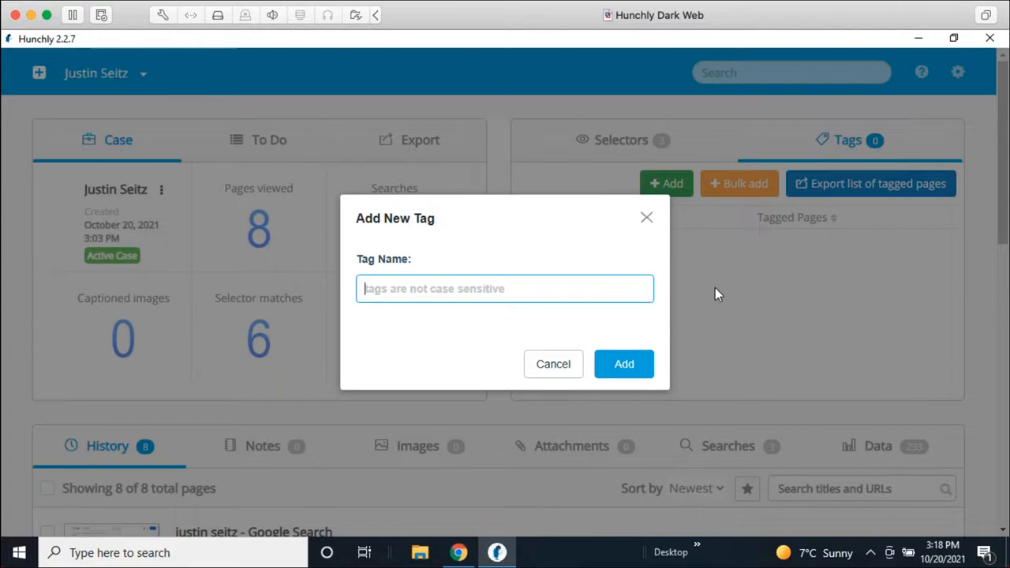
click(553, 363)
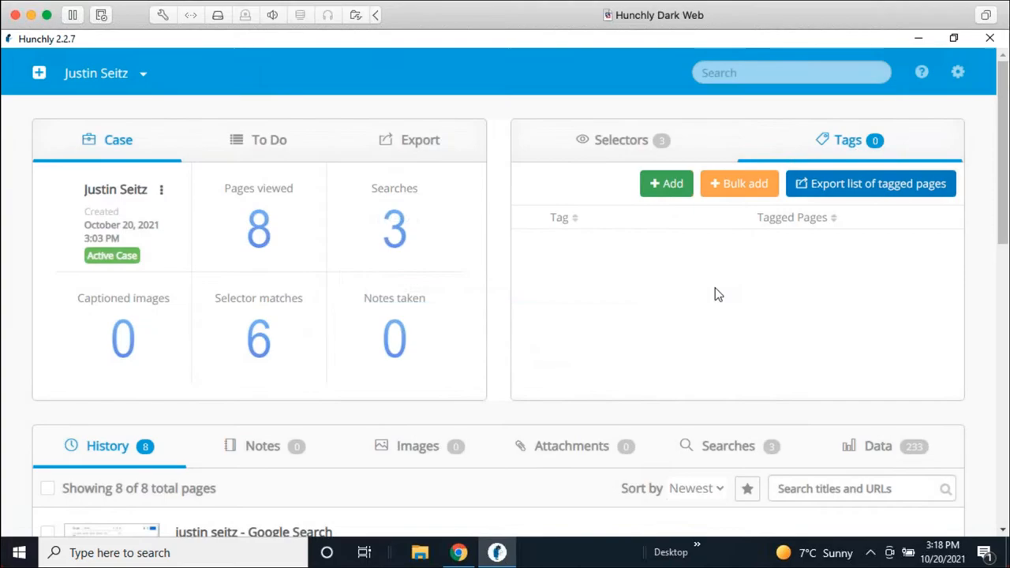
text(Photo with Weap)
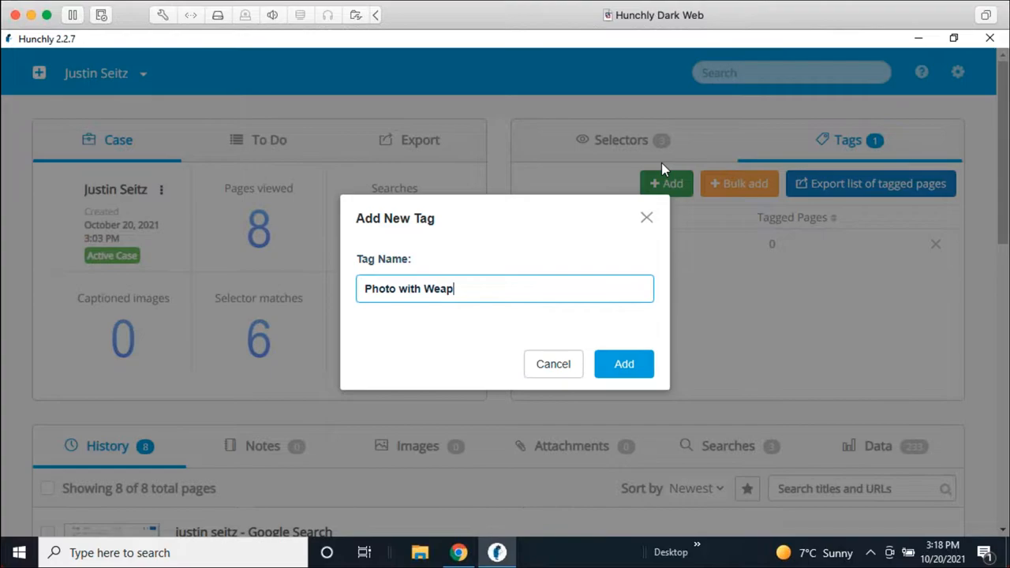
click(623, 364)
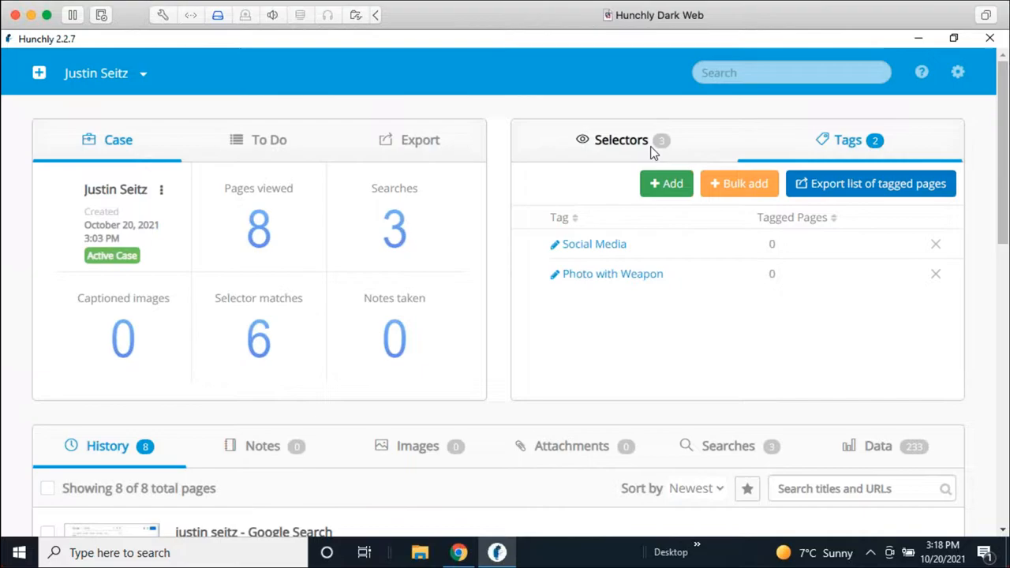
click(957, 71)
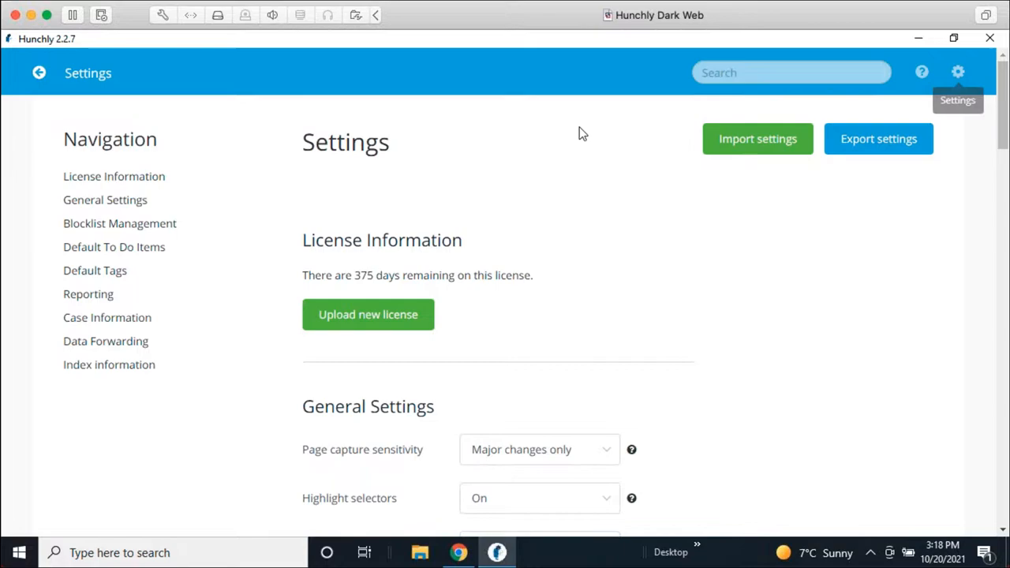
scroll(down, 3)
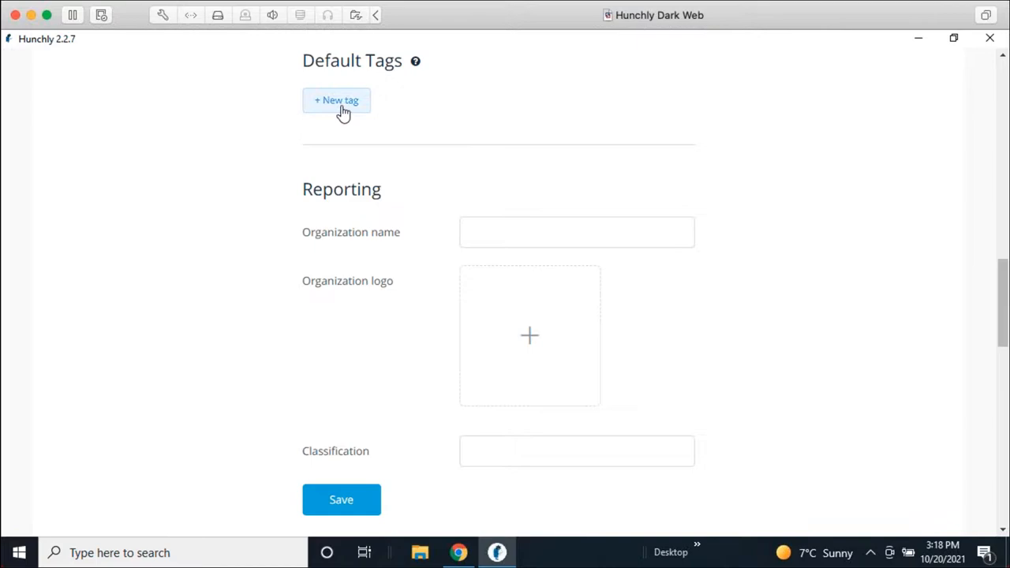
click(336, 100)
text(Social Media)
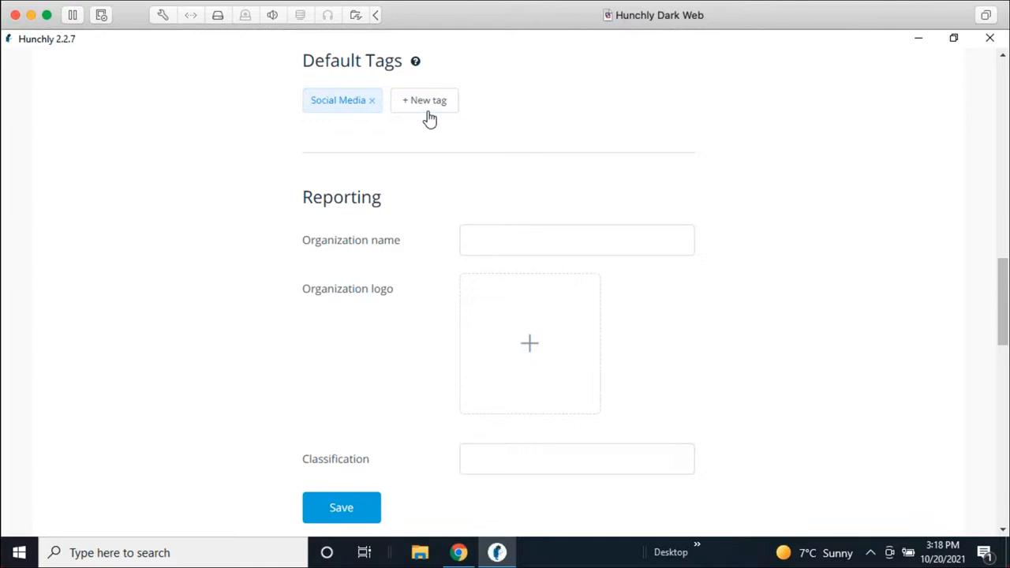
click(425, 100)
text(Corporate Registrations)
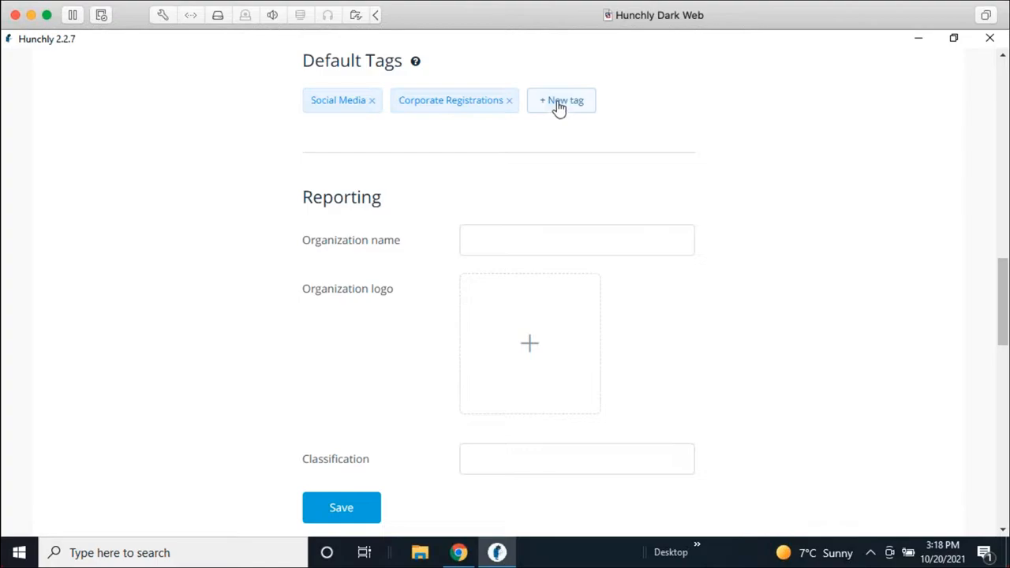
click(561, 100)
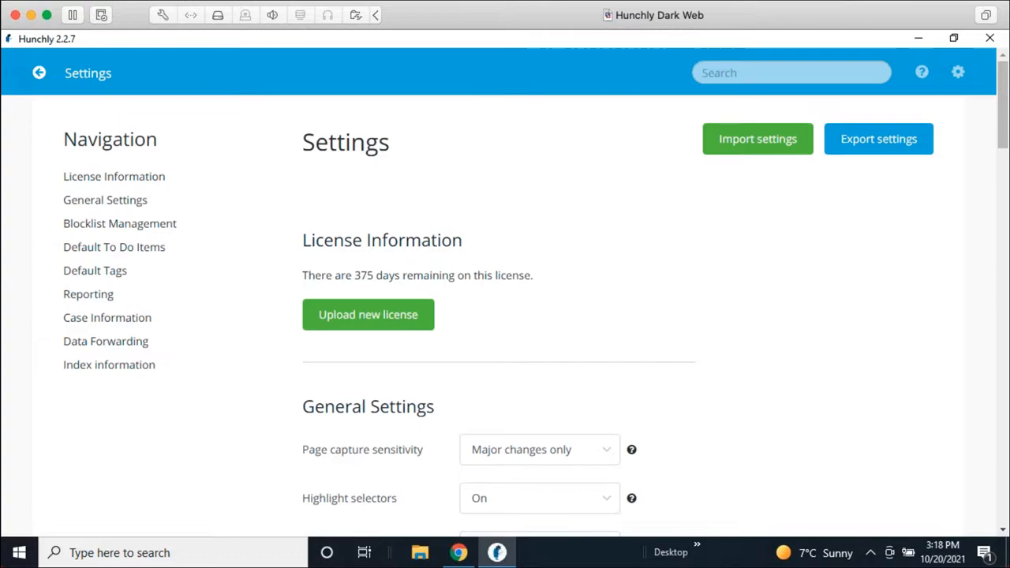
click(39, 72)
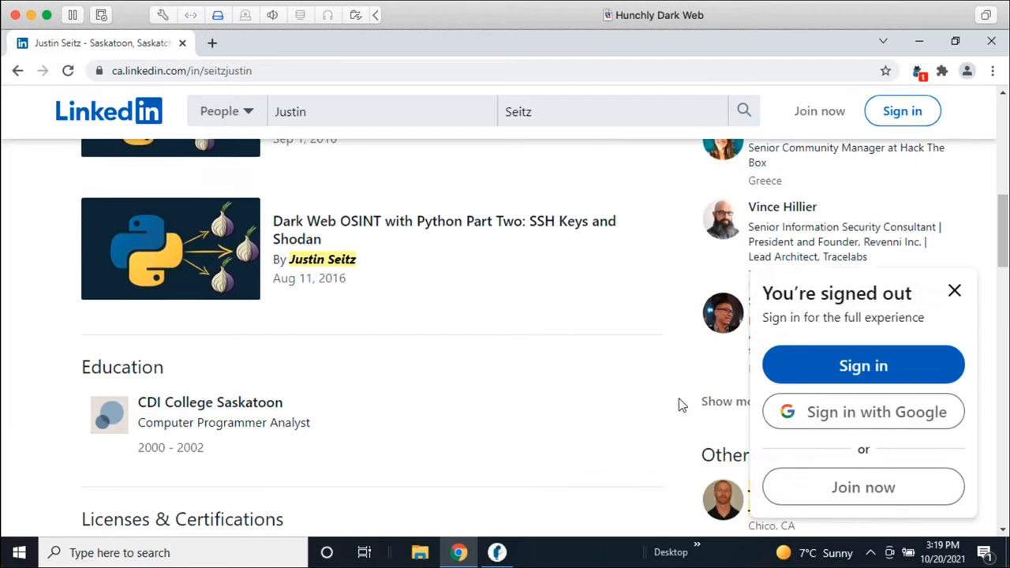
- Open the Hunchly panel from Chrome while on the LinkedIn profile
click(916, 71)
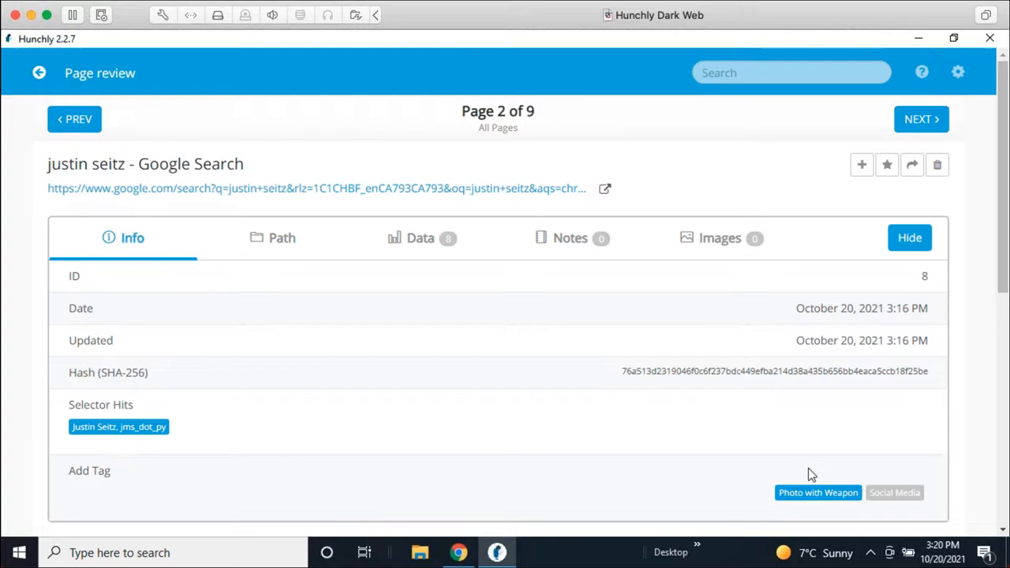
- Tag the captured Google search results page as Photo with Weapon
click(908, 238)
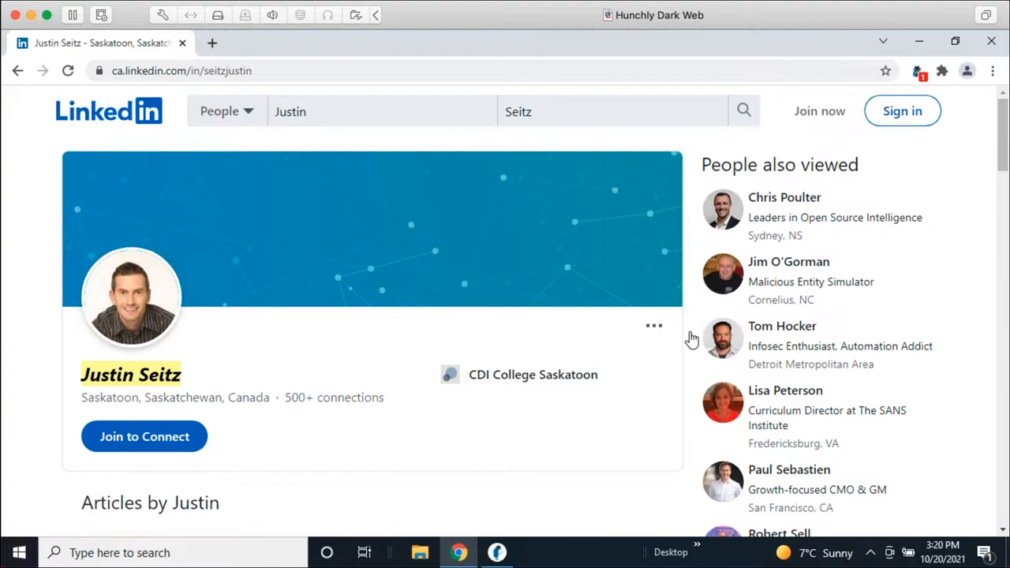
- Star the LinkedIn profile page from the Hunchly extension panel
click(916, 70)
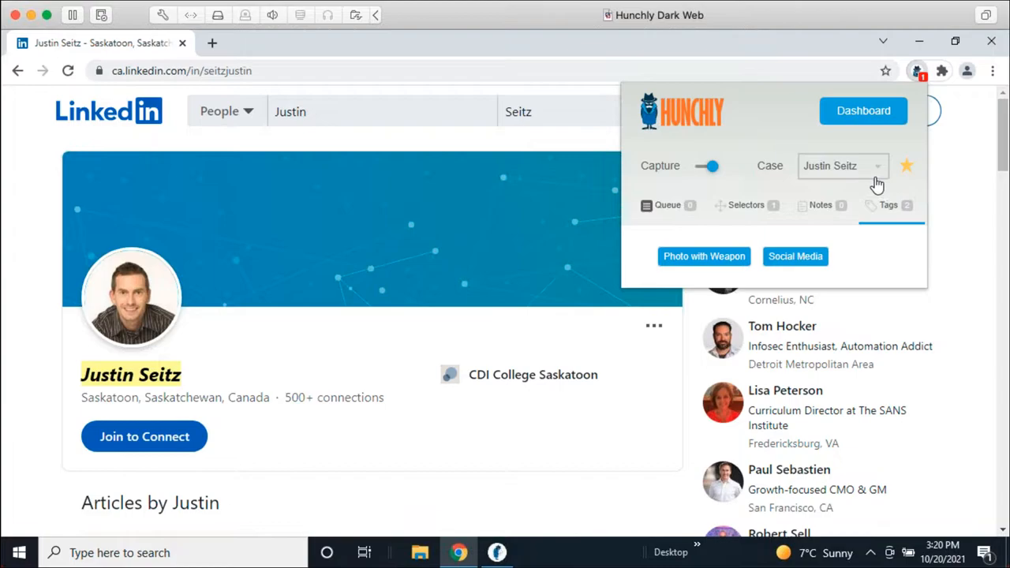
click(863, 111)
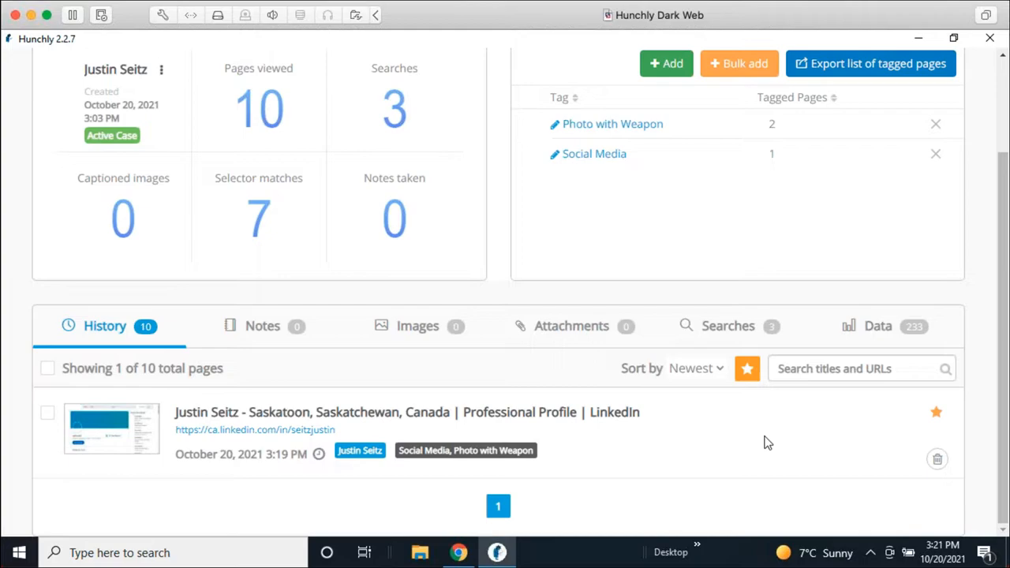
mouse_move(679, 421)
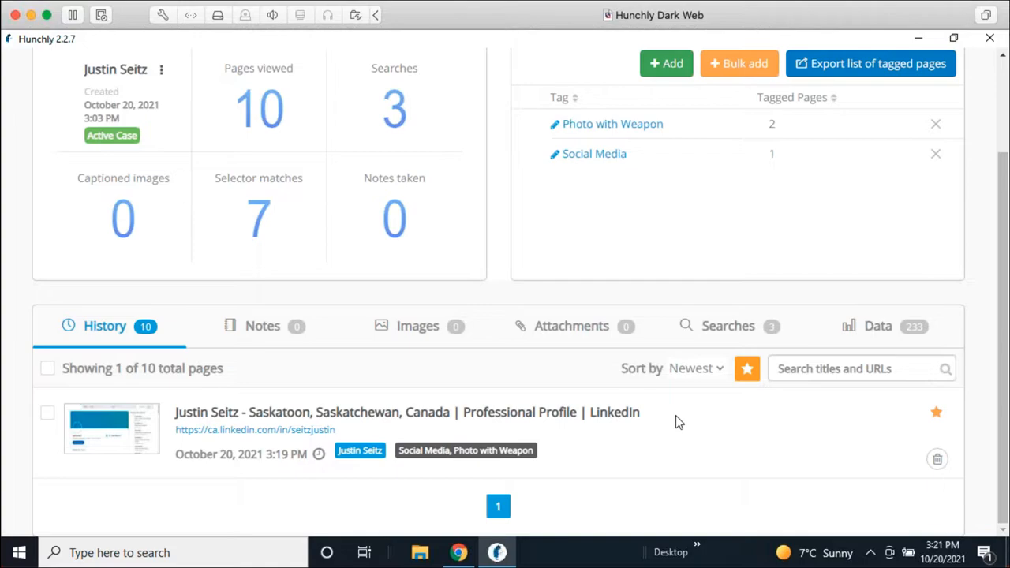
- Scroll the dashboard History to confirm the starred LinkedIn page's two tags
scroll(down, 3)
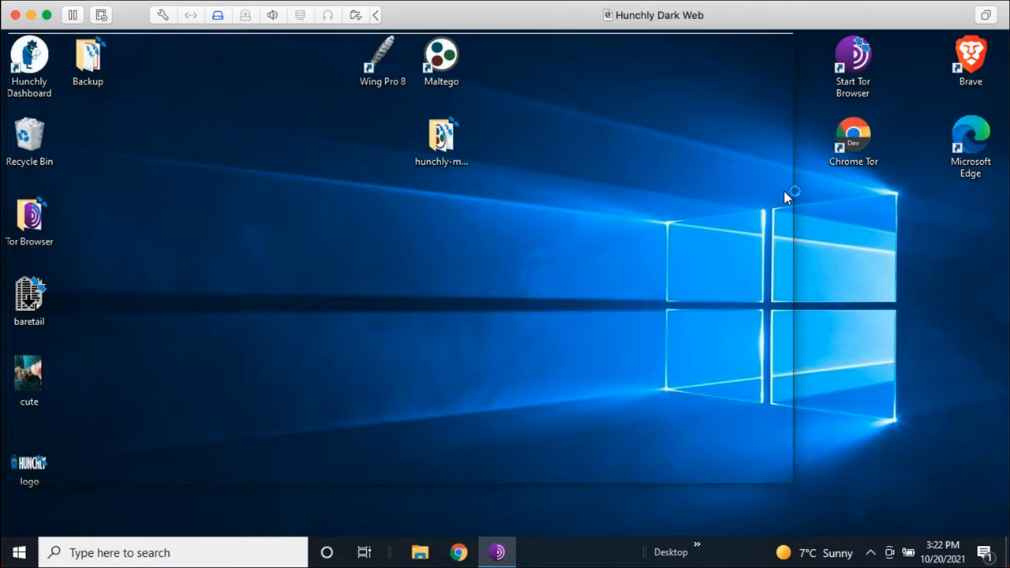
- Launch the Chrome Tor browser from its desktop shortcut
double_click(29, 213)
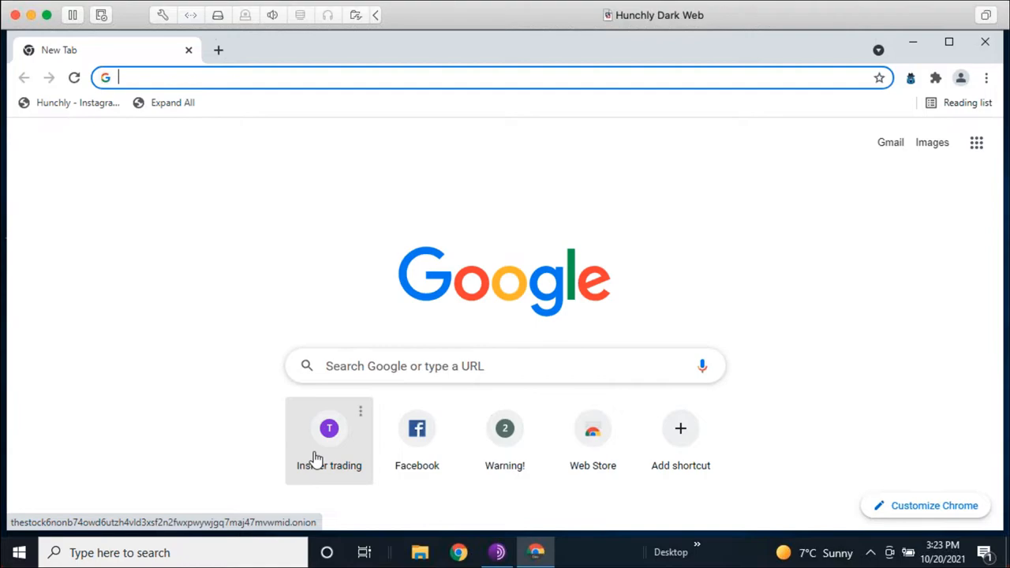
click(329, 428)
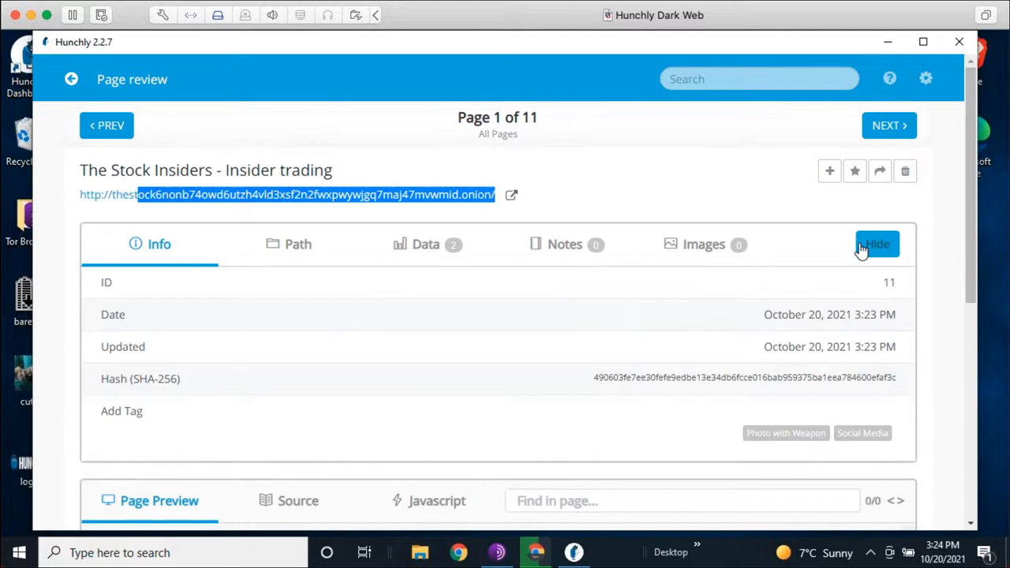
- Collapse the page details to view the onion page preview, then exit page review
click(425, 243)
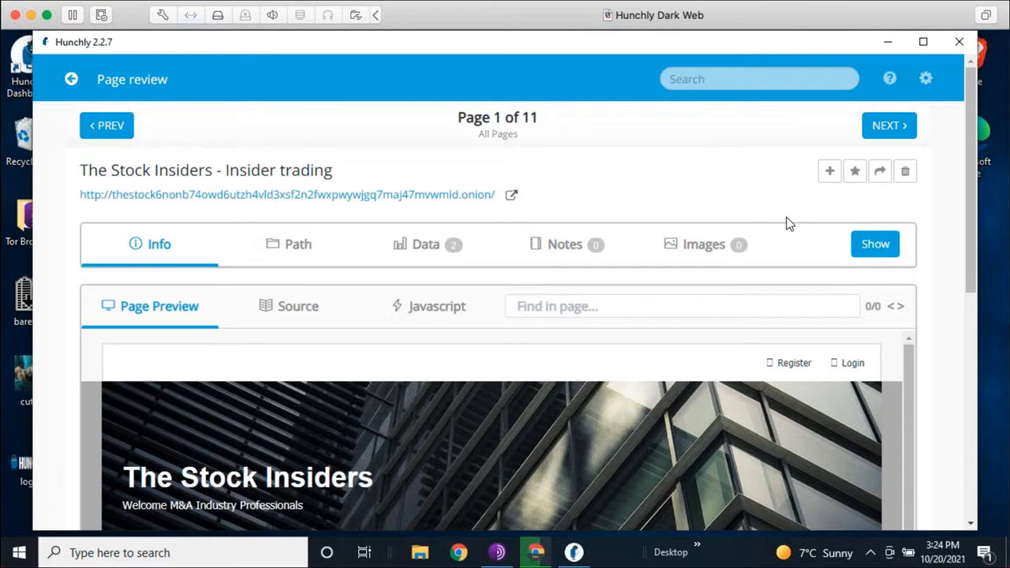
mouse_move(631, 199)
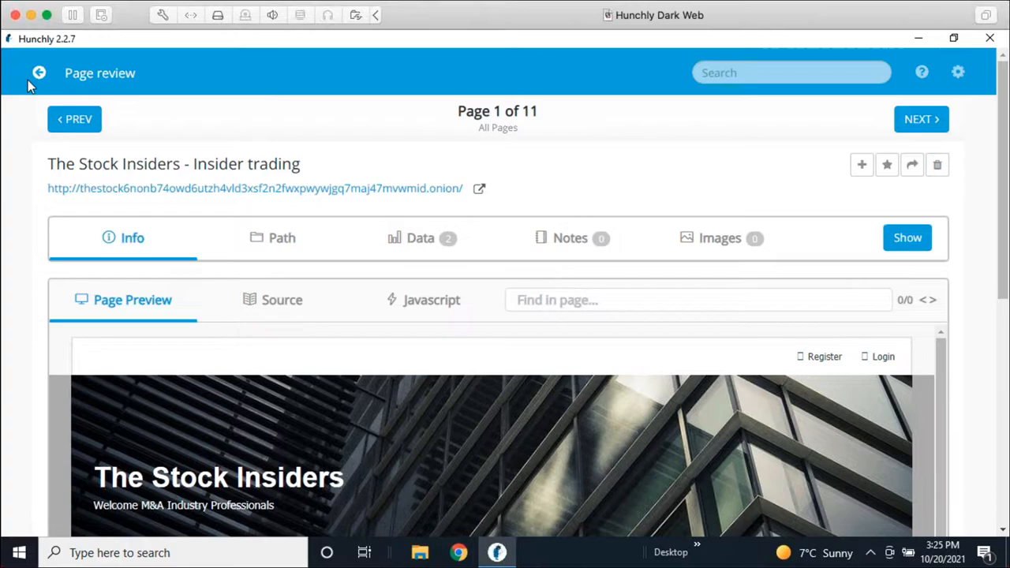
click(39, 72)
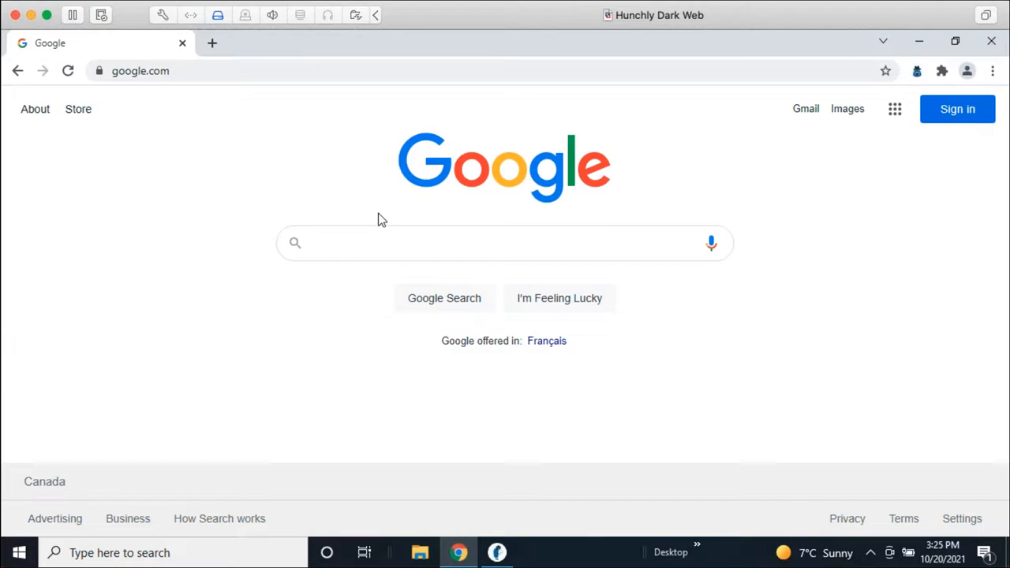
- Search Google for 'justin seitz' and scroll through the results
text(justin seitz)
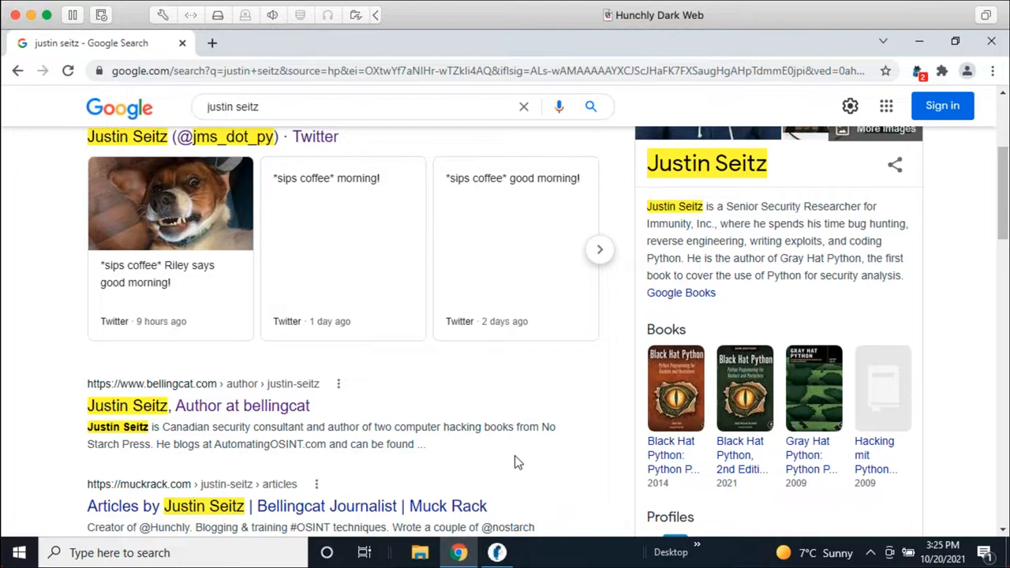
scroll(down, 3)
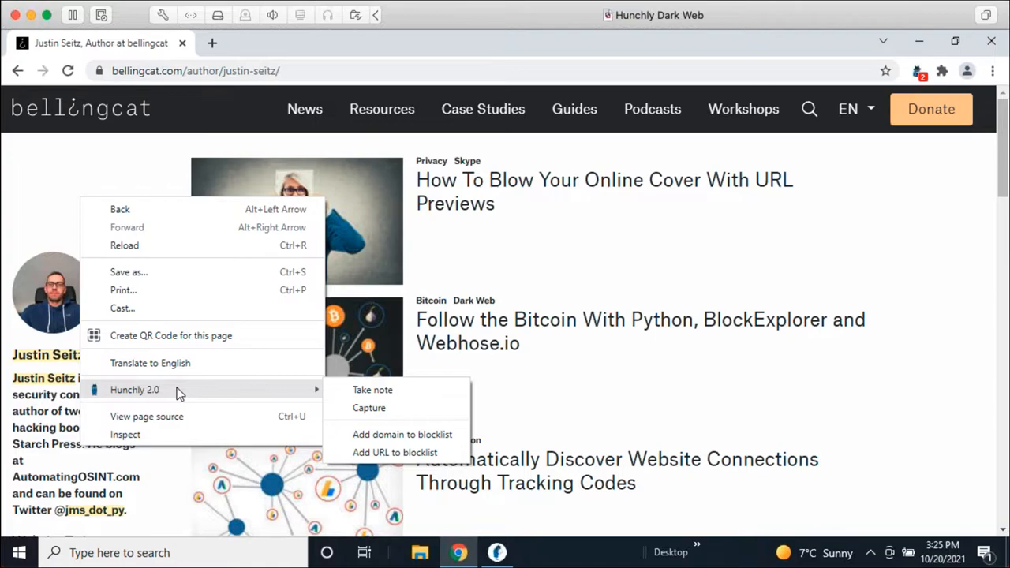
- Save a Hunchly note on Justin Seitz's bellingcat author page
click(372, 389)
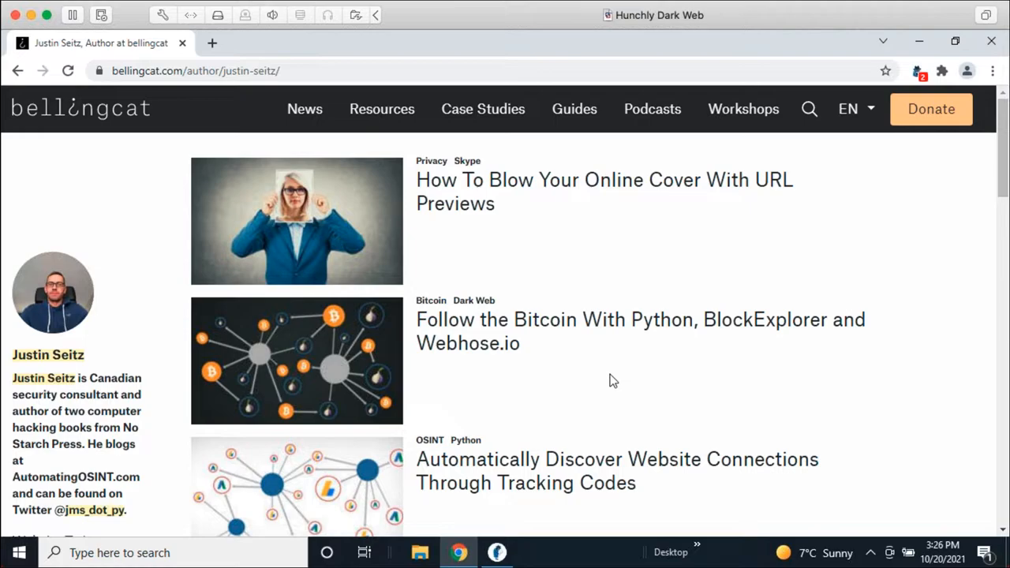
mouse_move(653, 538)
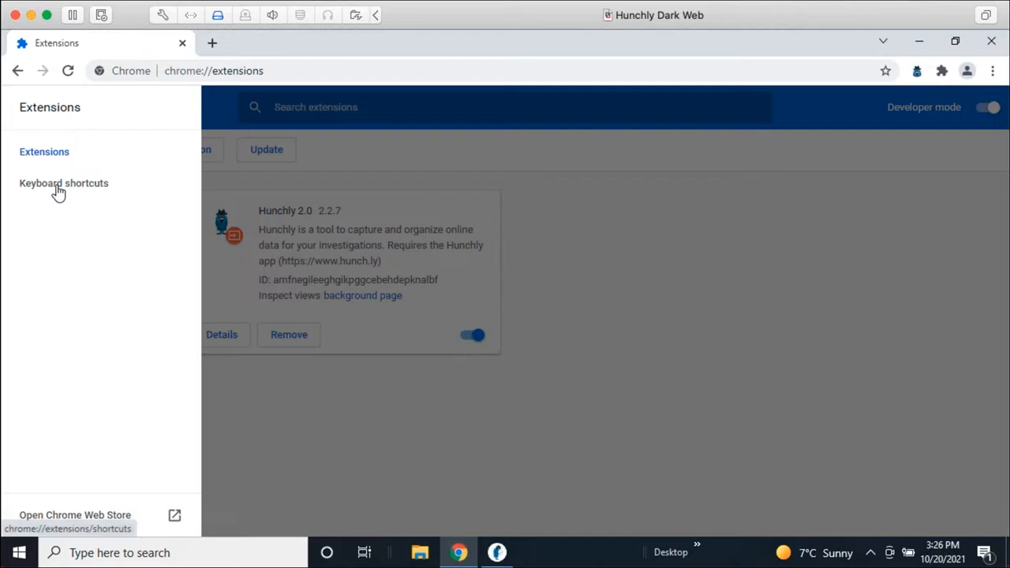
- Show the Hunchly extension's keyboard shortcuts on the Chrome extensions page
click(63, 183)
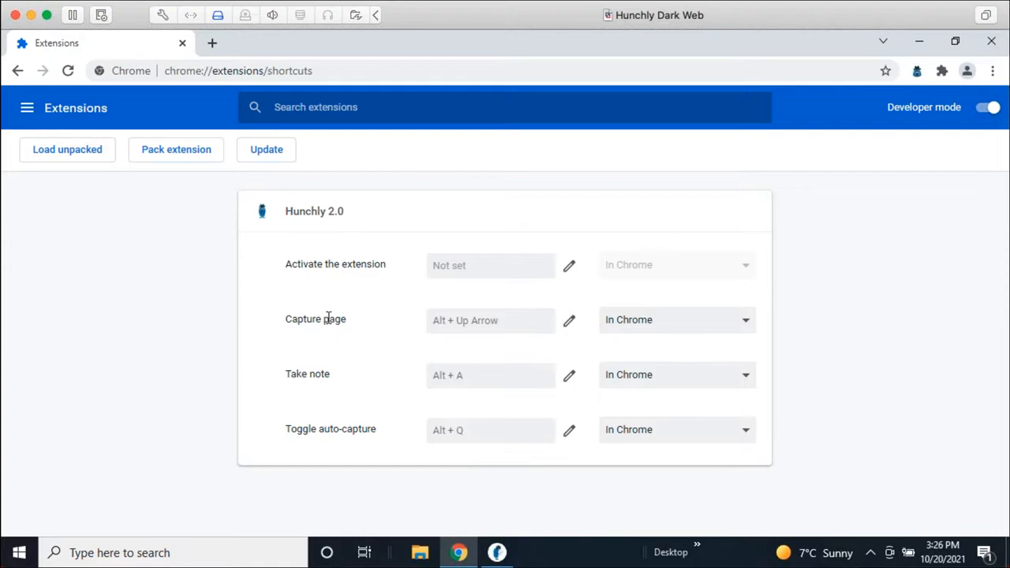
mouse_move(495, 328)
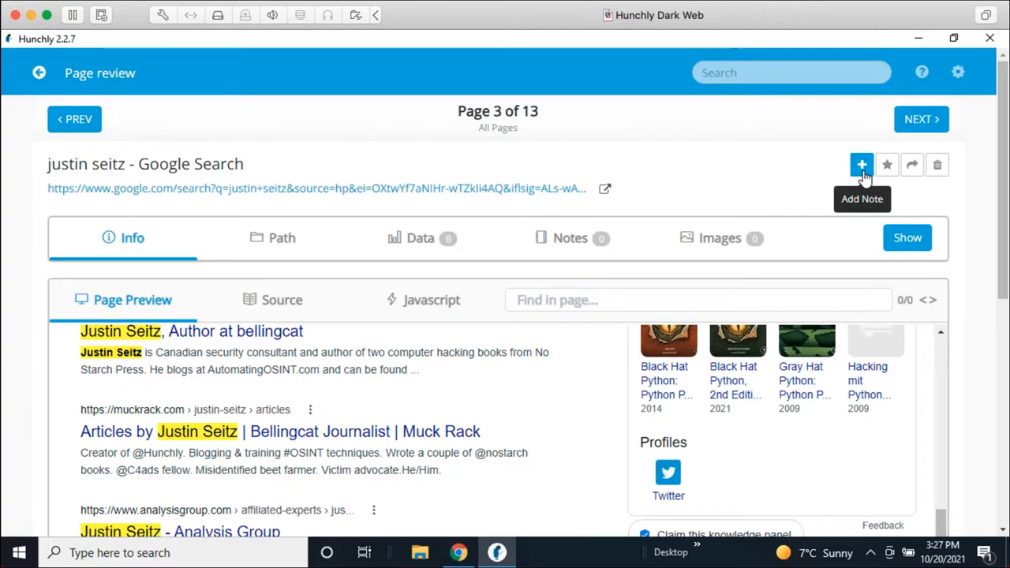
- Add the note 'Additional links' to the captured Justin Seitz search page
click(860, 164)
text(Additional links)
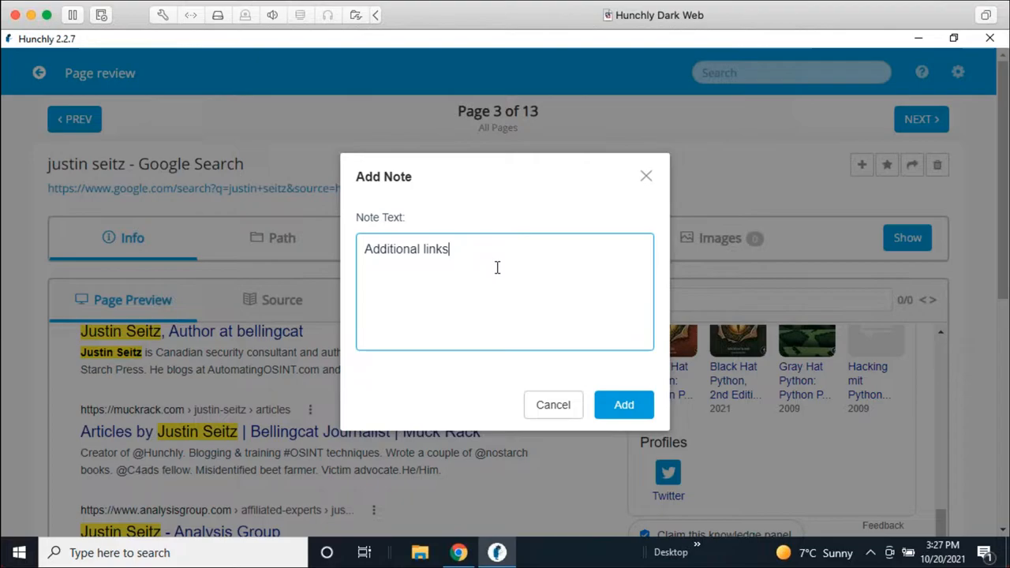
click(624, 405)
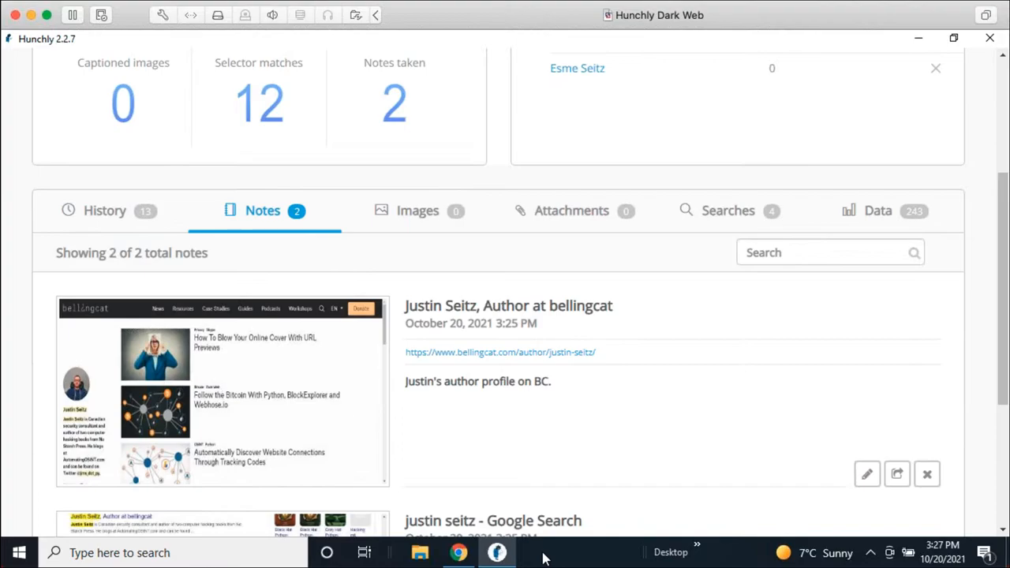
scroll(down, 3)
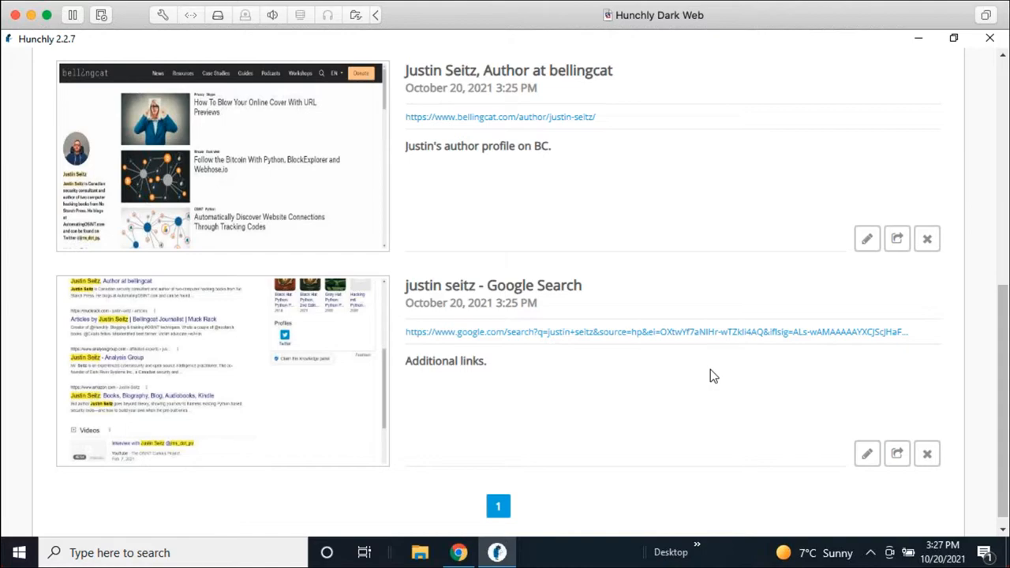
mouse_move(714, 325)
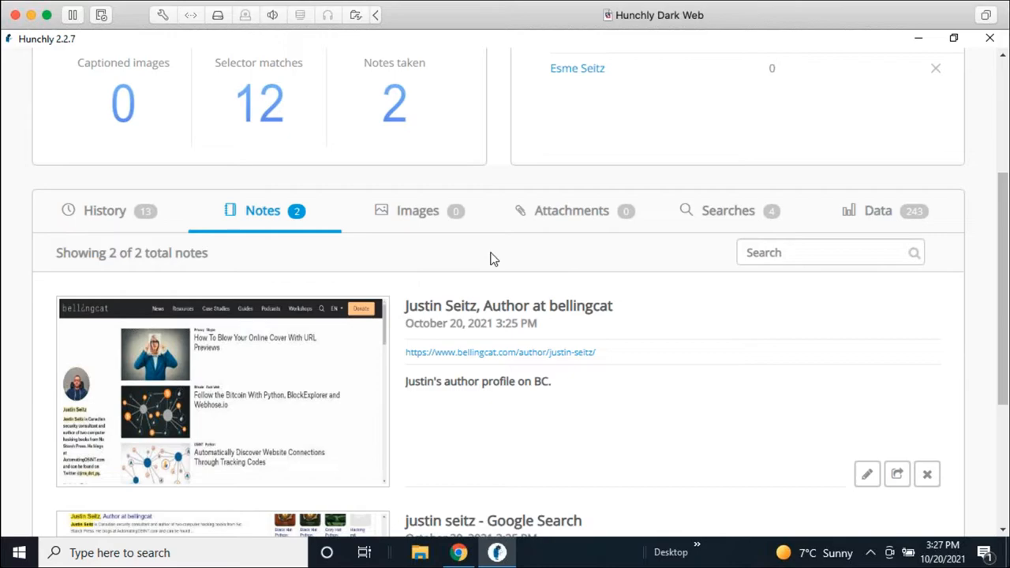
mouse_move(761, 467)
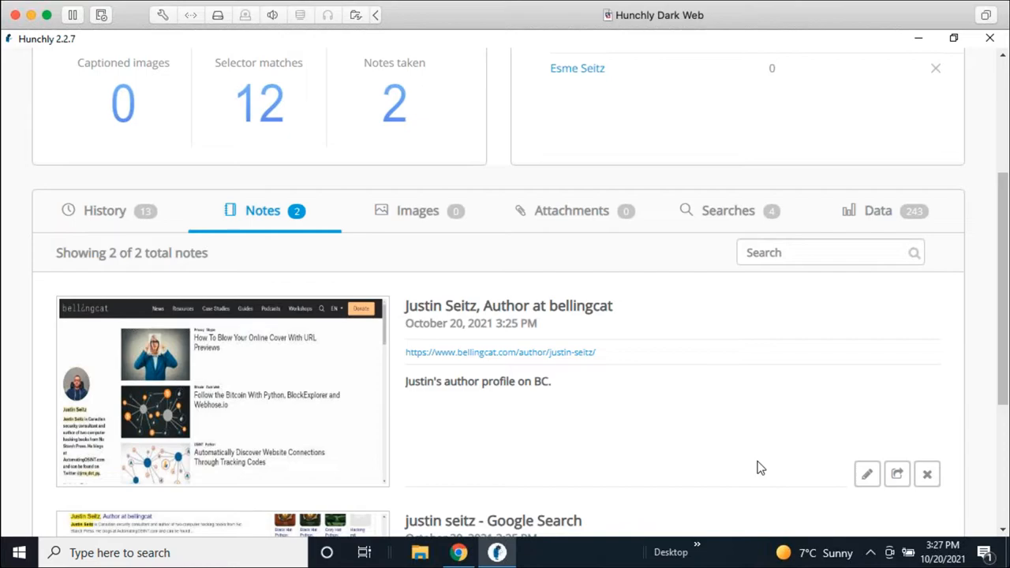
scroll(up, 3)
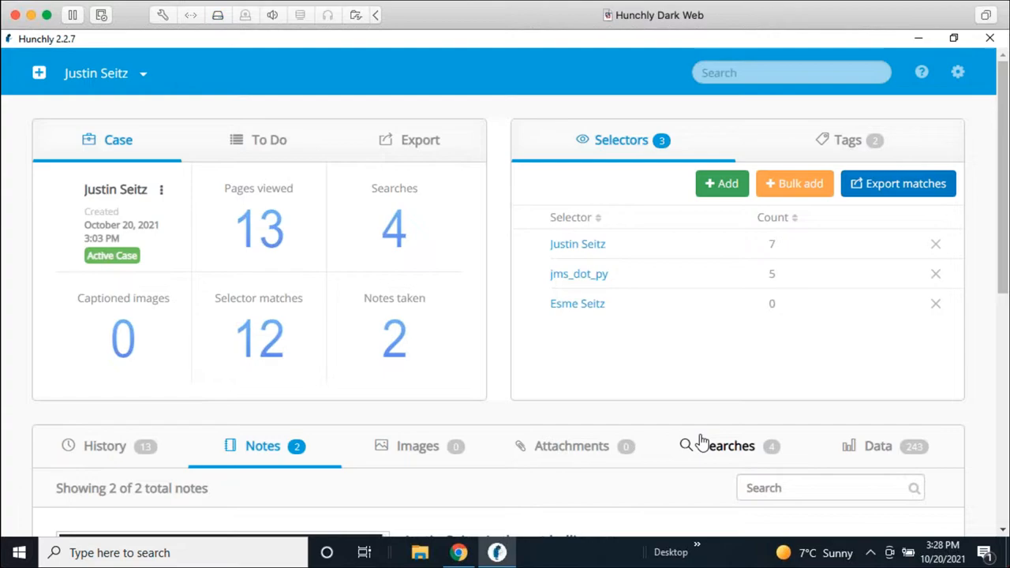
scroll(down, 3)
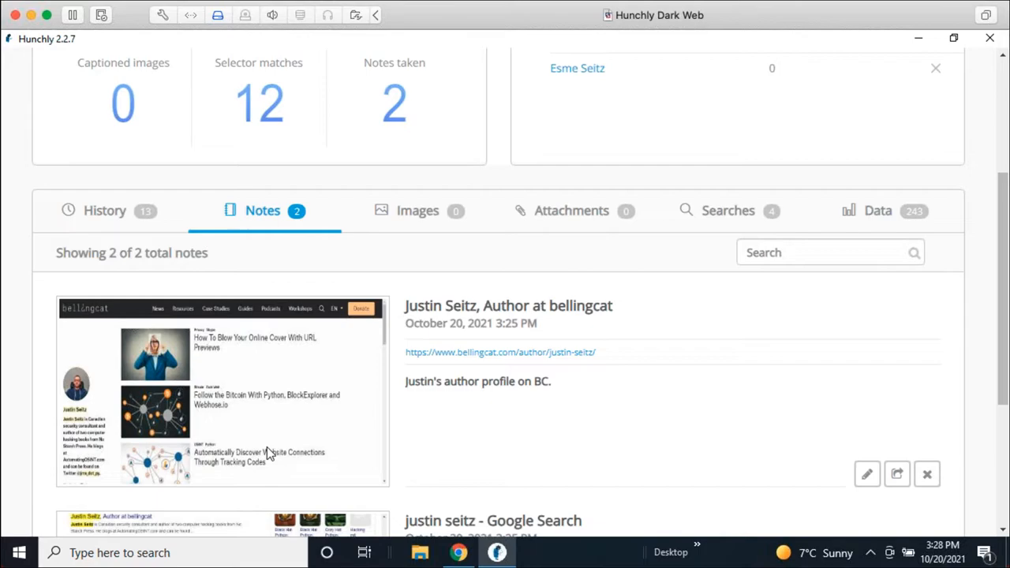
mouse_move(945, 428)
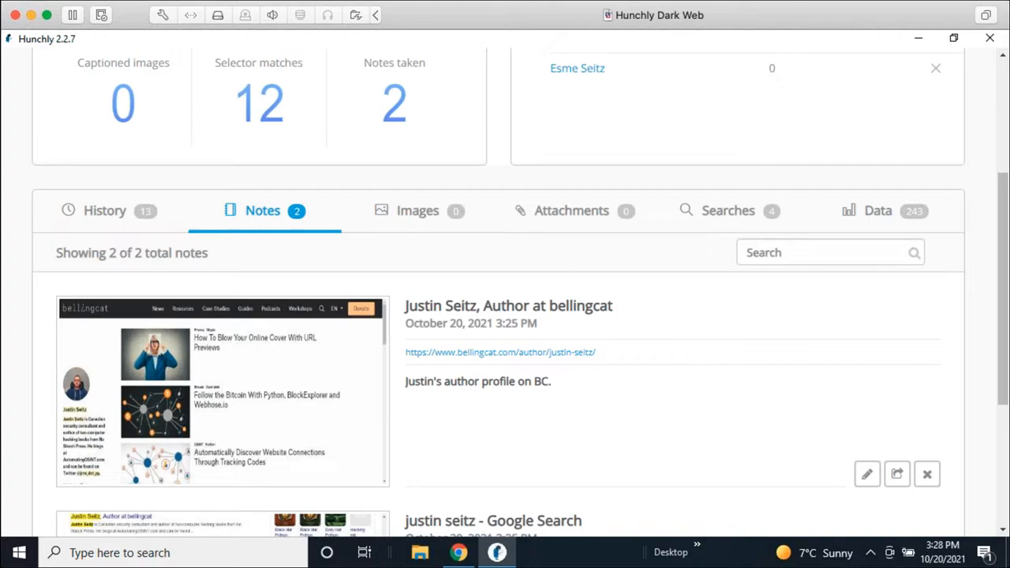
mouse_move(181, 515)
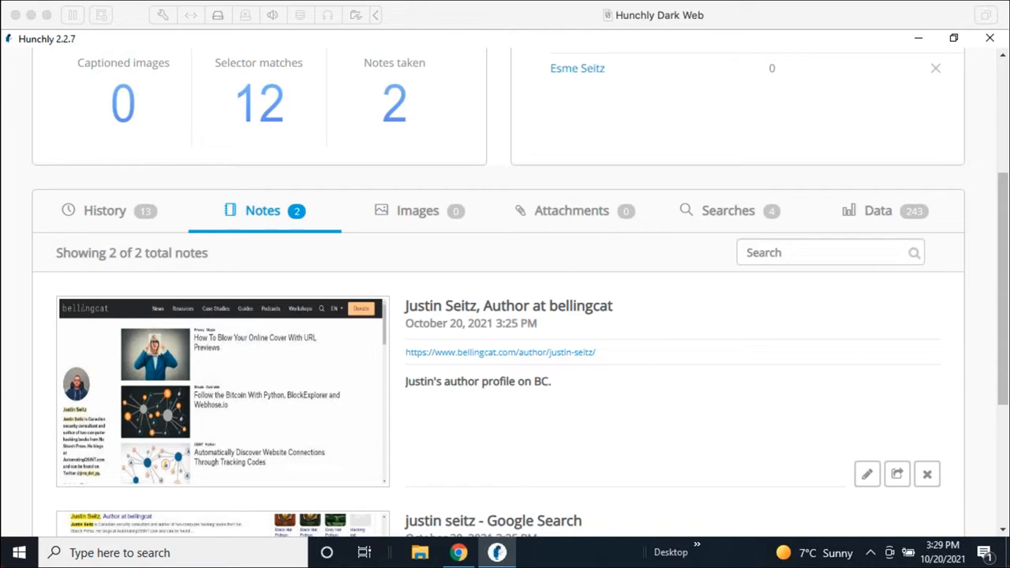
mouse_move(353, 564)
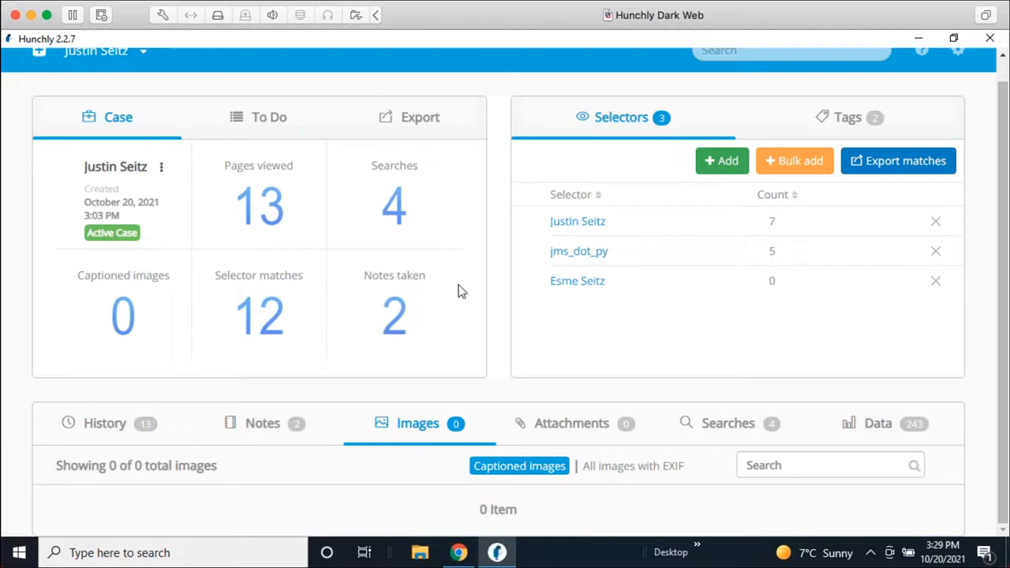
mouse_move(466, 273)
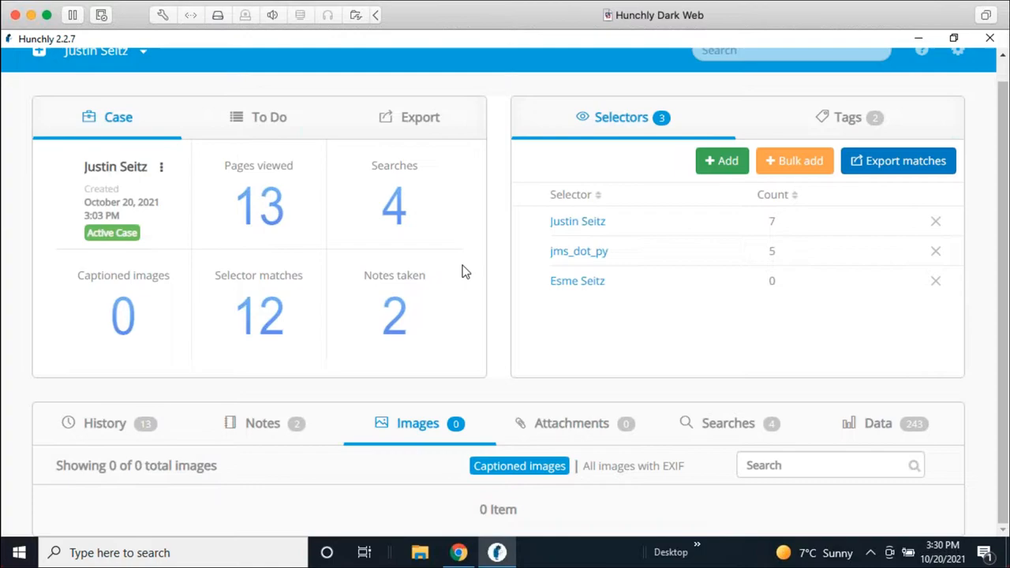
mouse_move(430, 244)
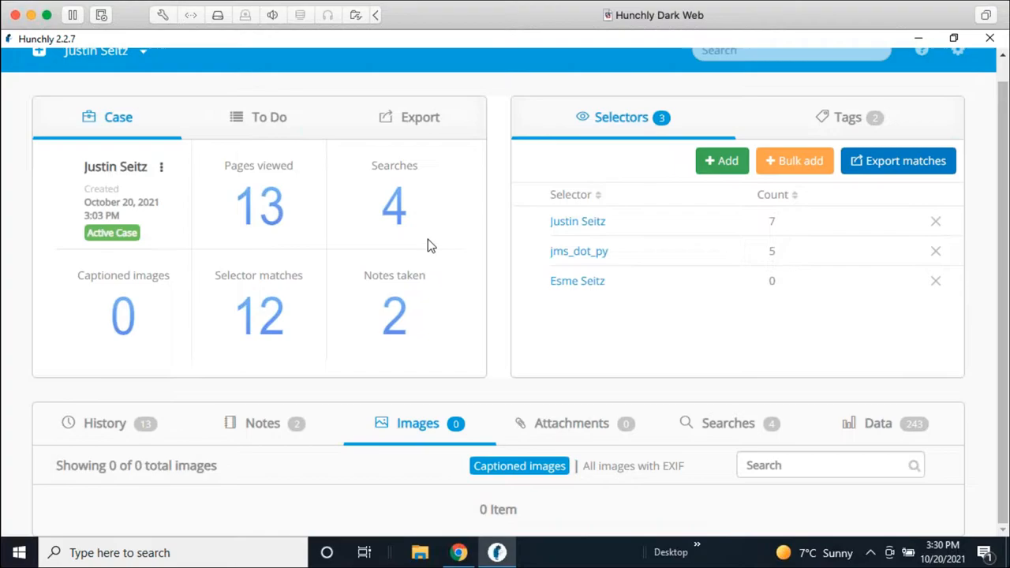
- Browse Documents > HunchlyData > photos to see the 99 captured images, then return to HunchlyData
click(419, 552)
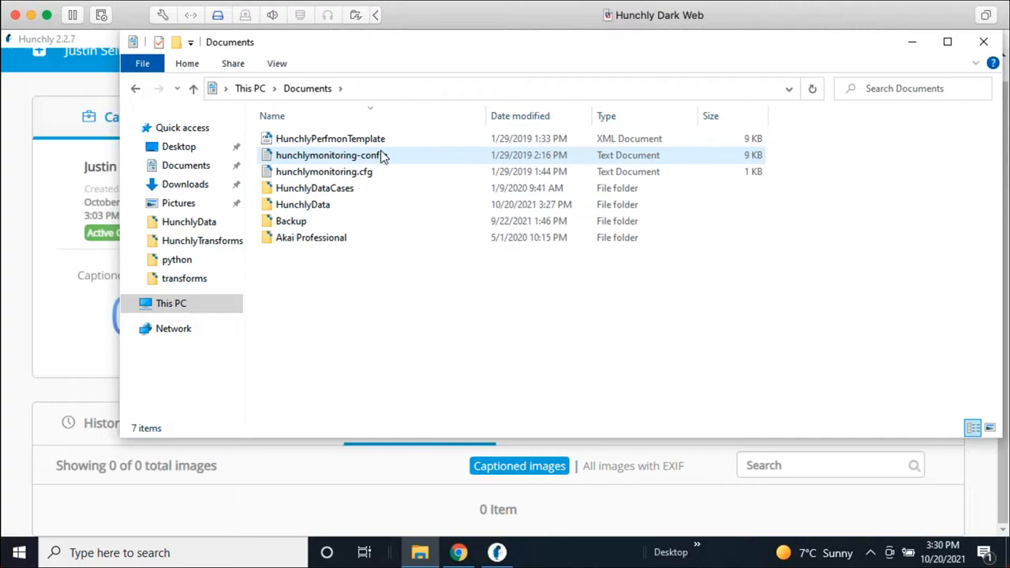
double_click(302, 205)
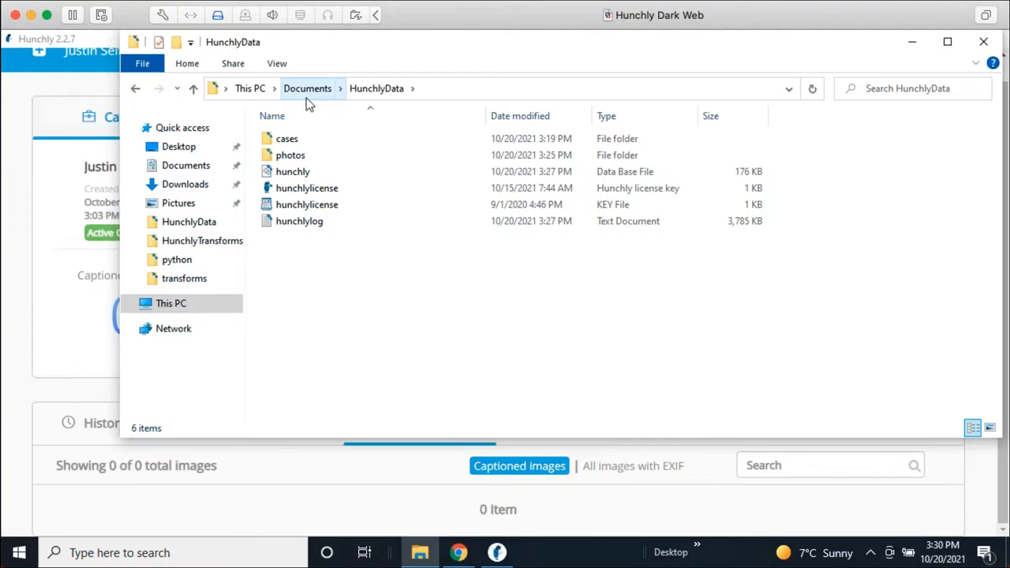
double_click(289, 154)
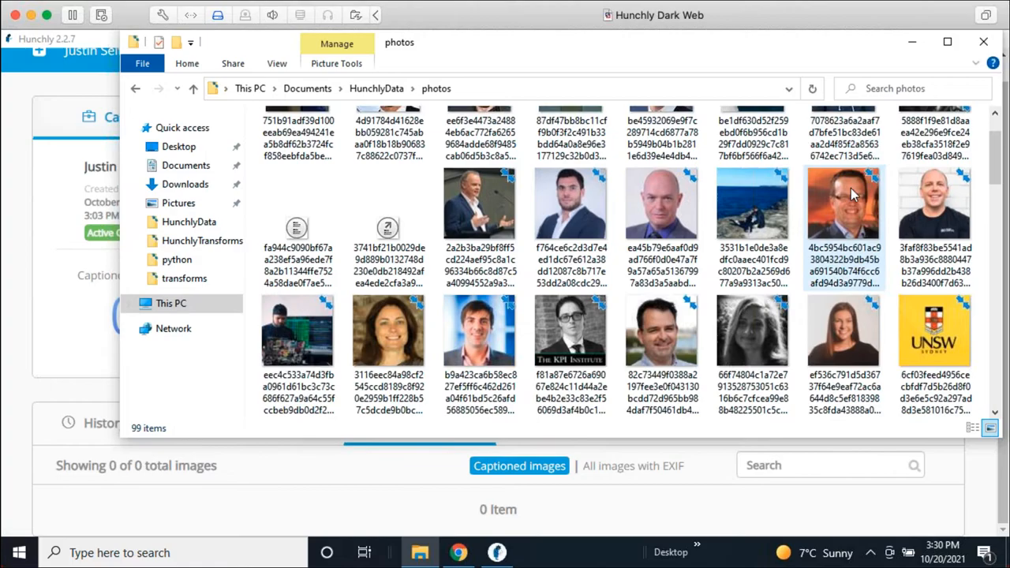
scroll(down, 3)
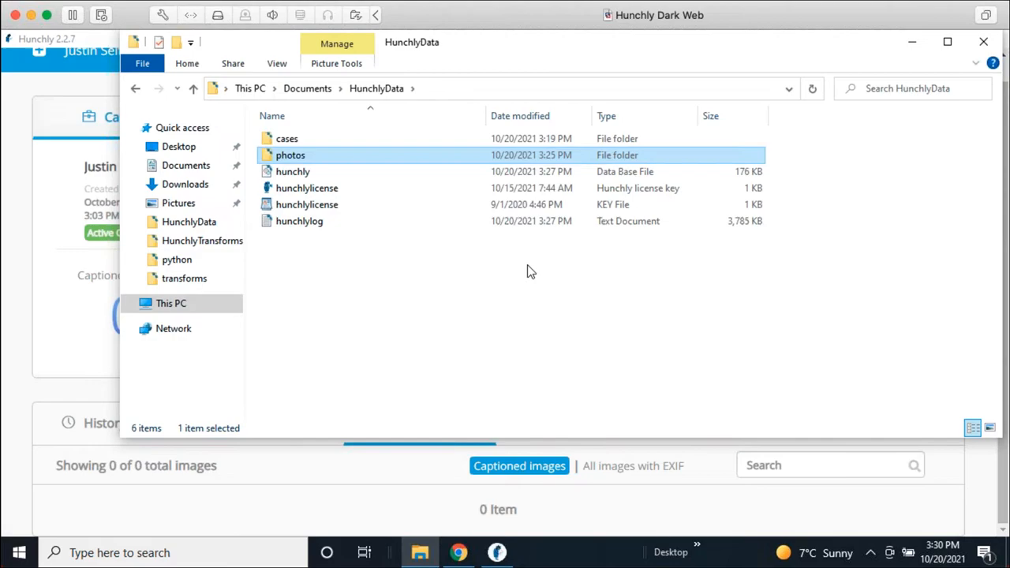
click(513, 344)
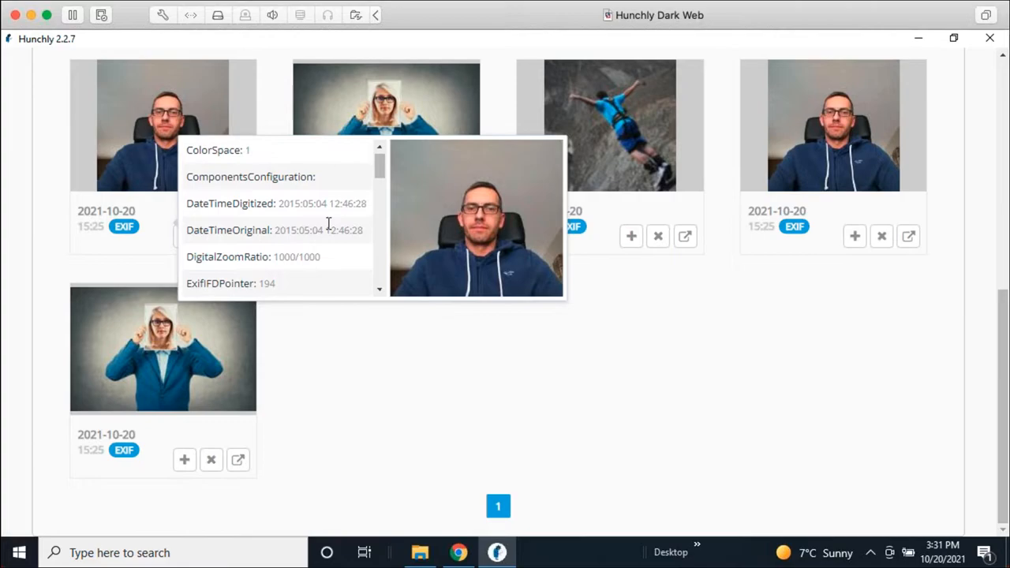
- Scroll a photo's EXIF metadata to find the BlackBerry Classic camera model
scroll(down, 3)
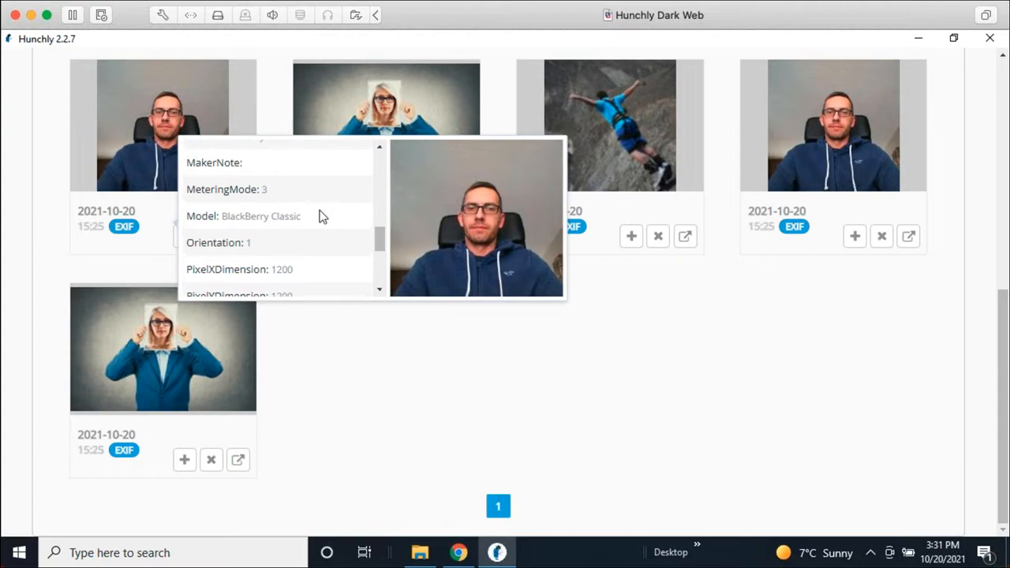
scroll(down, 3)
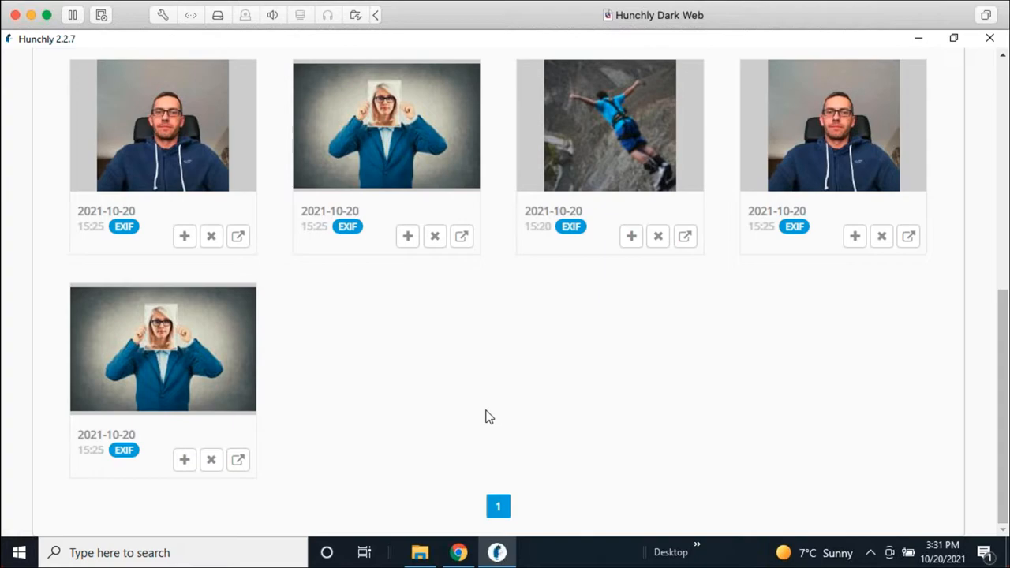
mouse_move(879, 392)
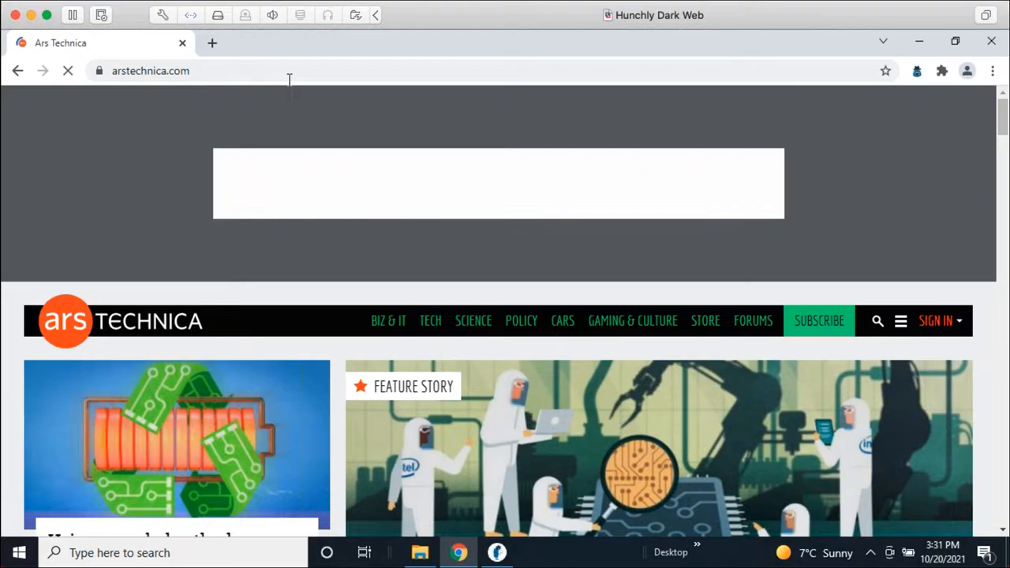
- Scroll the Ars Technica homepage to the Pixel 6 and Google Silicon stories
scroll(down, 3)
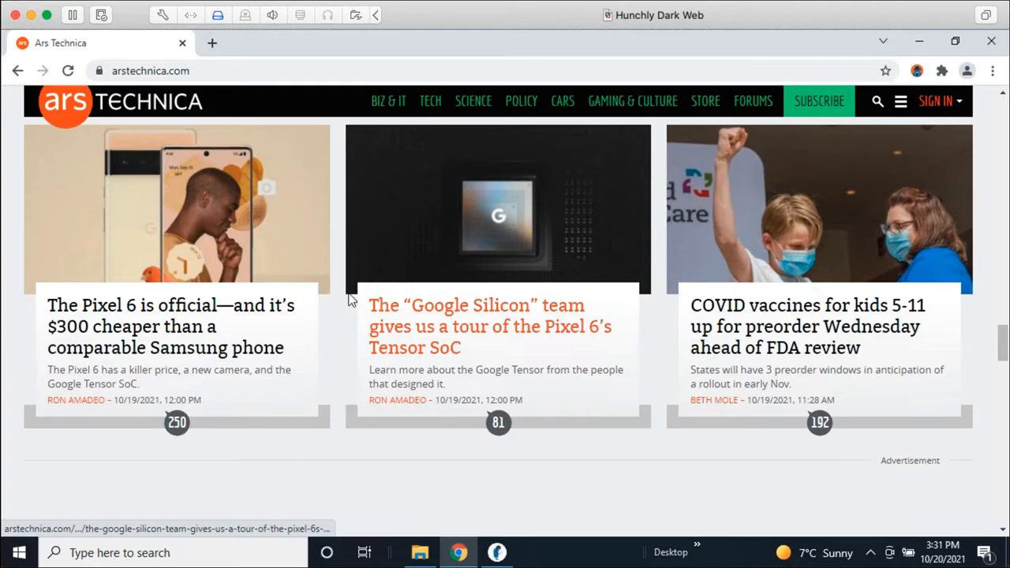
mouse_move(351, 302)
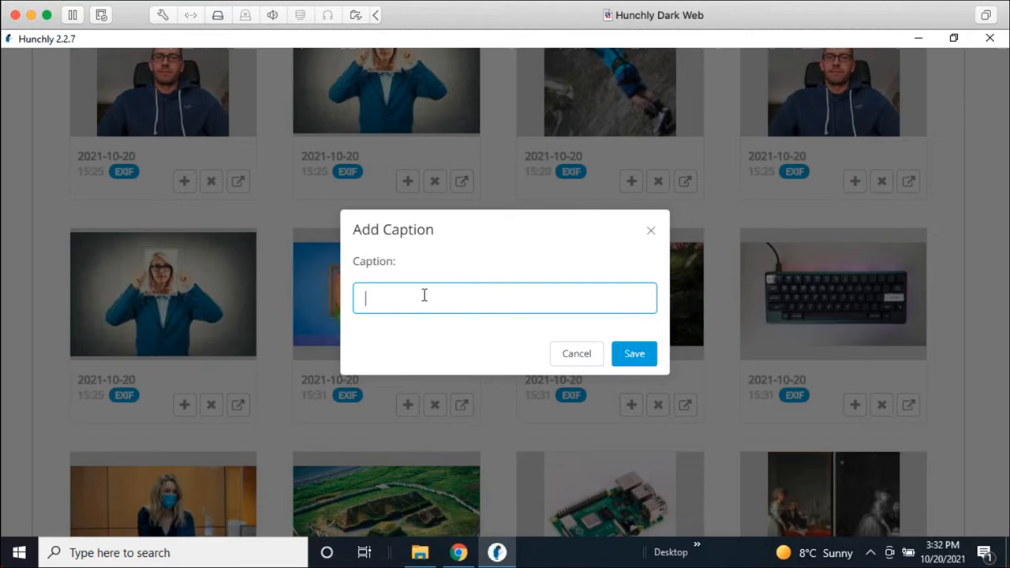
- Open Add Caption for a newly captured image
click(633, 353)
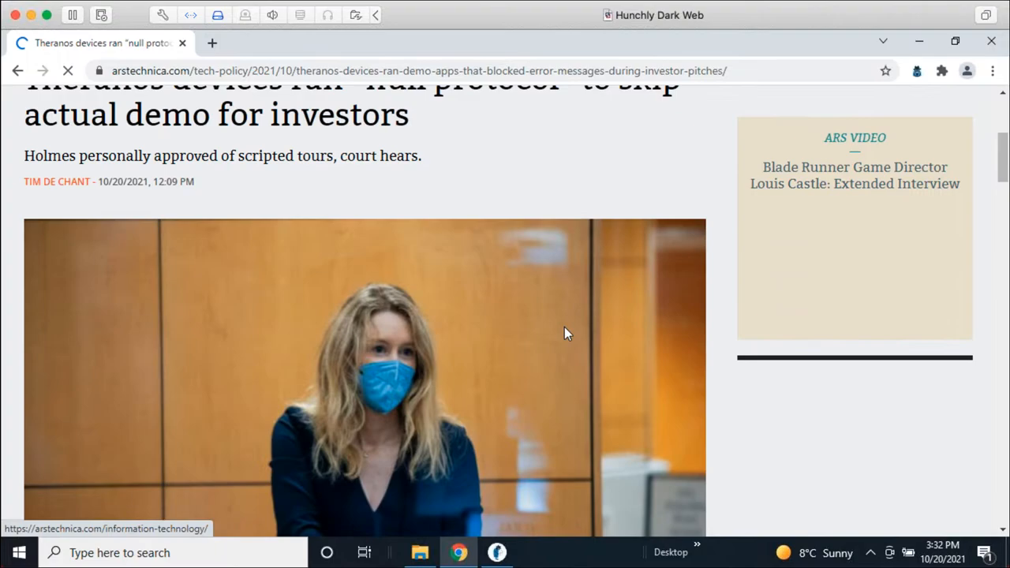
- Bring up the context menu on the Theranos article's main photo
right_click(564, 331)
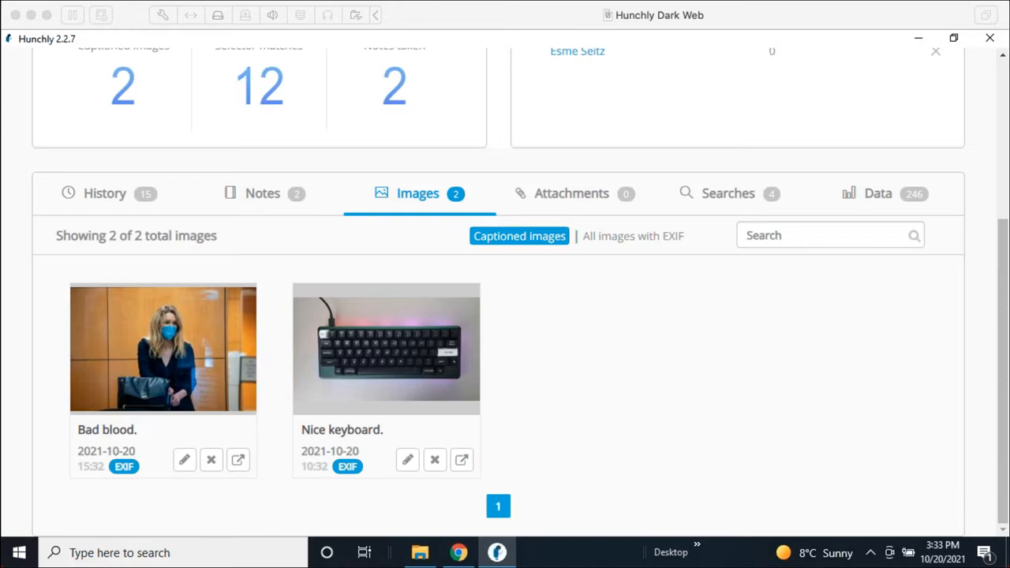
- Show the Hunchly case's Attachments list
click(571, 390)
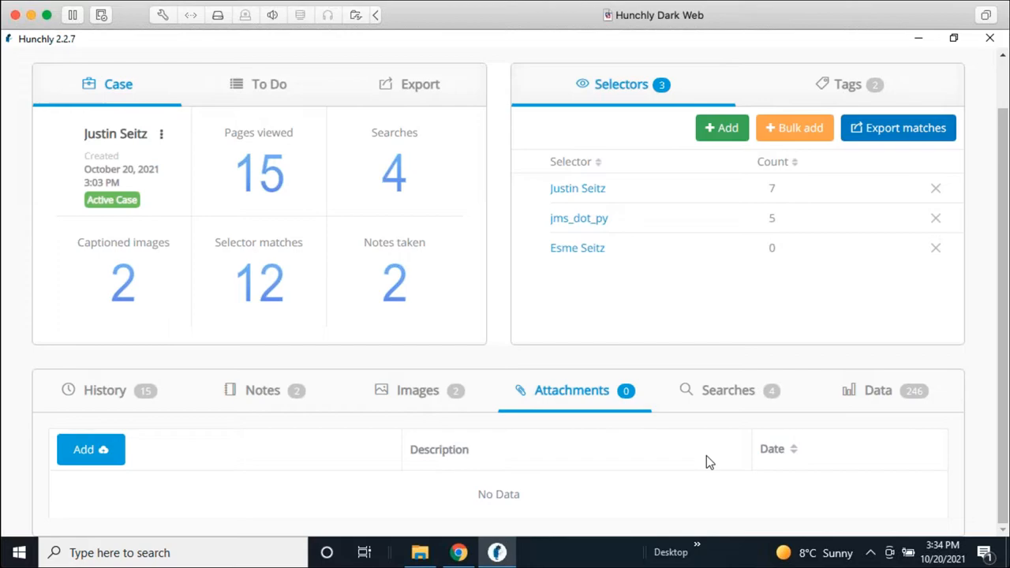
mouse_move(781, 486)
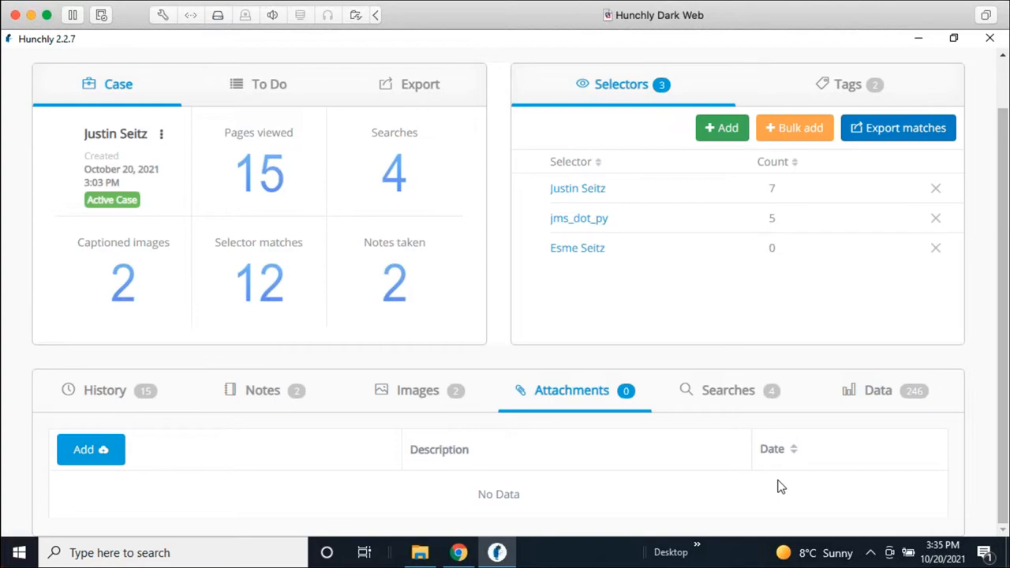
mouse_move(562, 428)
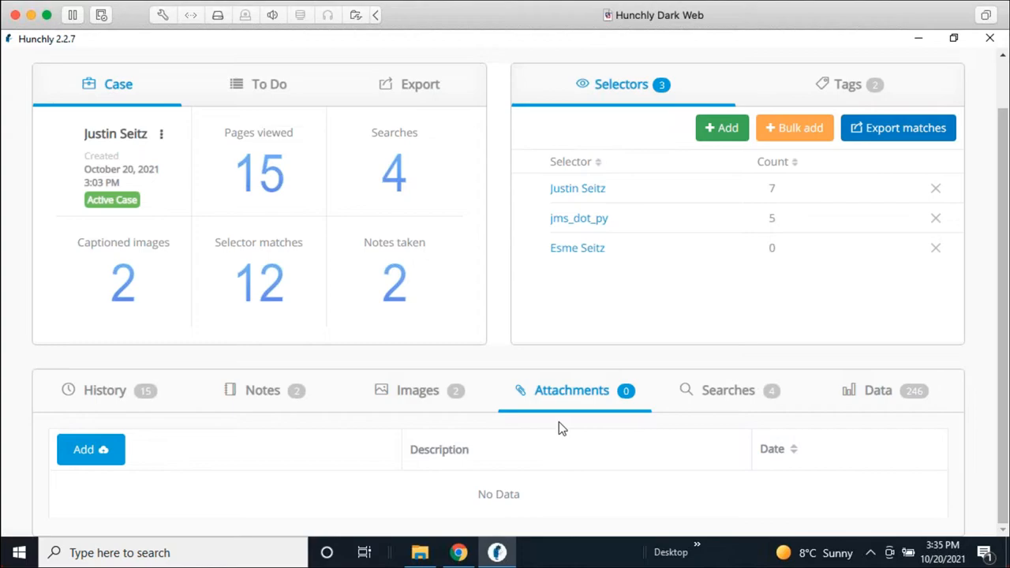
- Begin adding a file attachment from the Desktop folder
click(90, 449)
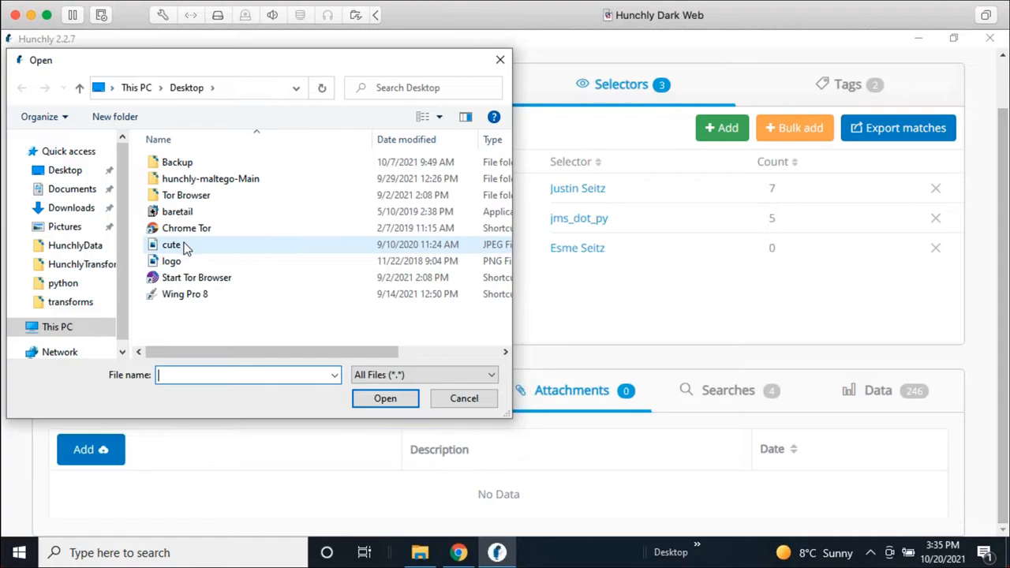
- Attach cute.jpeg described as 'Justin bottle feeding.' and open the attachment link
click(385, 398)
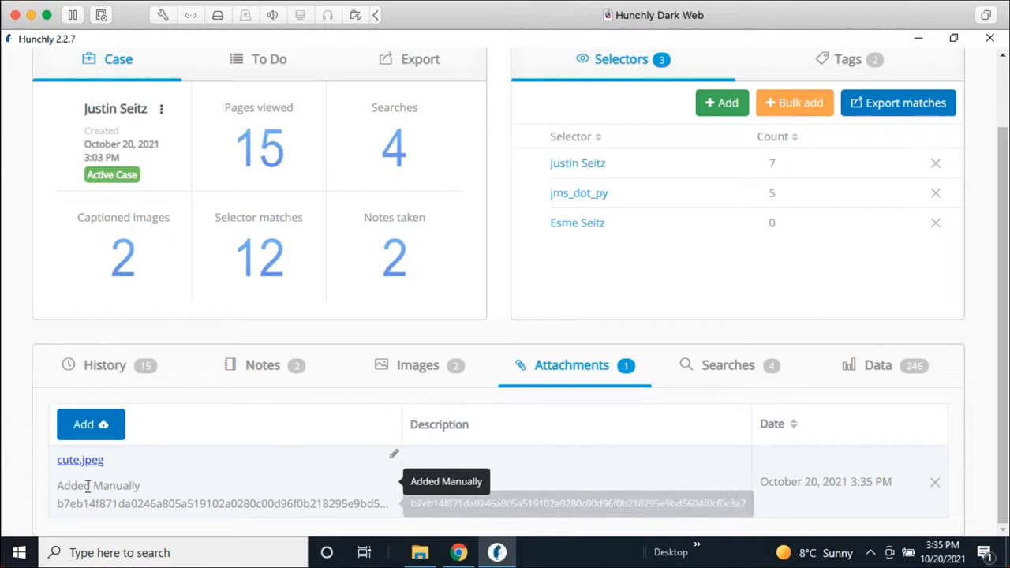
text(Justin bottle feeding.)
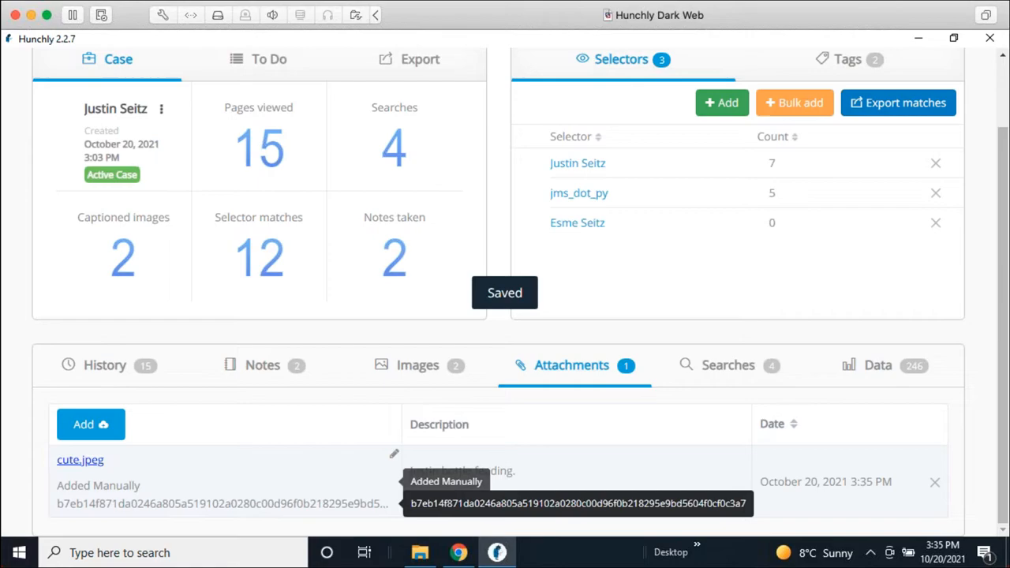
click(80, 459)
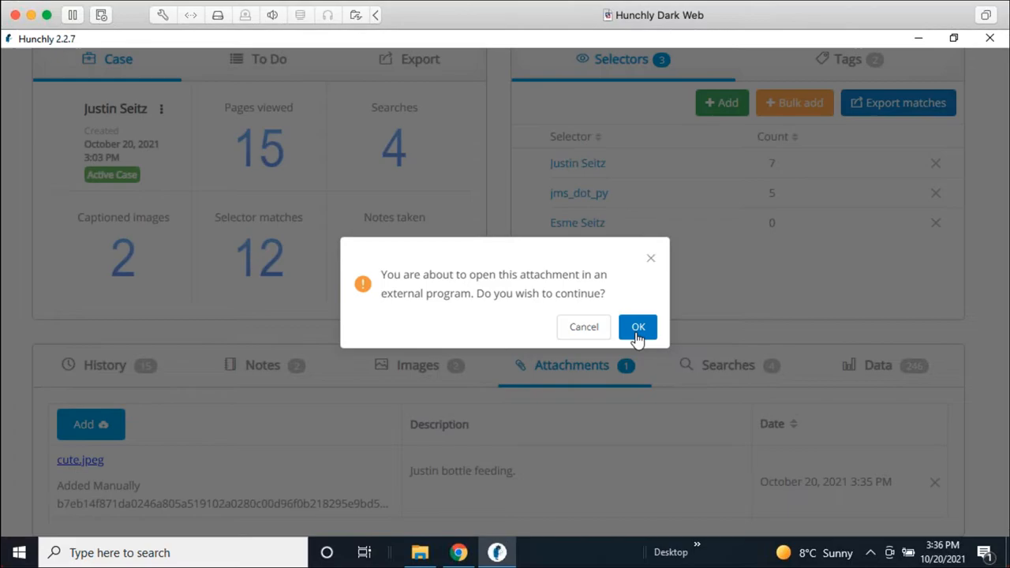
- Open cute.jpeg externally to view the raccoon photo, then close the viewer
click(638, 326)
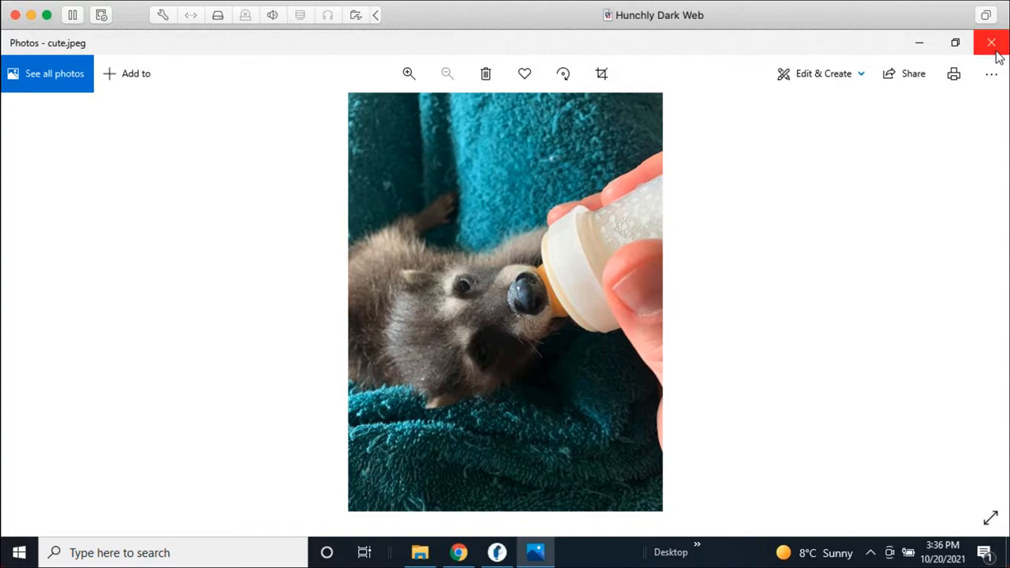
click(990, 43)
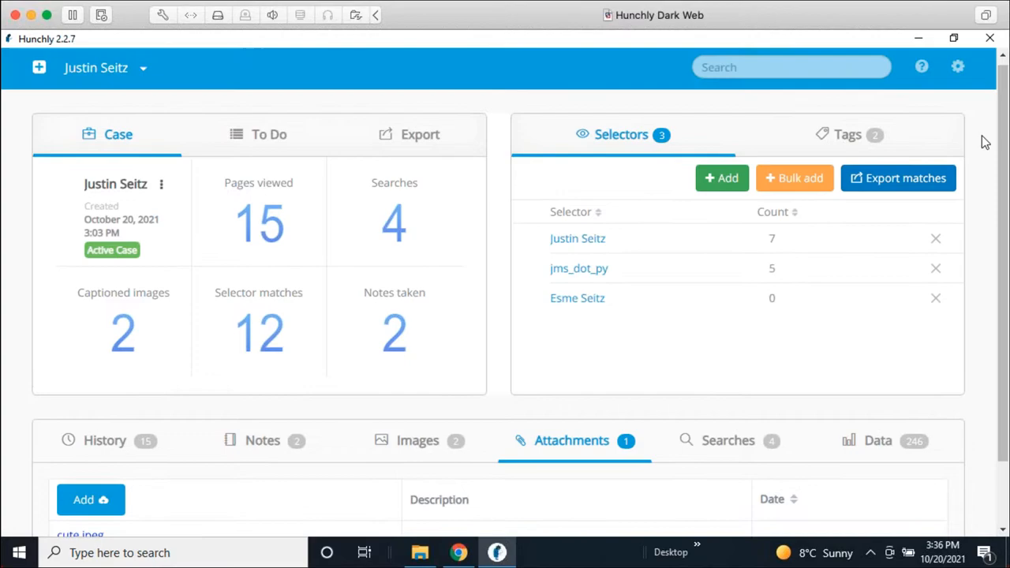
- Review the Attach downloads option in Hunchly settings
click(957, 66)
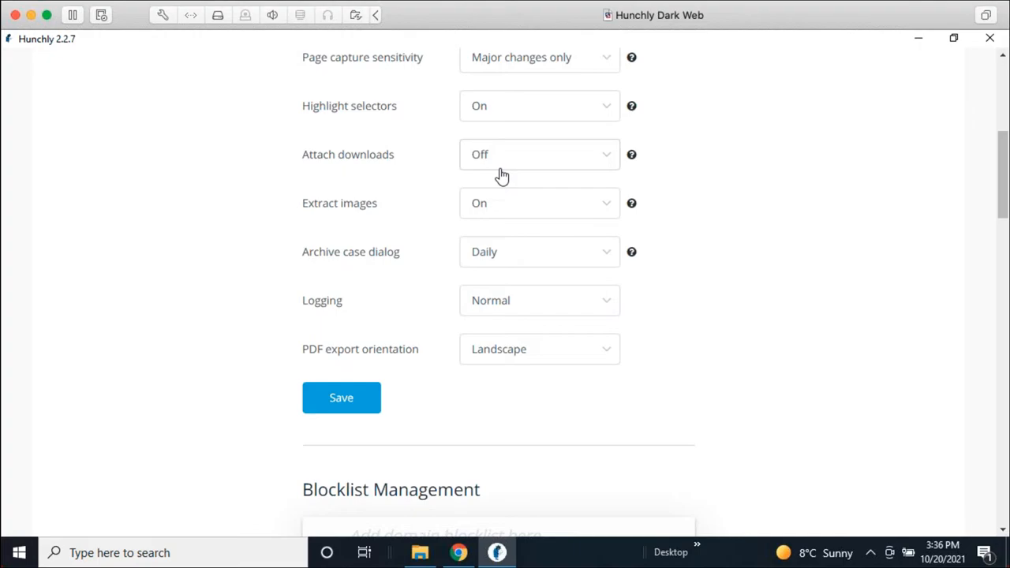
click(539, 154)
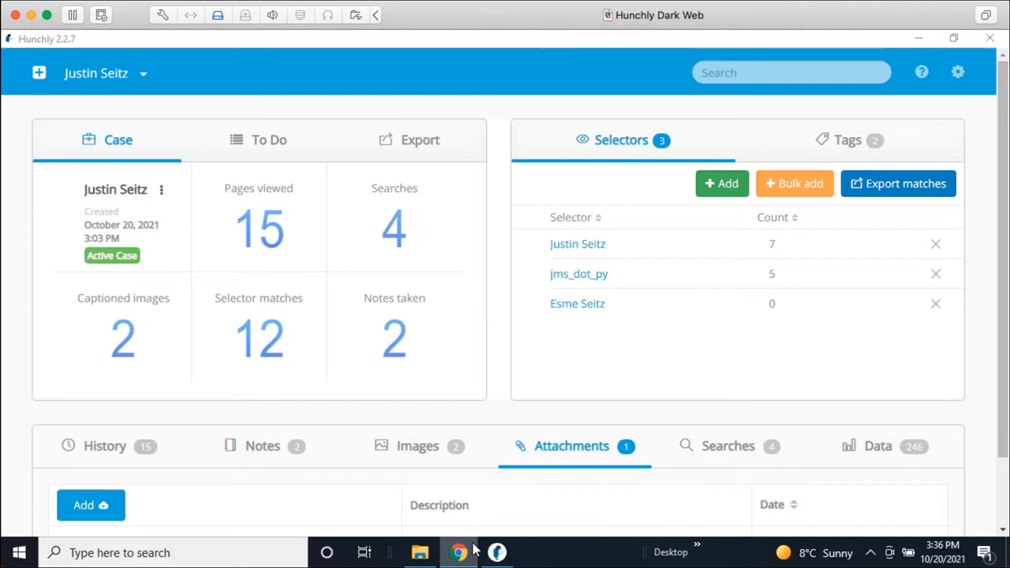
- Search Chrome for 'filetype:docx theranos'
click(459, 552)
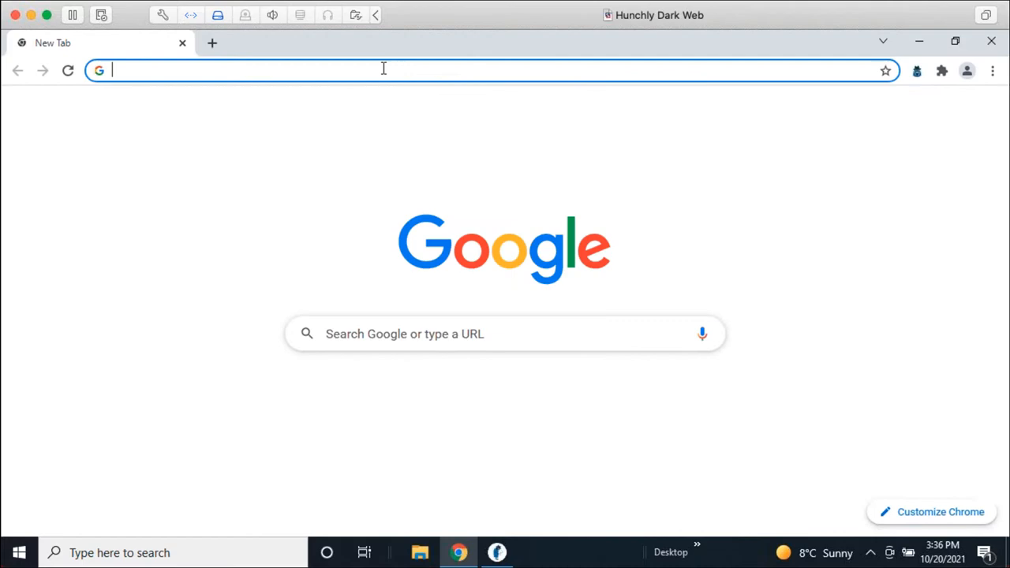
text(filetype:docx theranos)
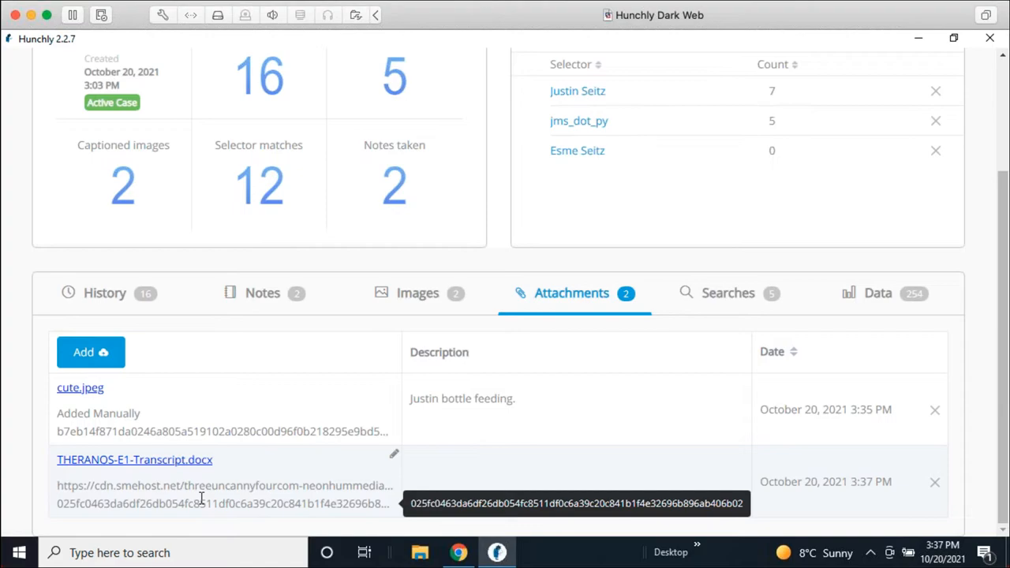
mouse_move(734, 476)
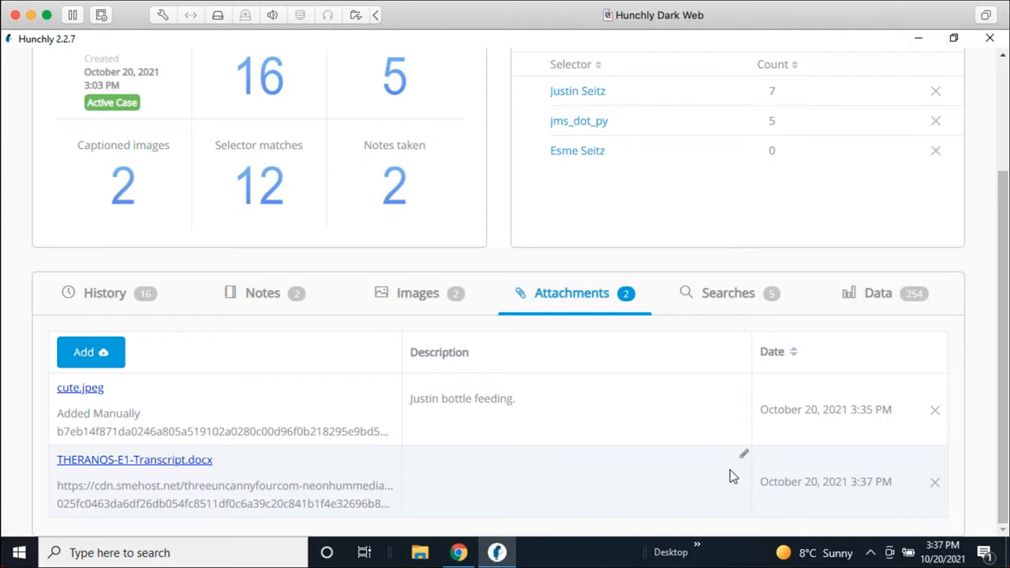
mouse_move(549, 478)
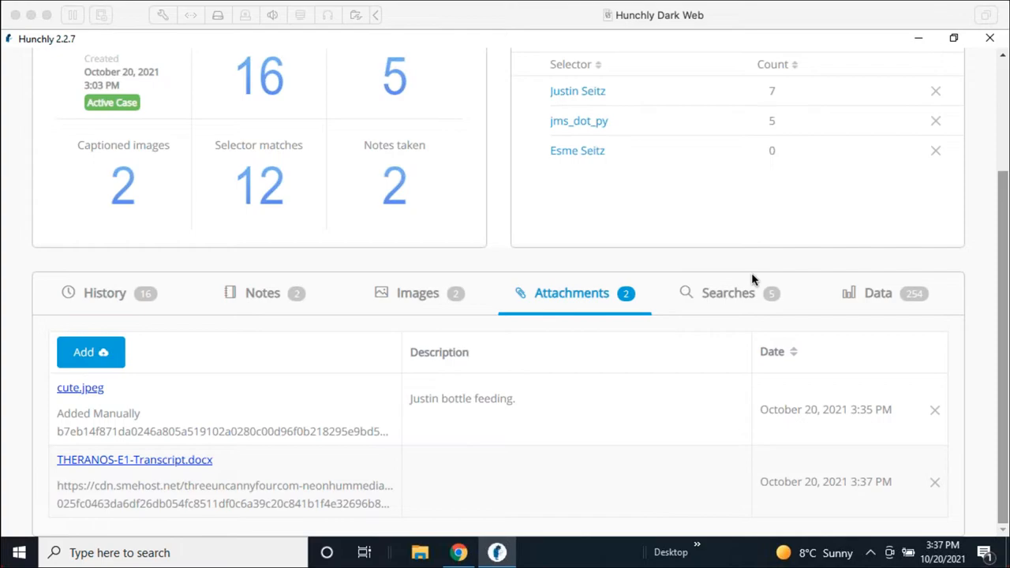
- Open the case's Searches list, newest entry filetype:docx theranos
click(727, 293)
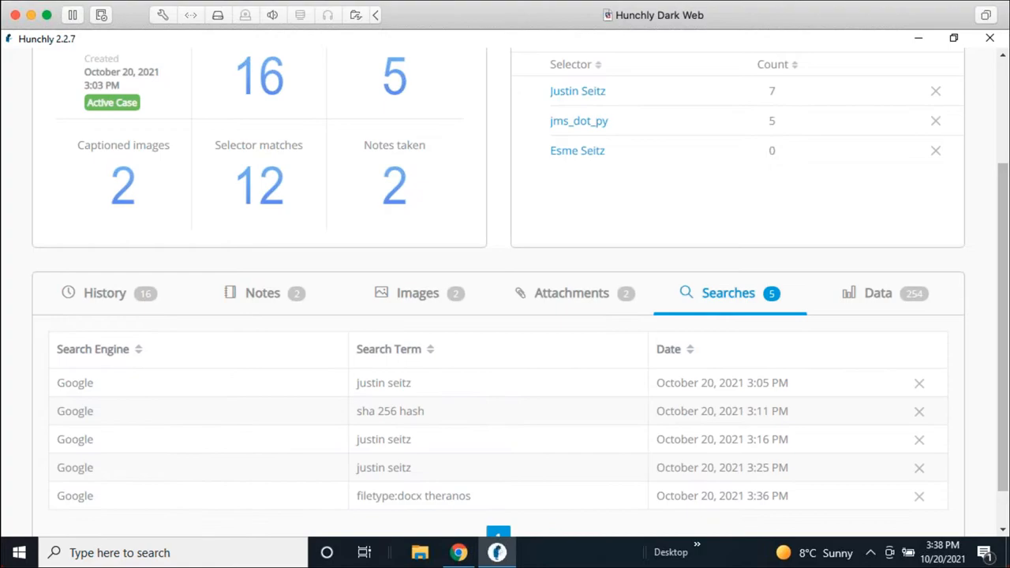
scroll(down, 3)
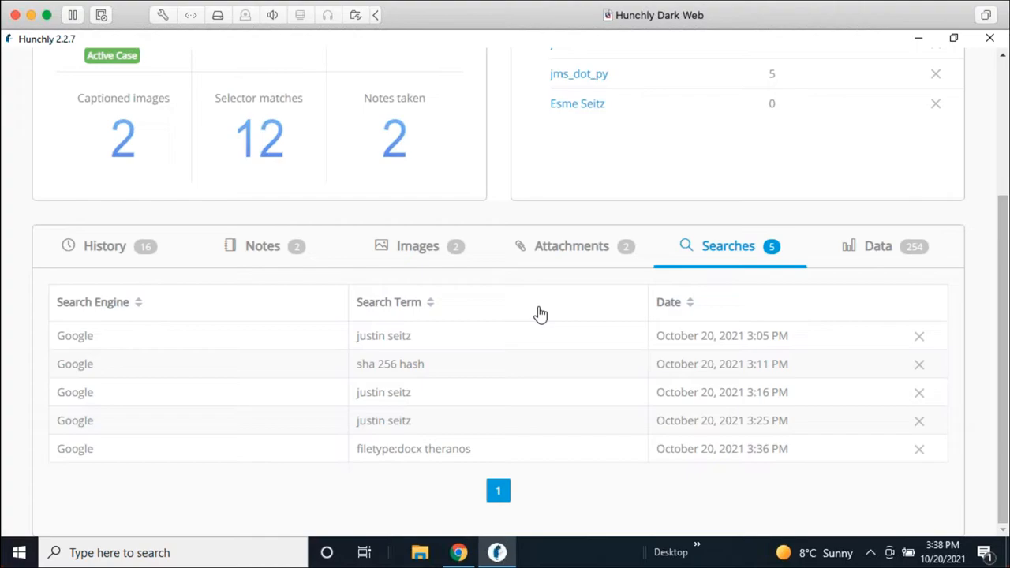
mouse_move(166, 331)
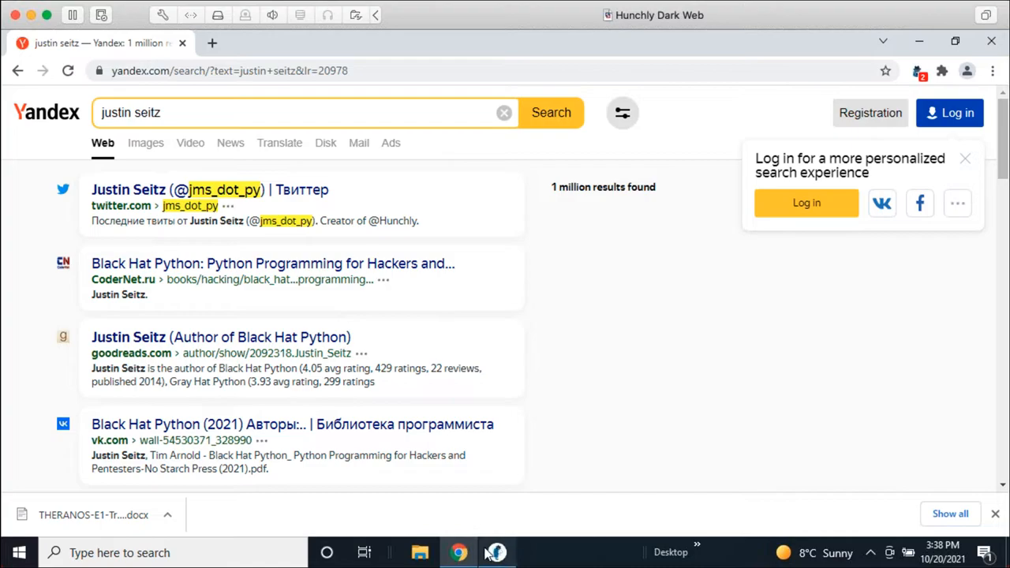
- Return to Hunchly from Chrome after the Yandex searches
click(495, 552)
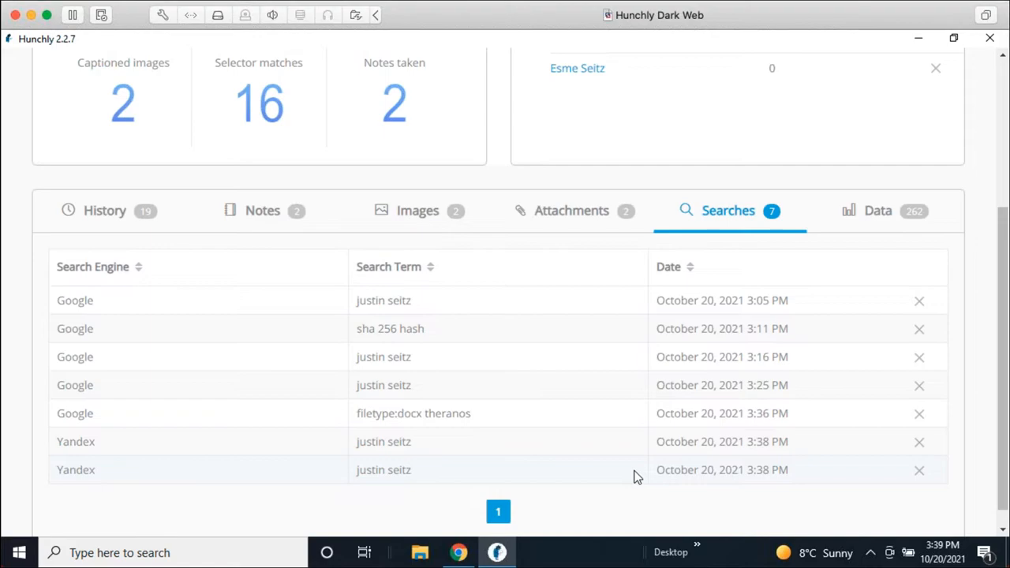
mouse_move(631, 468)
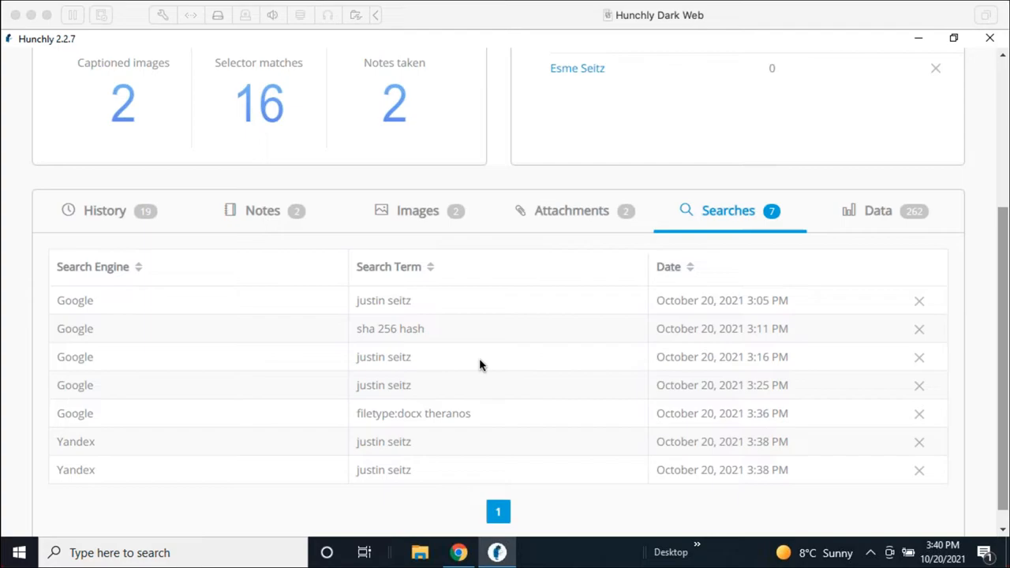
mouse_move(296, 329)
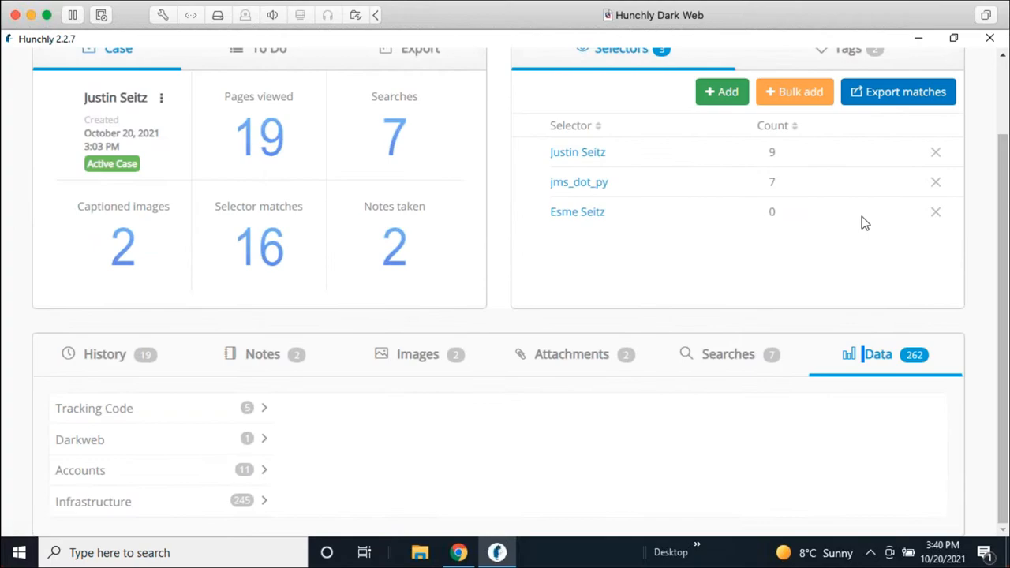
mouse_move(347, 446)
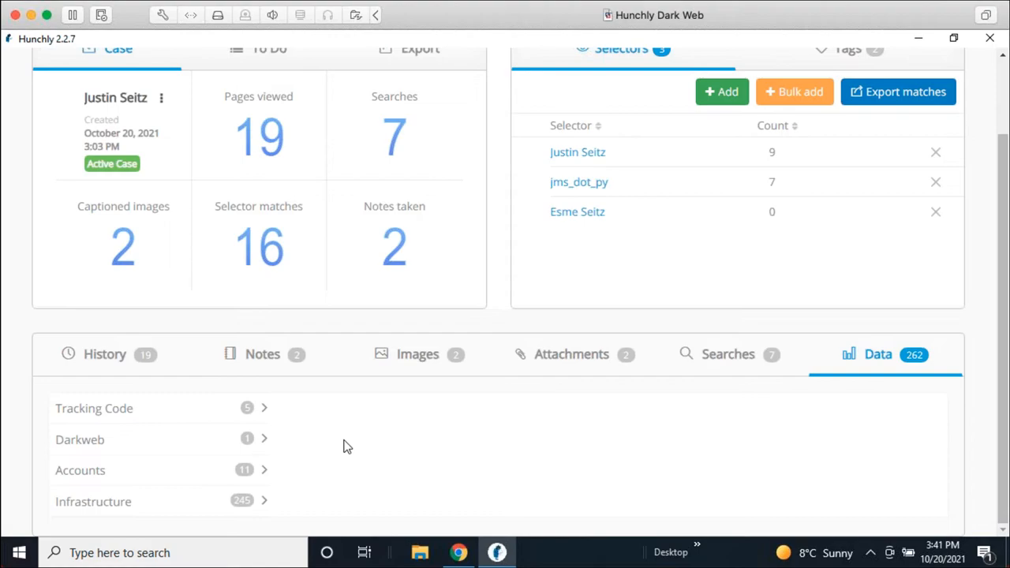
- Expand Tracking Code and Accounts in the Data tab
click(94, 408)
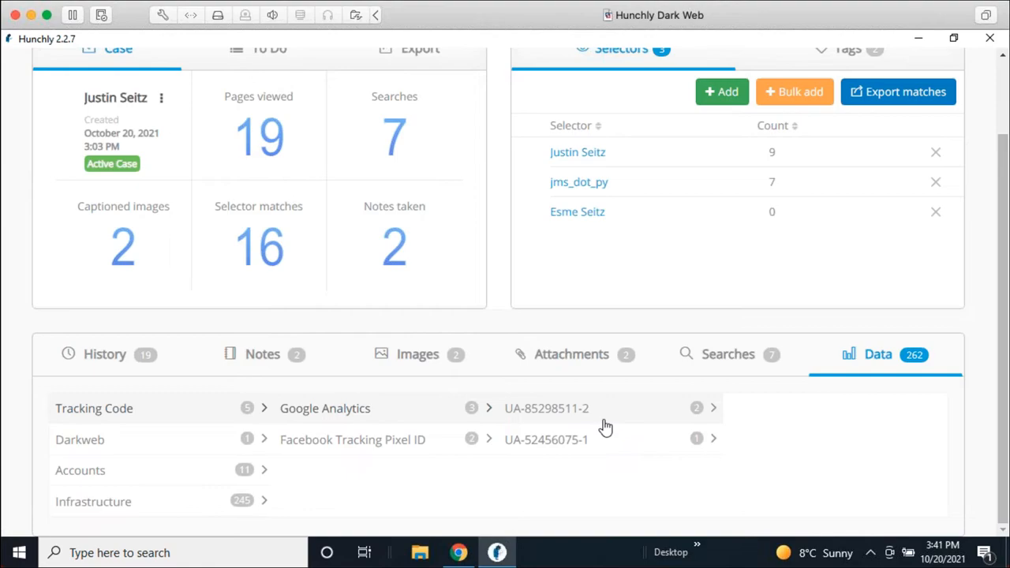
click(79, 439)
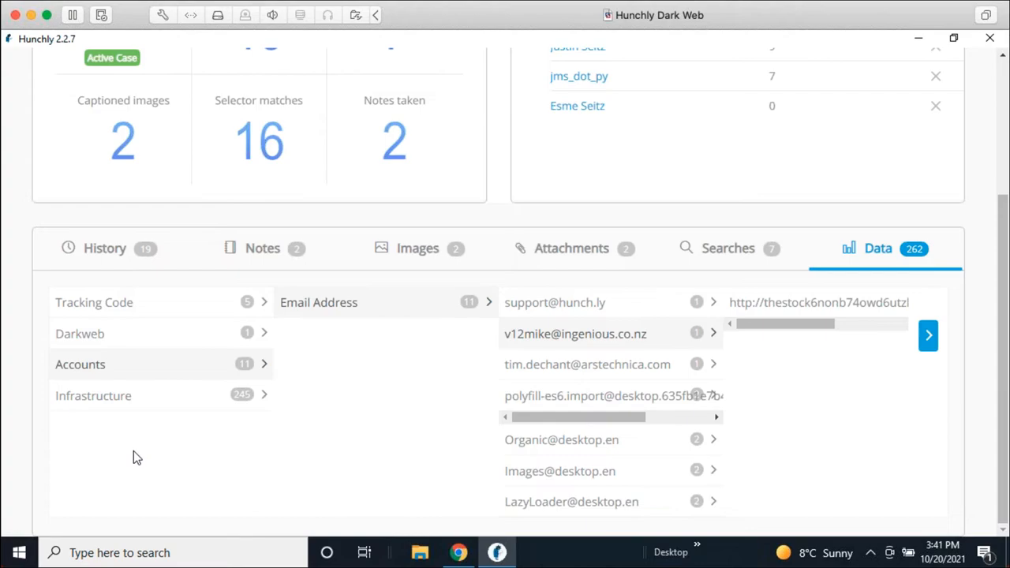
mouse_move(172, 319)
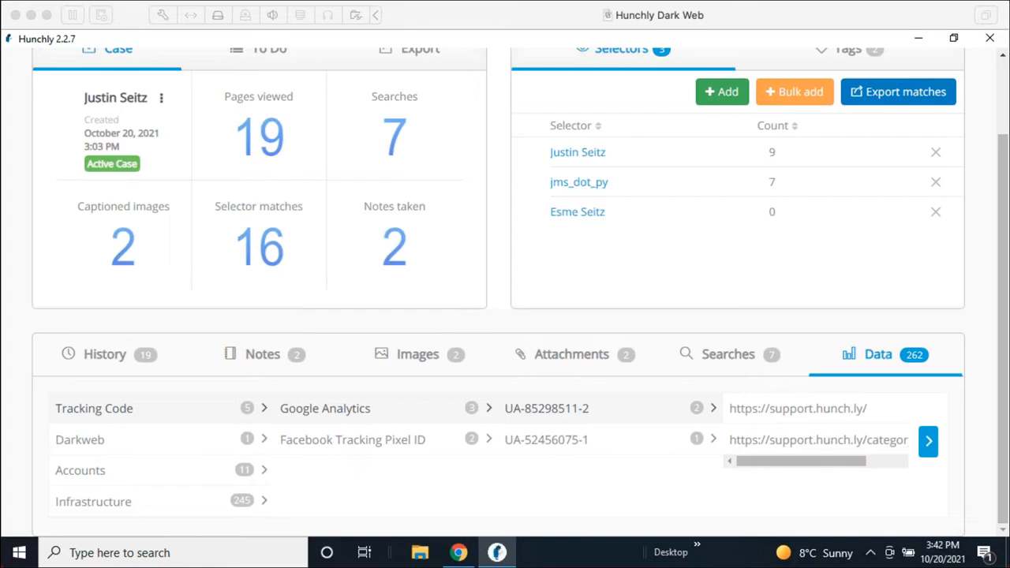
- Export the whole case from the Export tab, saving it to the desktop under the default name
click(409, 139)
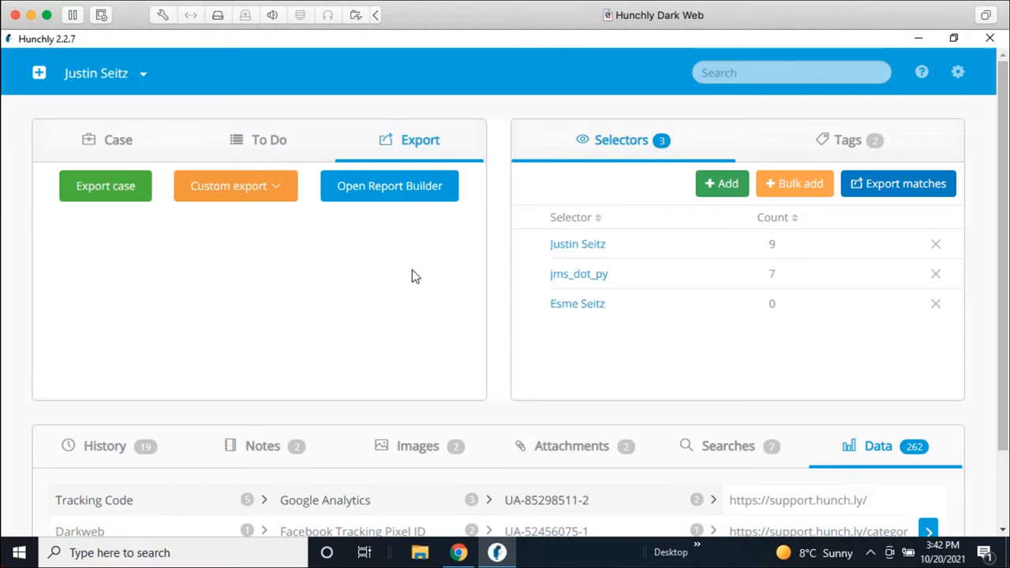
click(105, 186)
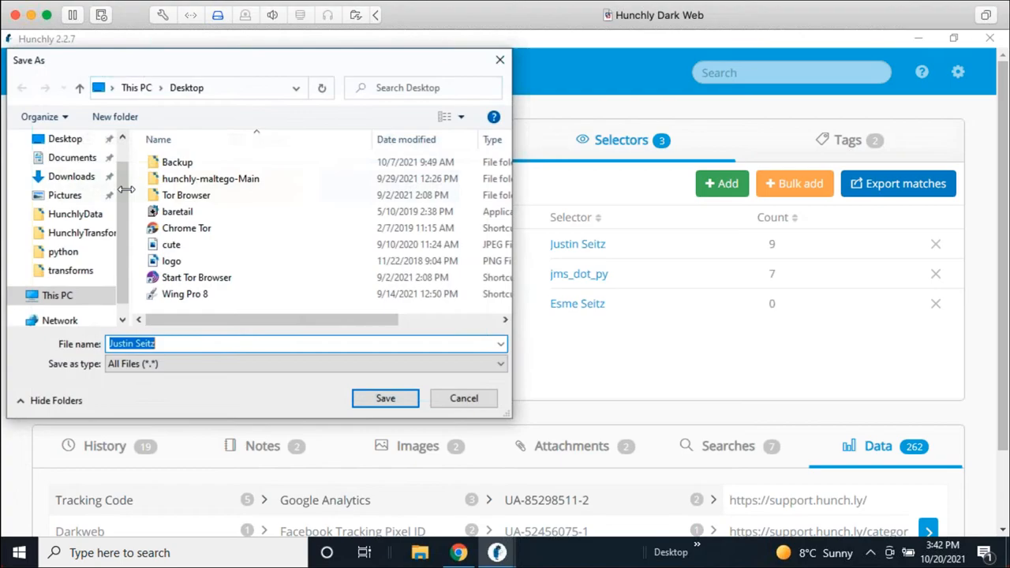
click(385, 397)
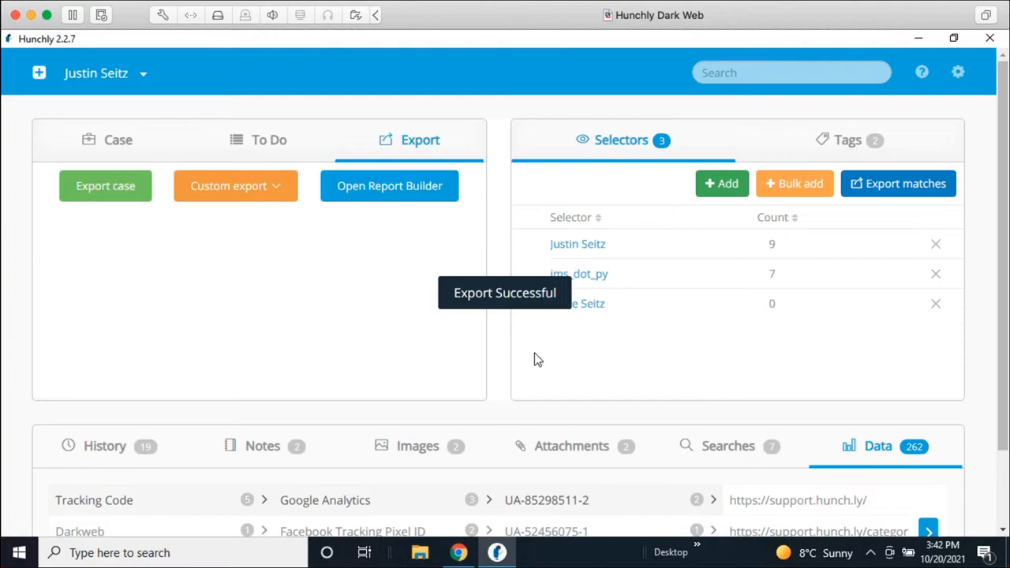
- Extract the exported case zip to a desktop folder and browse its case_data folder
click(918, 37)
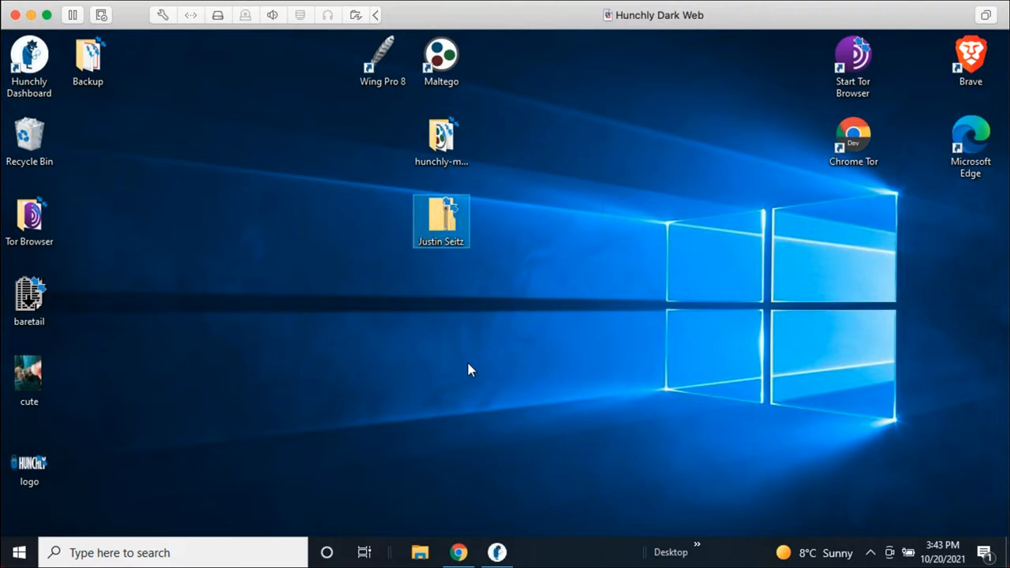
double_click(441, 220)
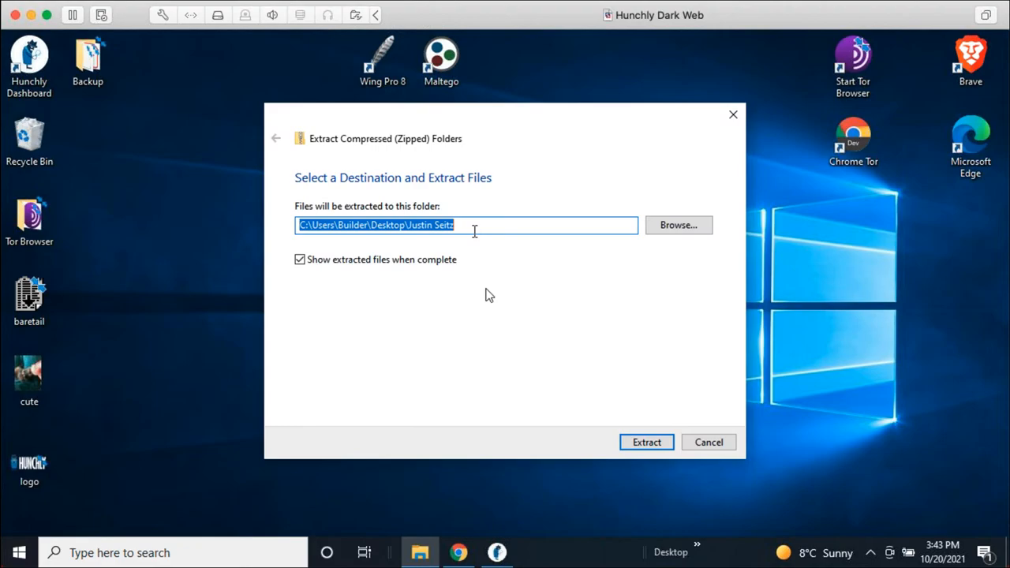
click(646, 441)
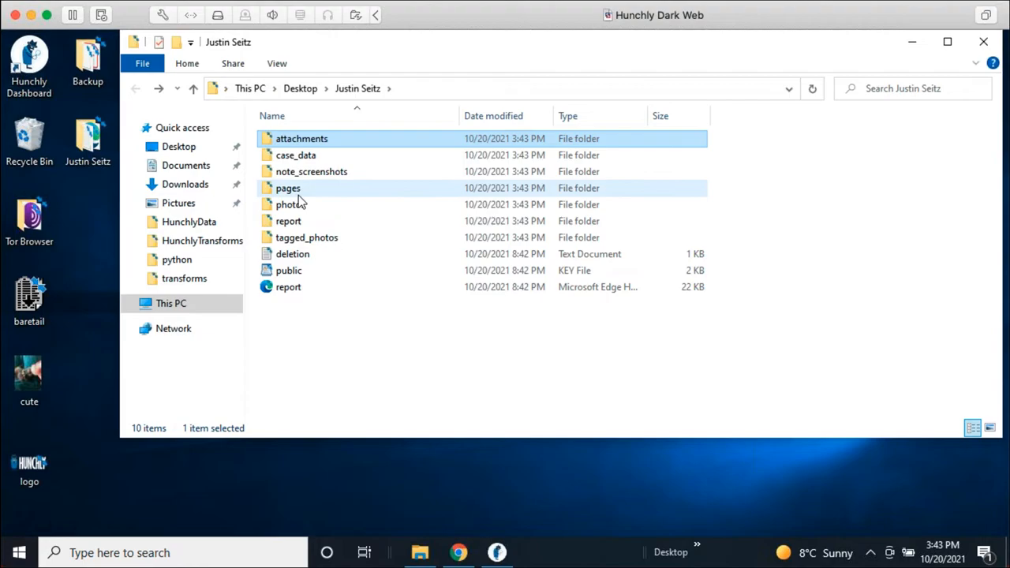
double_click(295, 154)
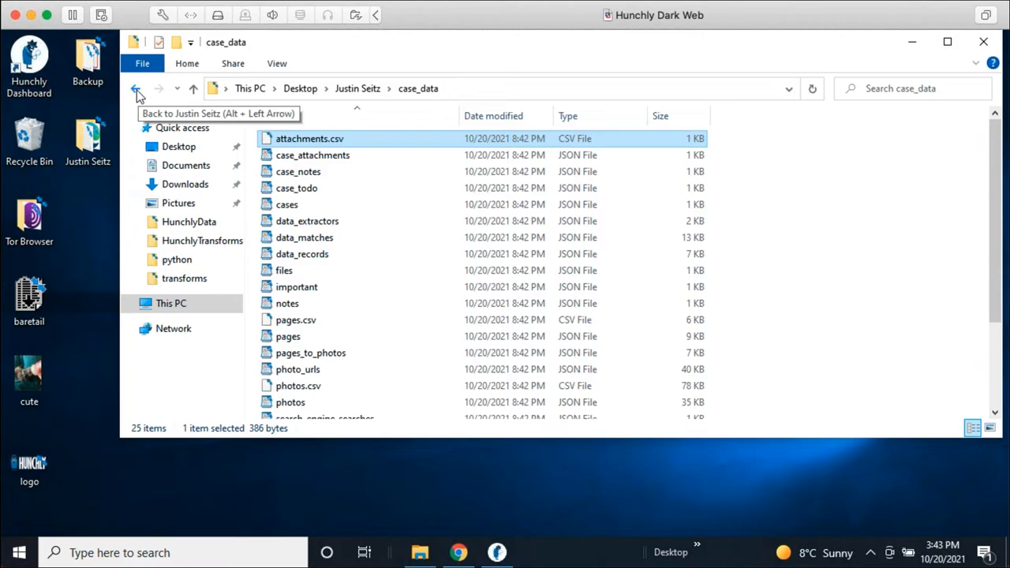
click(135, 89)
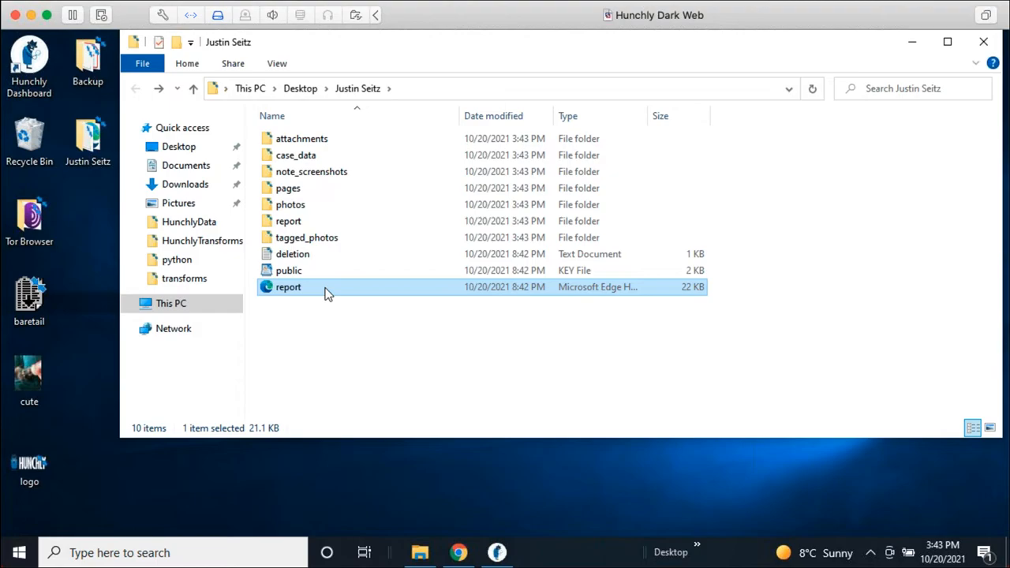
- Open report.html in Edge, scroll the Pages table and open a saved Stock Insiders page
double_click(288, 286)
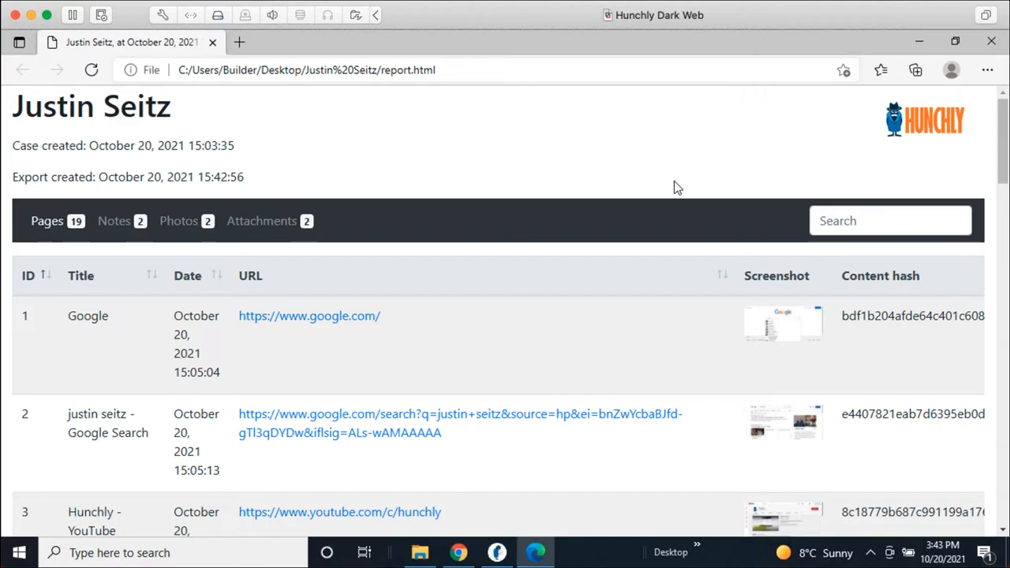
scroll(down, 3)
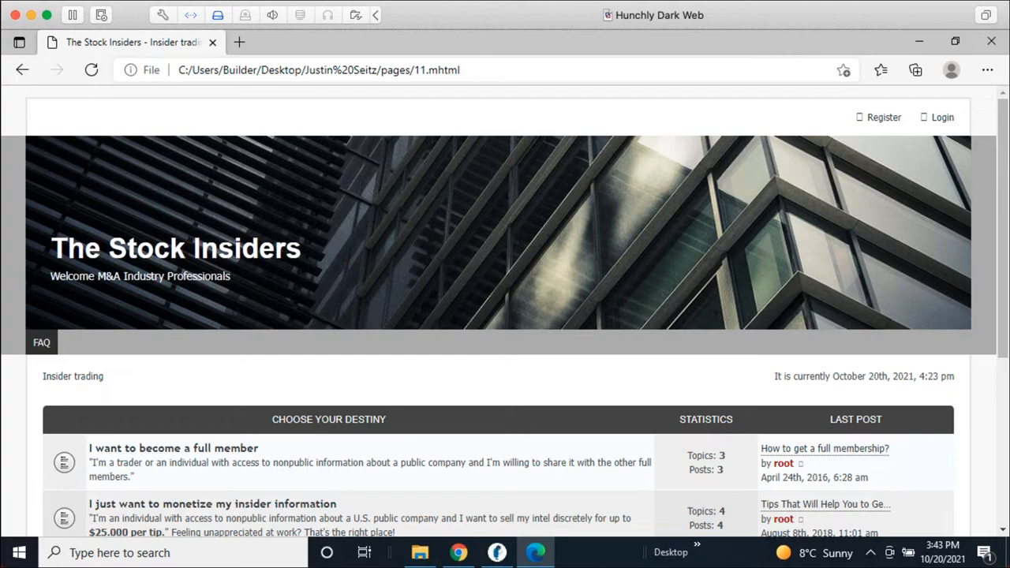
scroll(down, 3)
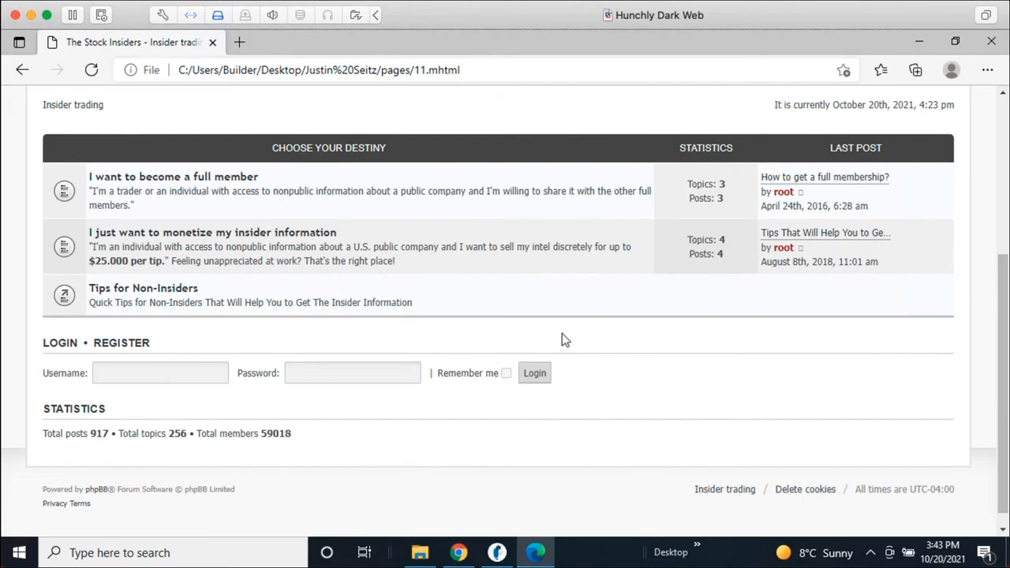
scroll(up, 3)
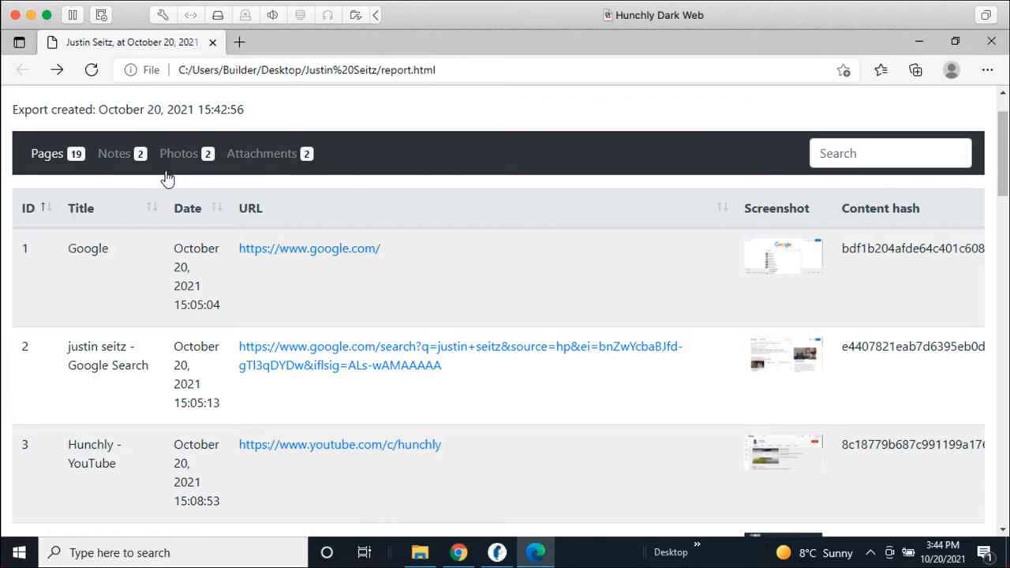
click(262, 153)
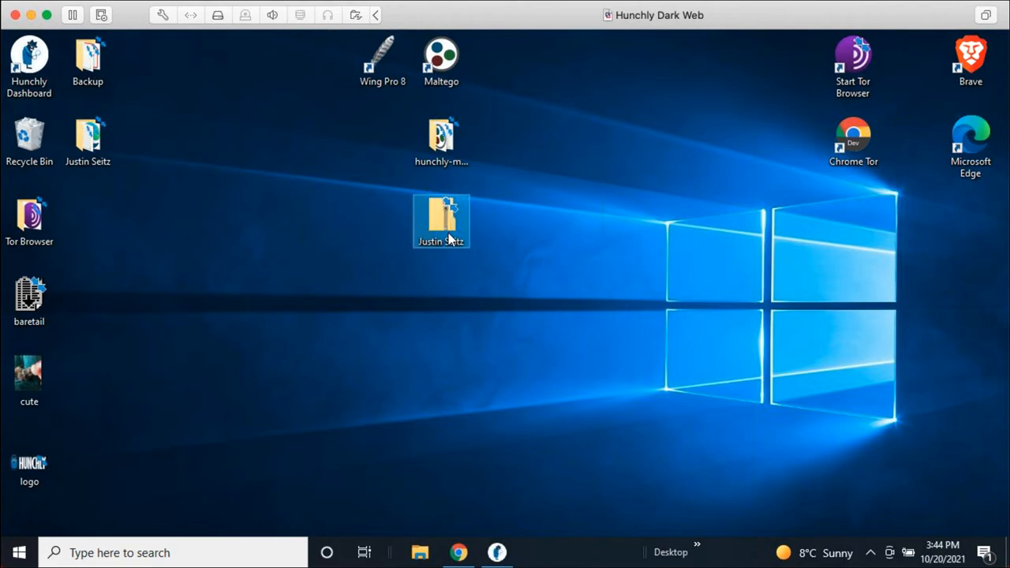
mouse_move(544, 188)
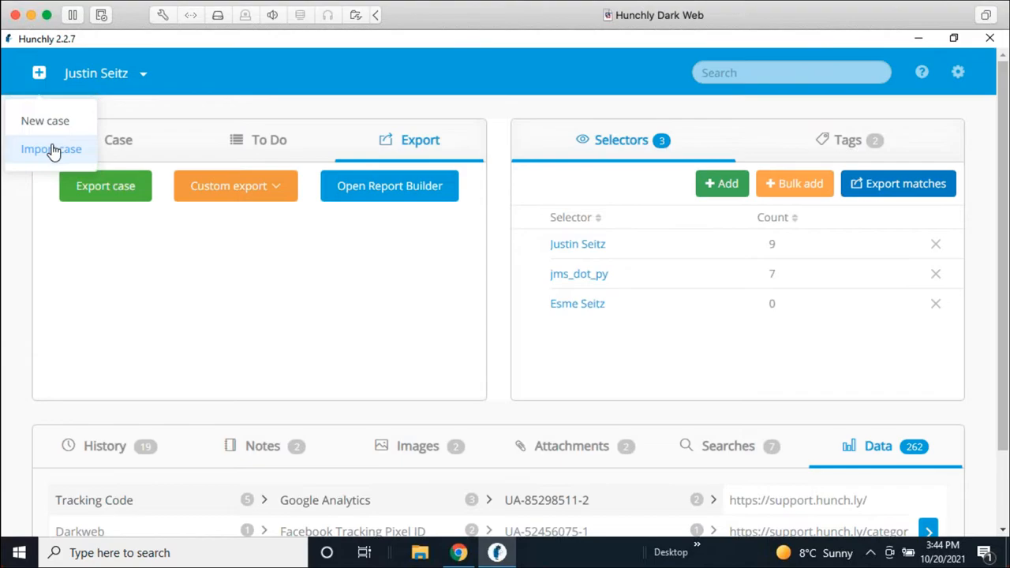
click(50, 148)
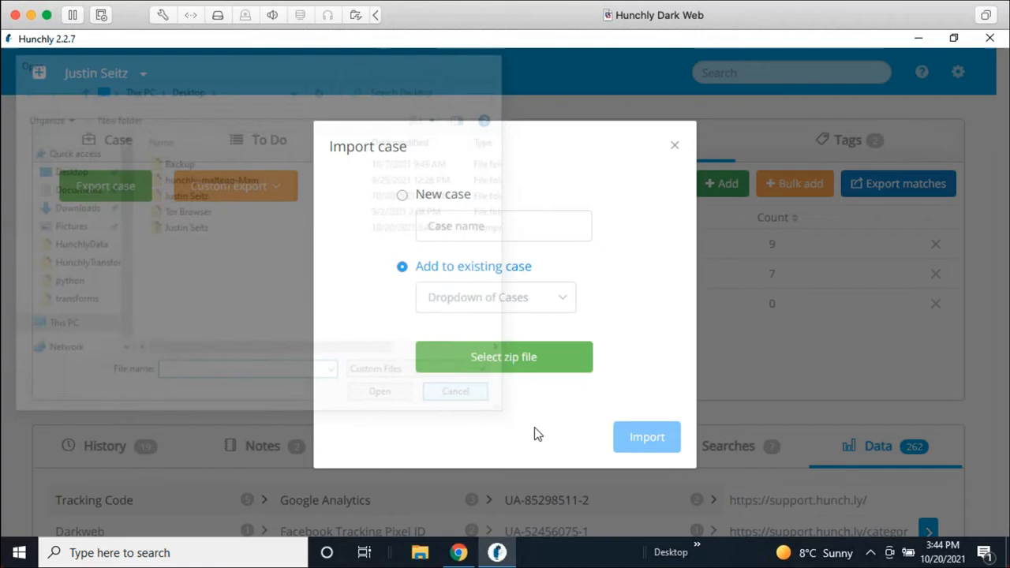
click(674, 145)
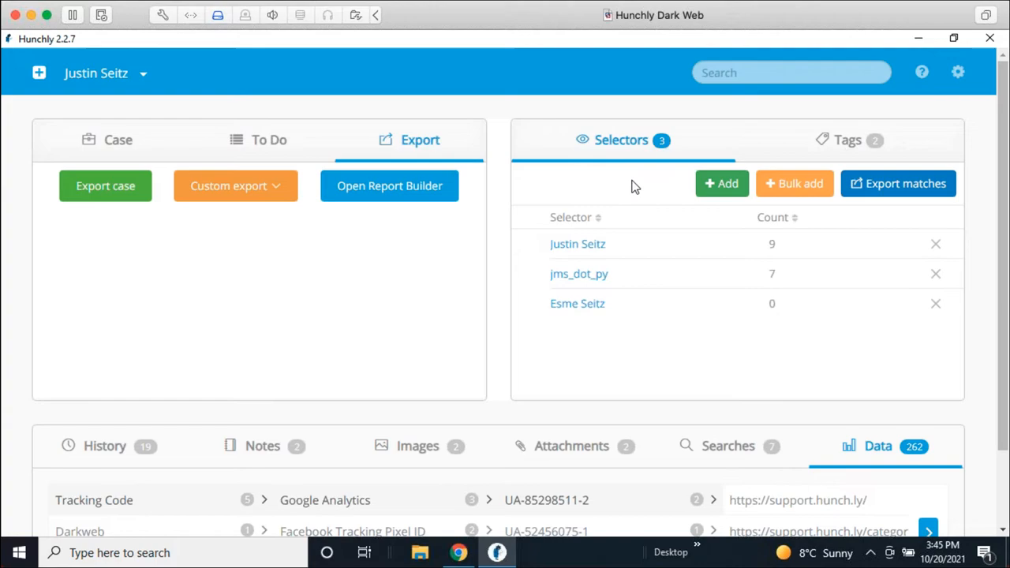
mouse_move(106, 185)
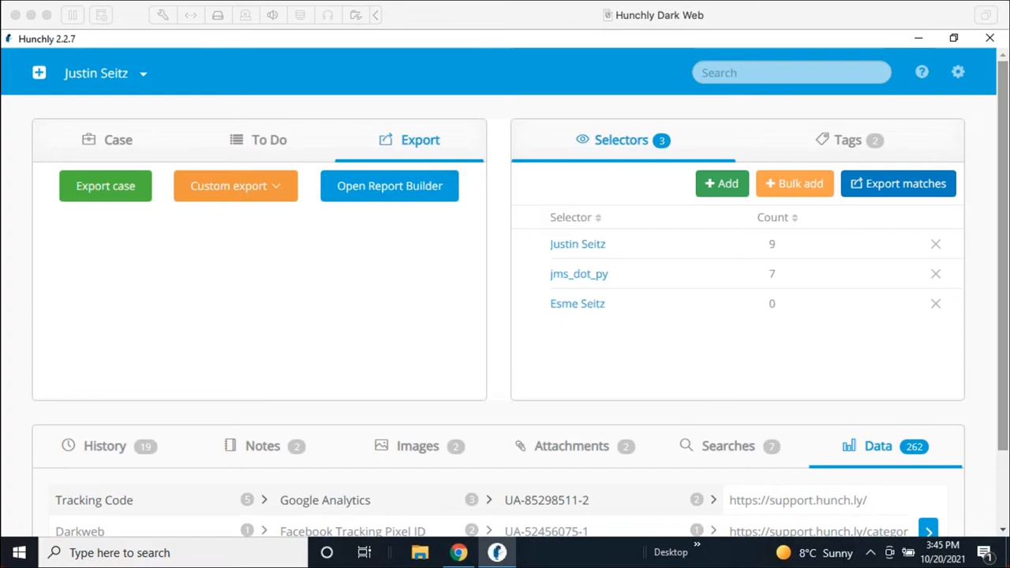
mouse_move(460, 347)
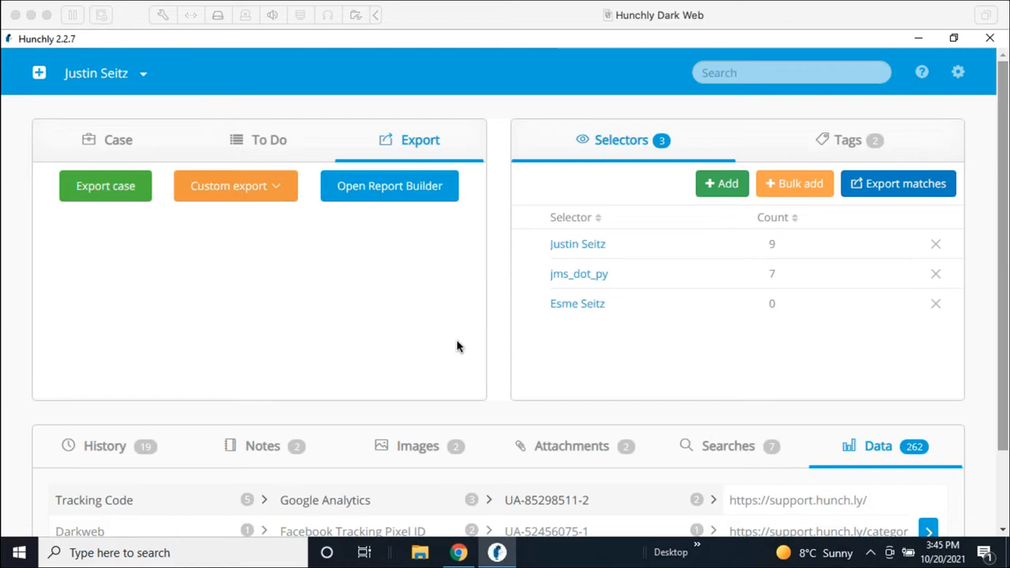
mouse_move(602, 361)
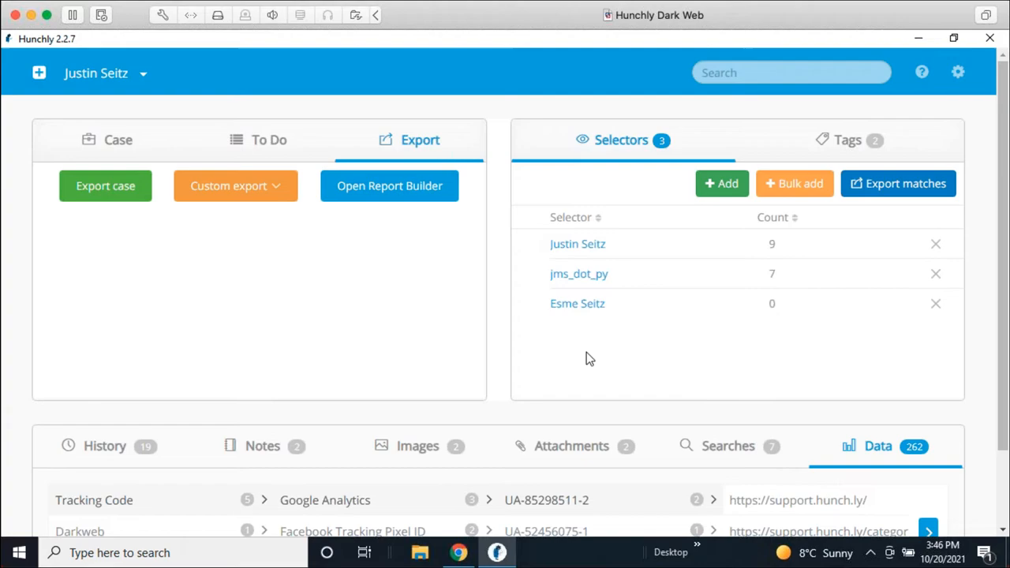
click(234, 186)
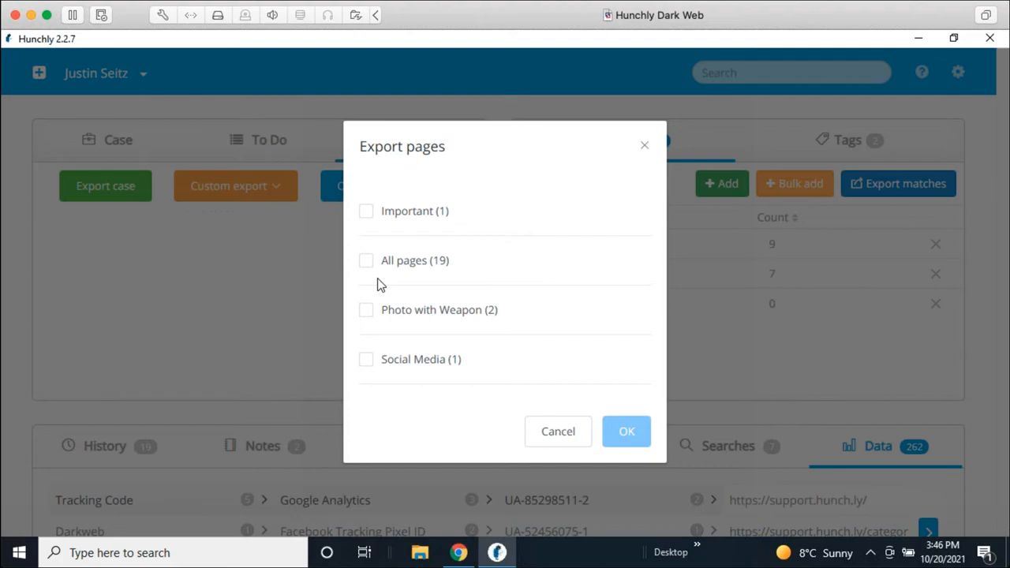
- Tick the Photo with Weapon tag in Export pages and confirm with OK
click(366, 309)
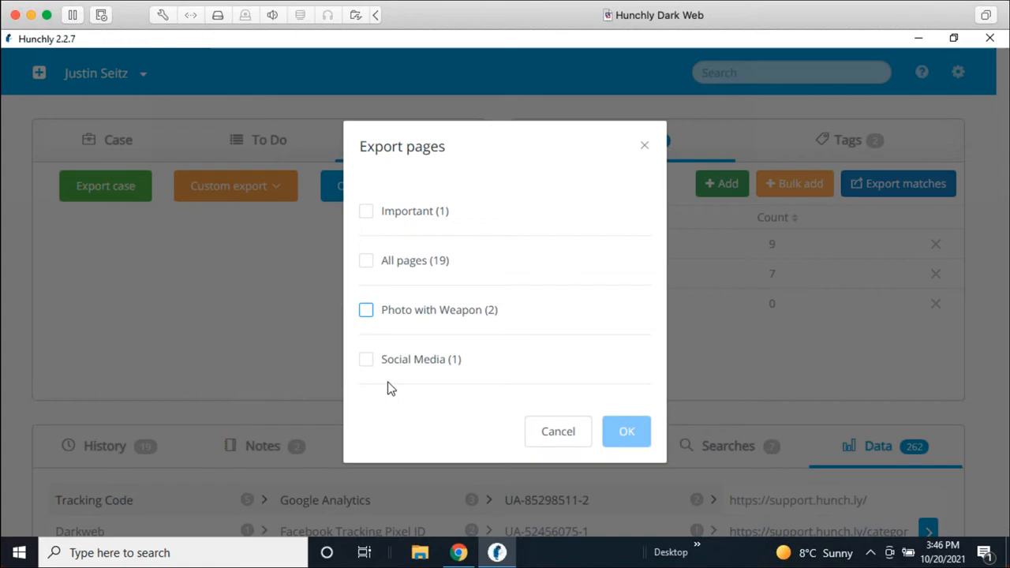
click(627, 431)
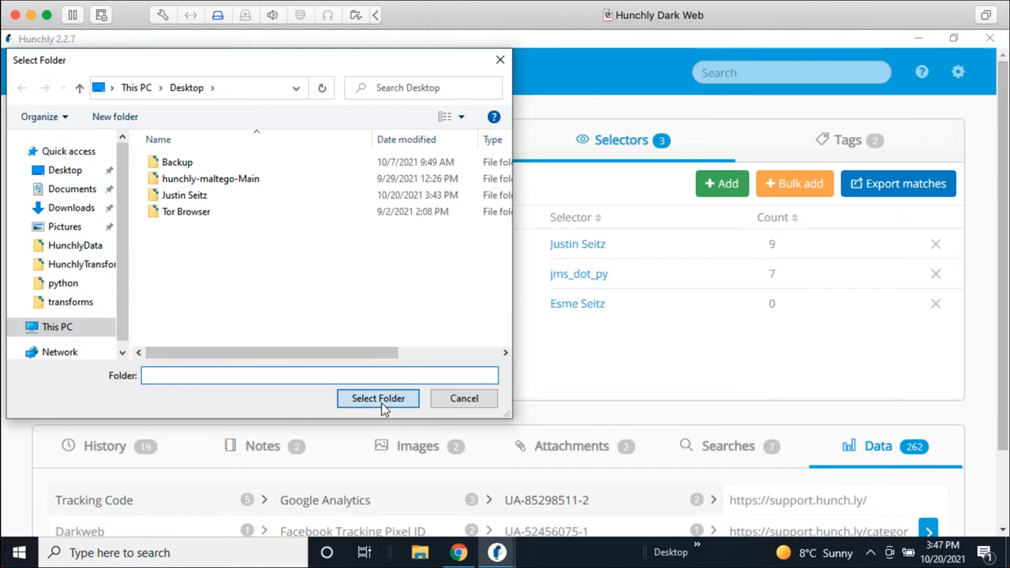
- Save the export to the Desktop, then open the exported LinkedIn capture PDF
click(378, 398)
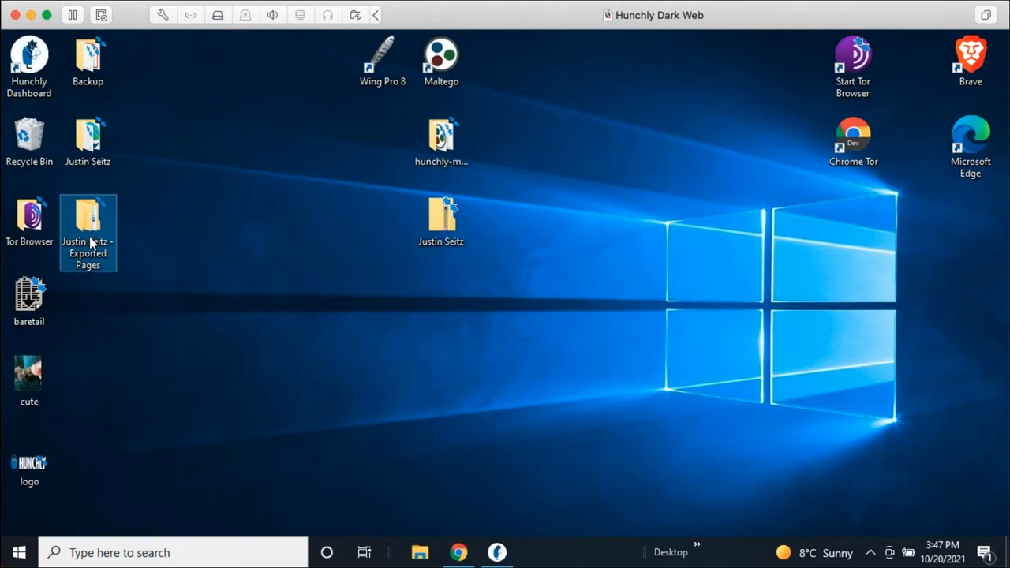
double_click(88, 229)
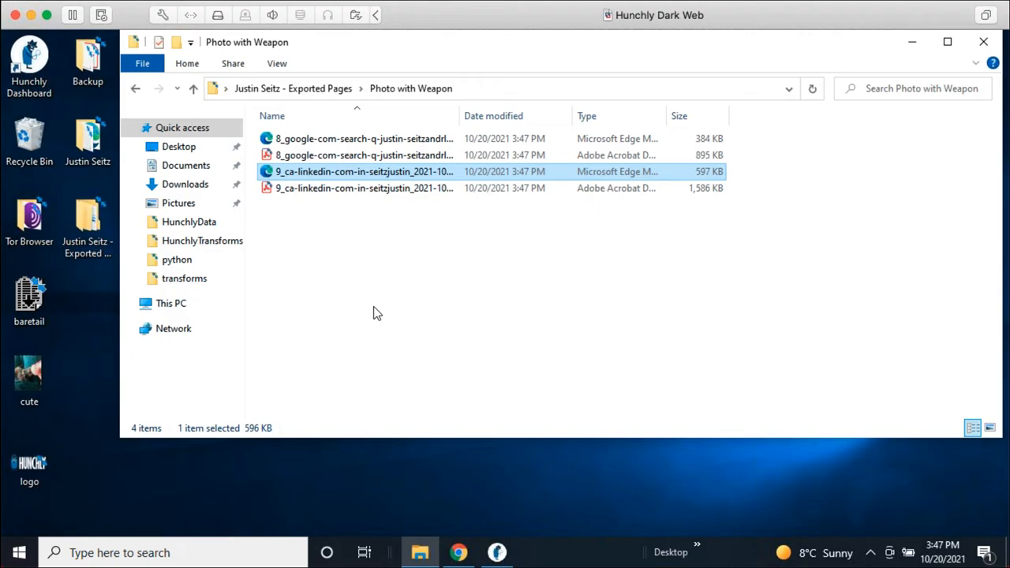
double_click(364, 187)
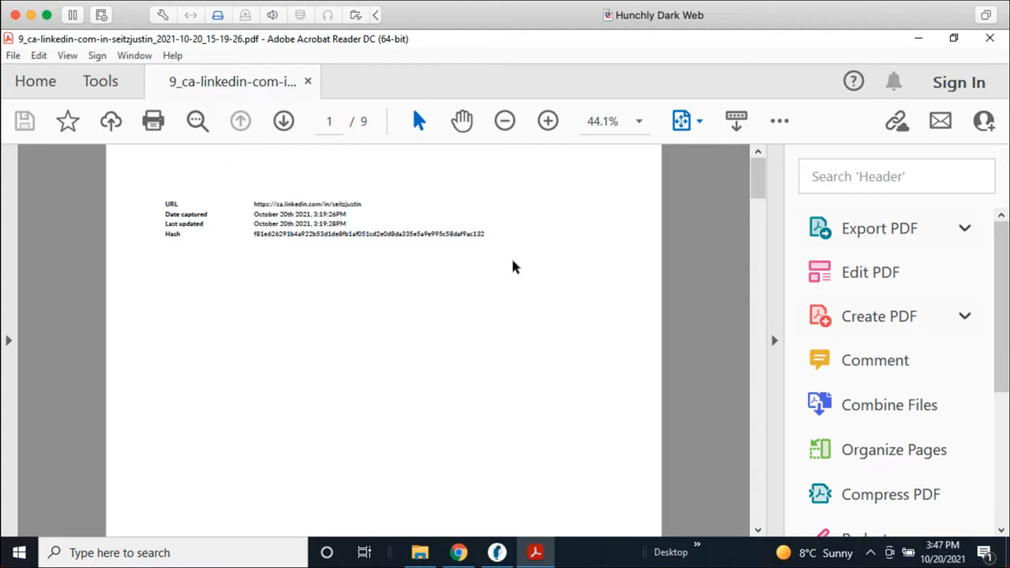
- Expand Export PDF in Acrobat and scroll through the URL, capture dates and hash
click(878, 228)
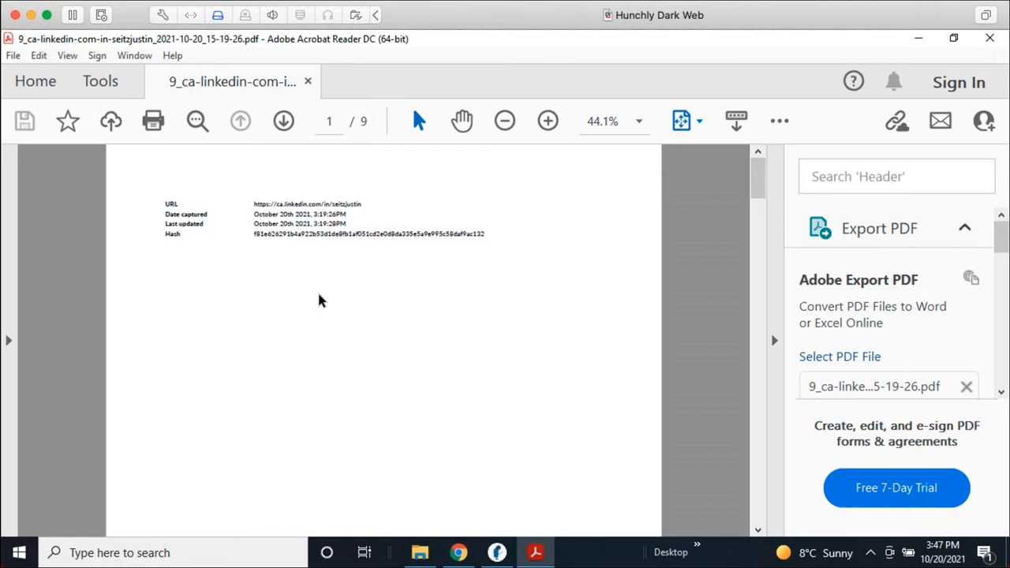
mouse_move(146, 267)
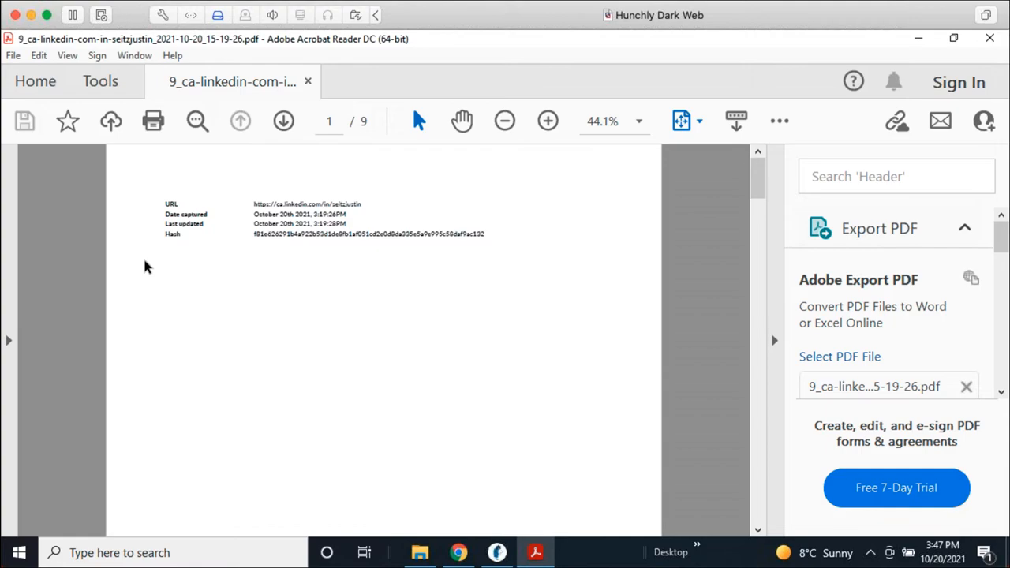
mouse_move(233, 225)
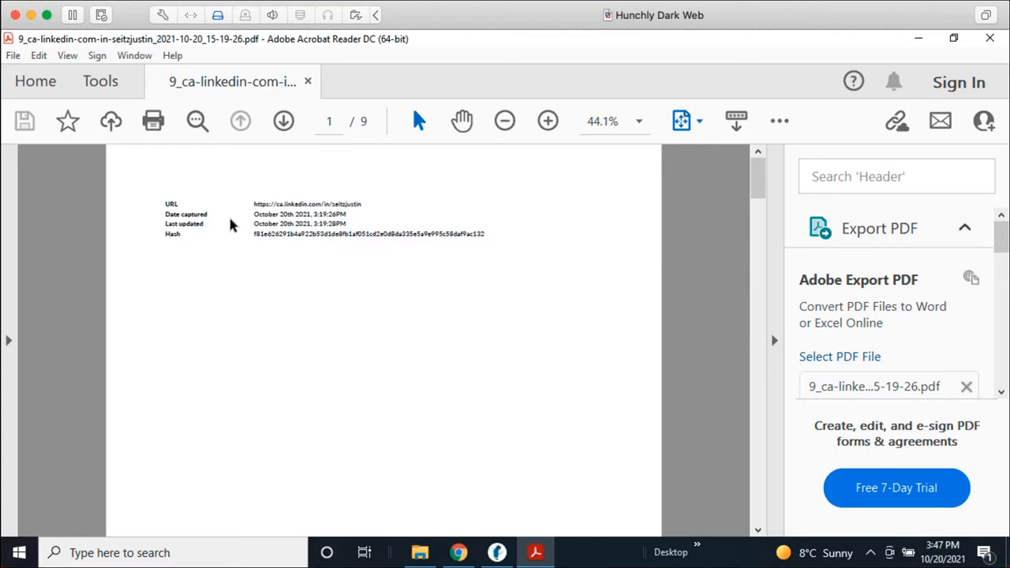
mouse_move(404, 254)
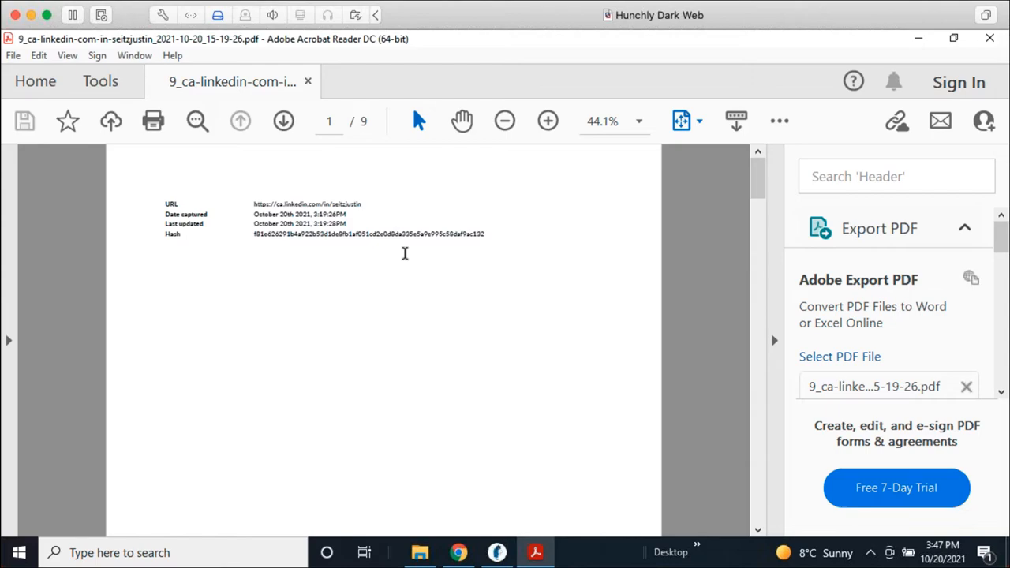
scroll(down, 3)
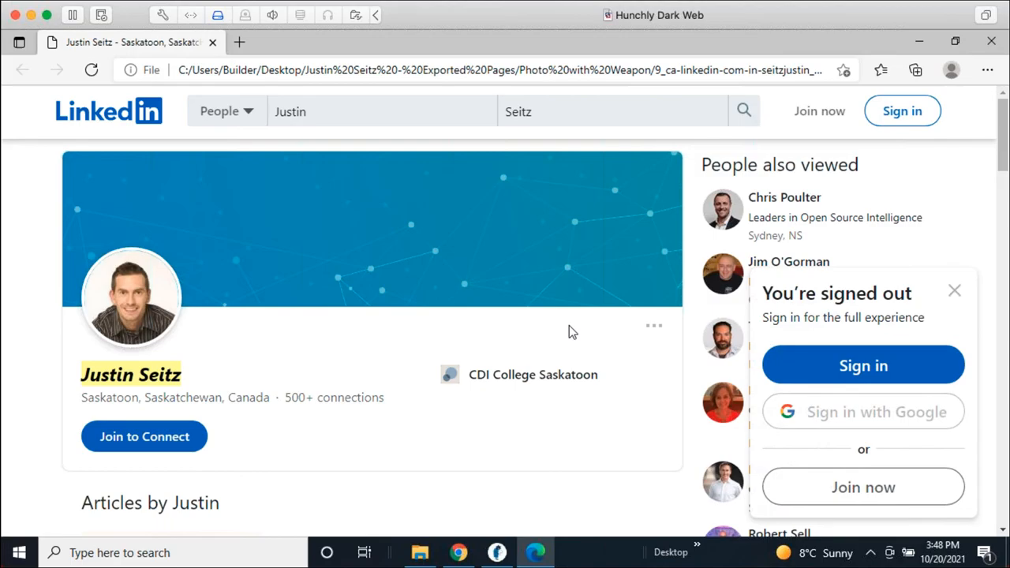
- Scroll through the exported LinkedIn profile page in Edge
scroll(down, 3)
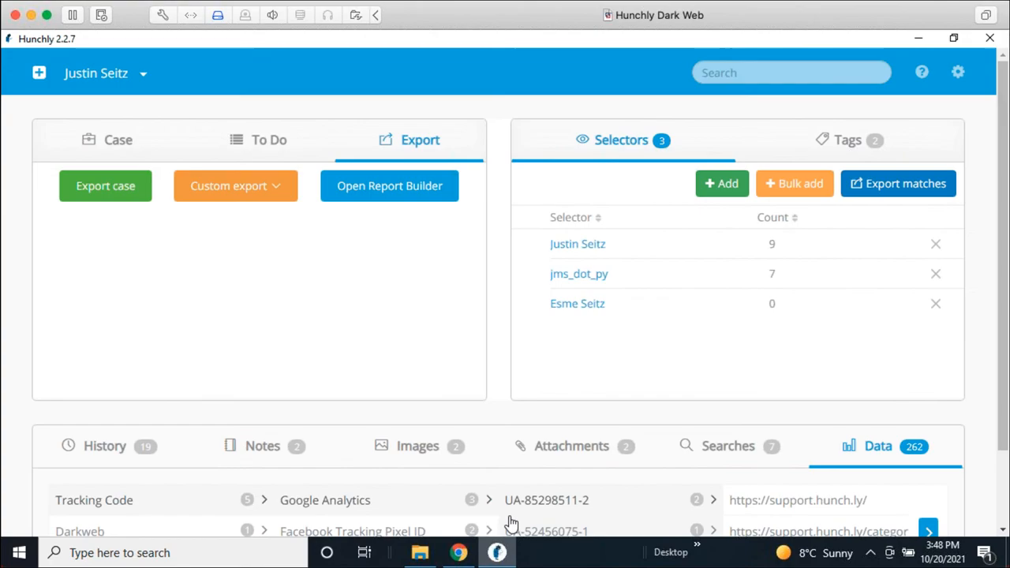
- Tick the newest captured page and open the Yandex home page capture in Page review
click(104, 446)
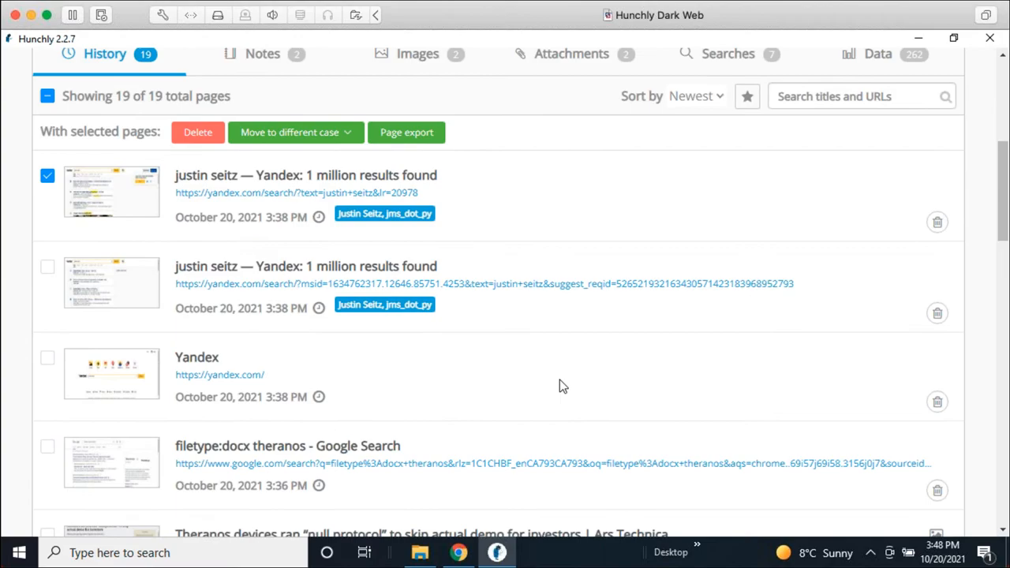
click(407, 132)
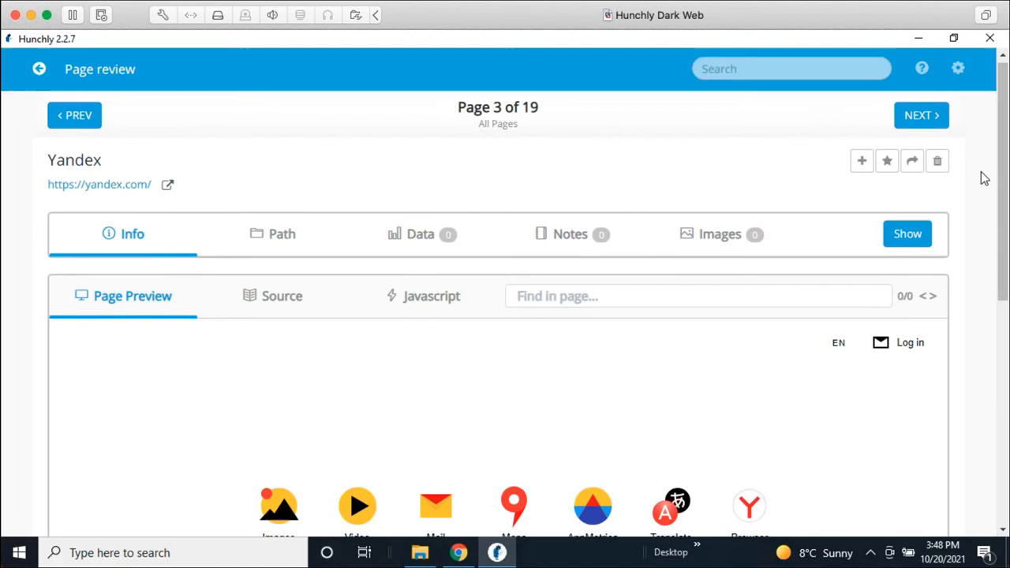
- Export the Yandex page capture as PDF from the share/export menu
click(911, 164)
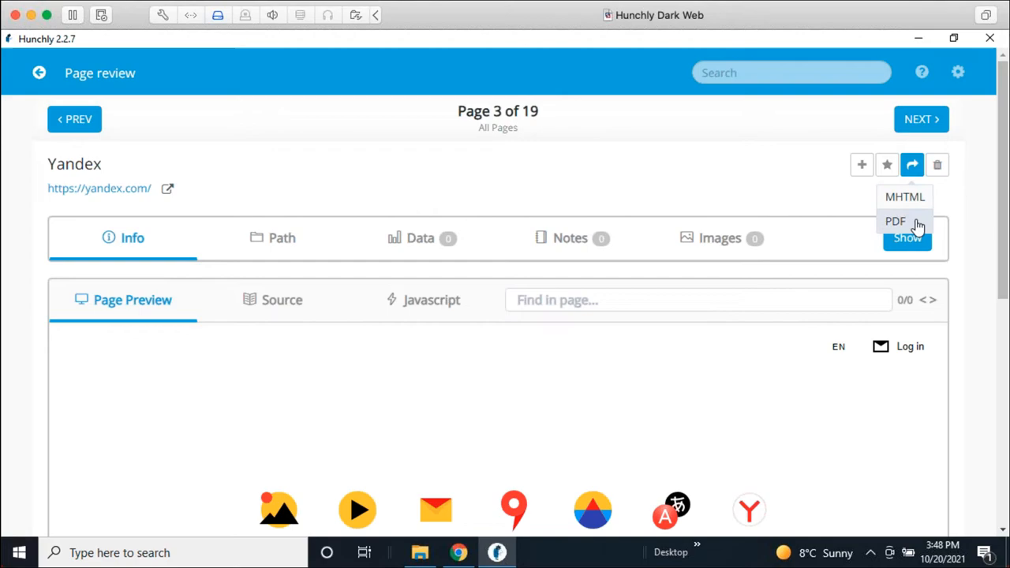
click(39, 73)
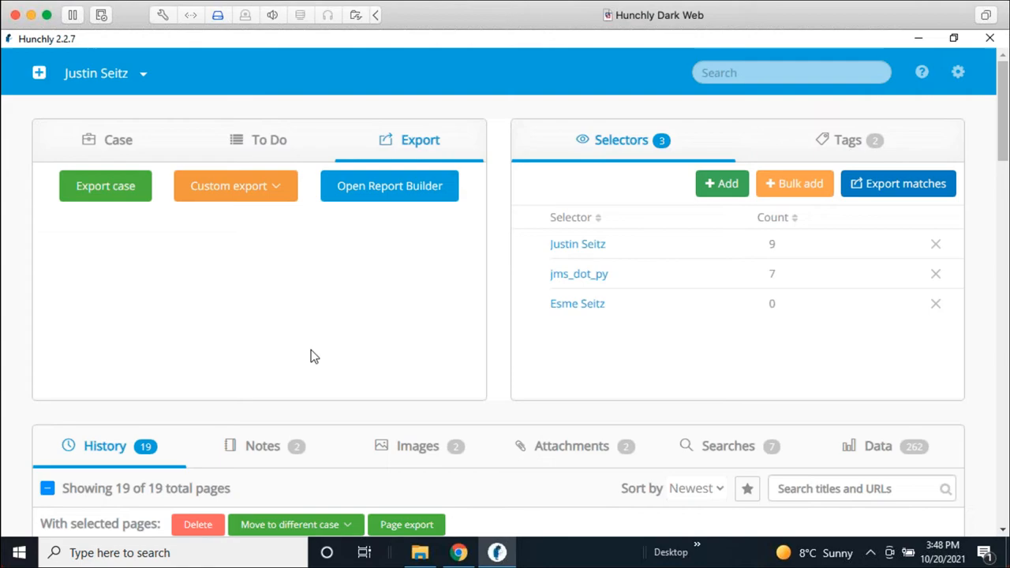
mouse_move(326, 366)
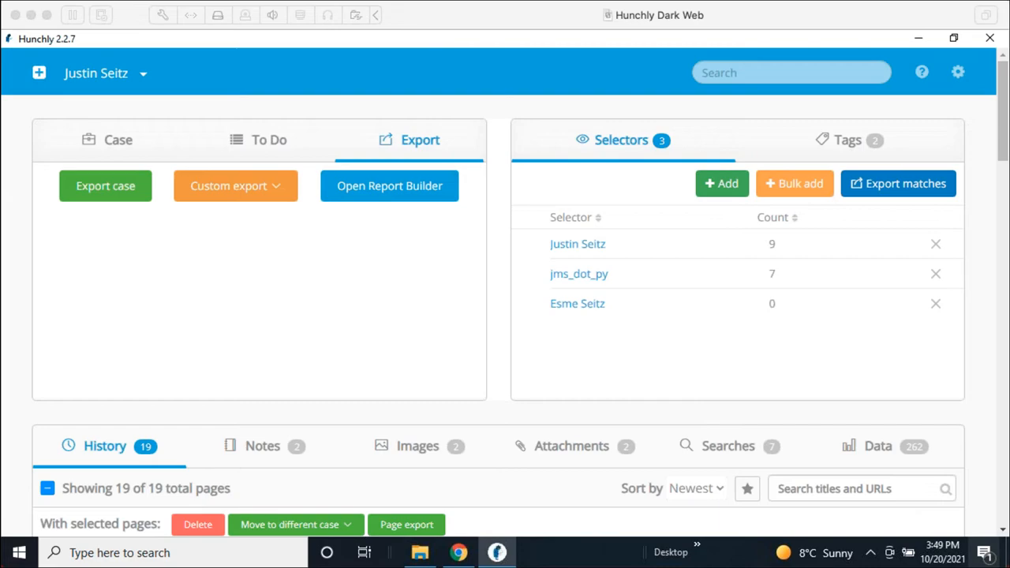
mouse_move(515, 330)
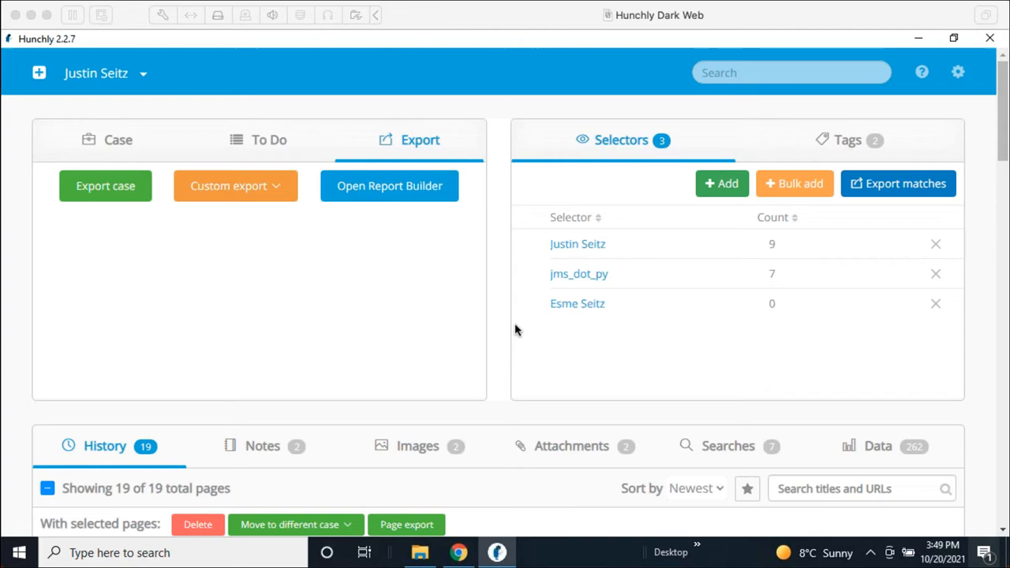
mouse_move(663, 508)
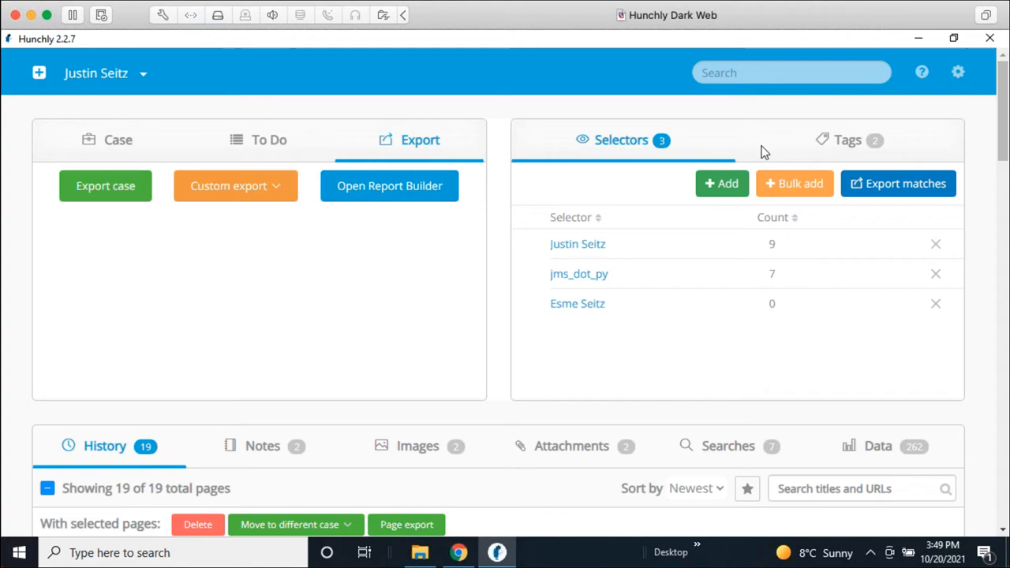
- Open Hunchly Settings from the gear icon at the top right
click(956, 71)
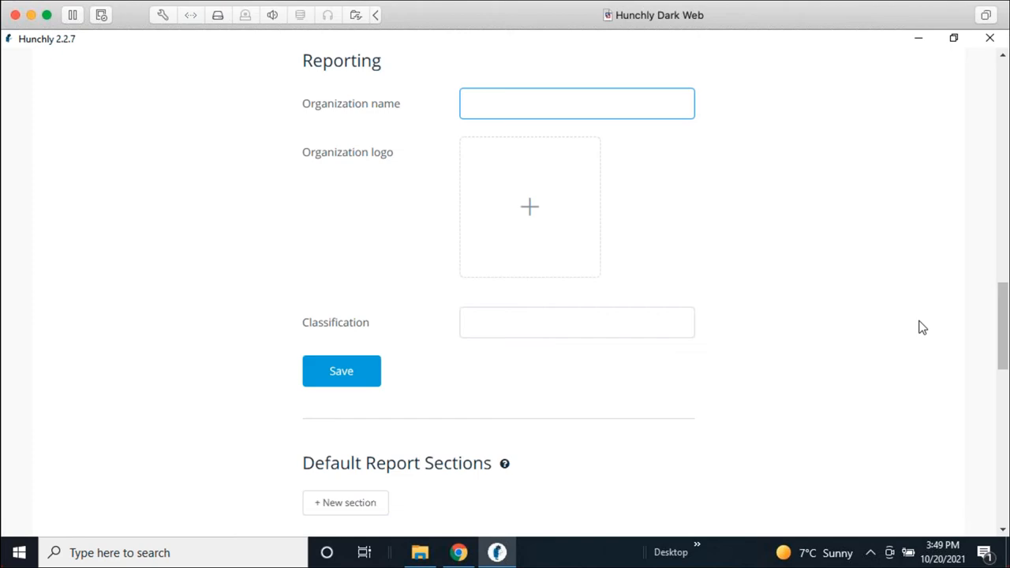
- Enter TOP SECRET as the report classification in the Reporting settings
click(577, 322)
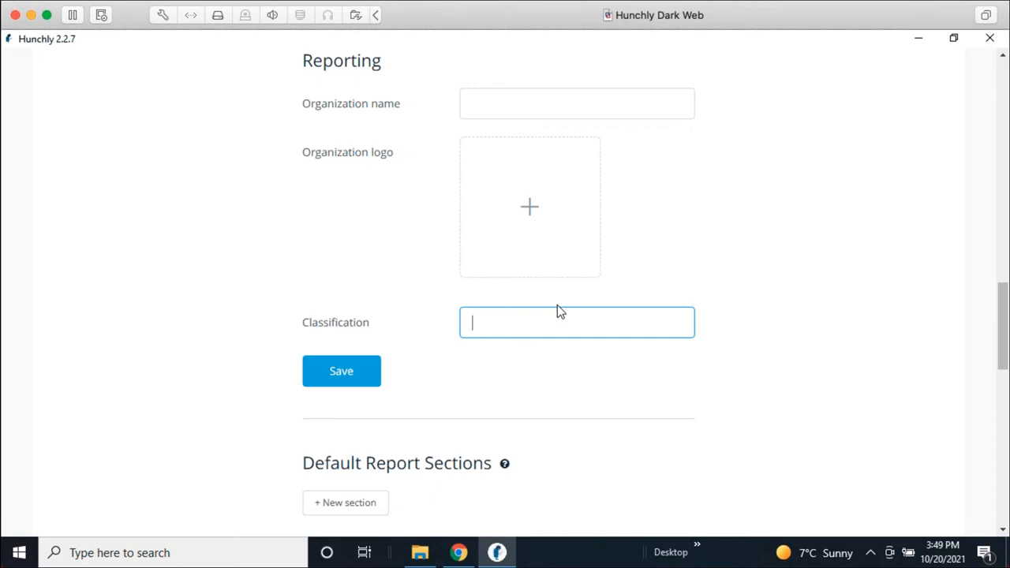
text(TOP SECRET)
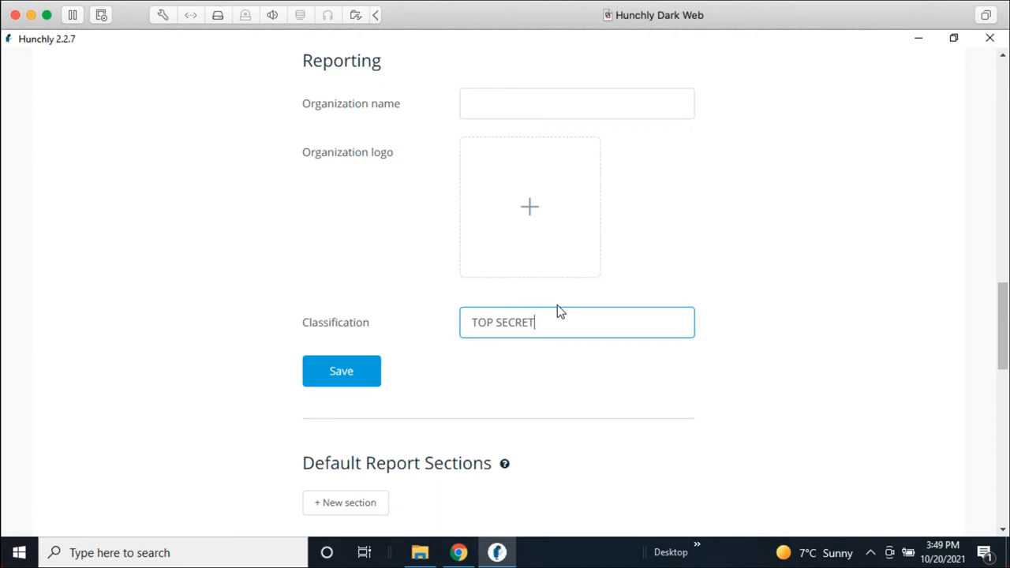
scroll(down, 3)
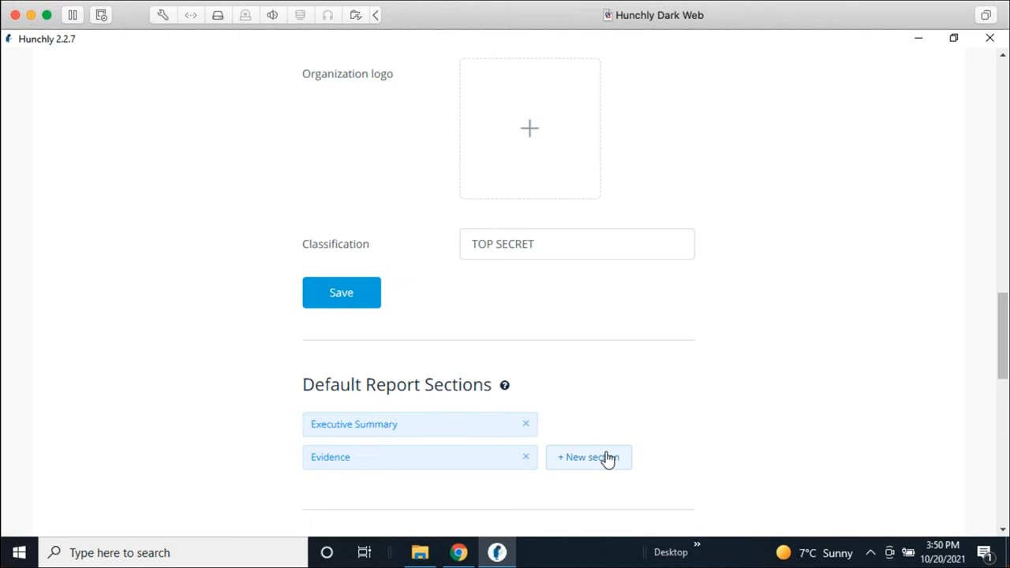
click(588, 456)
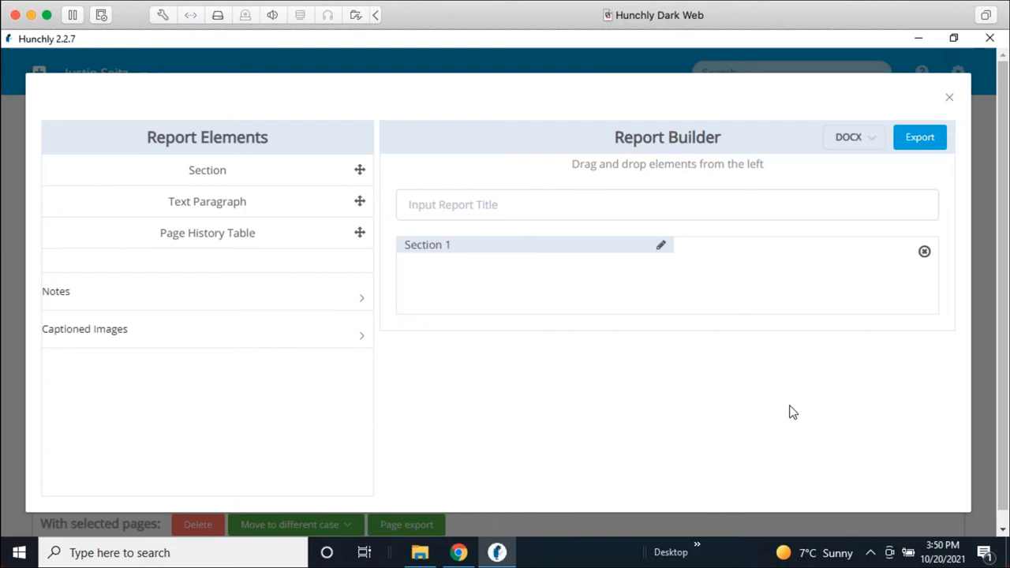
mouse_move(594, 399)
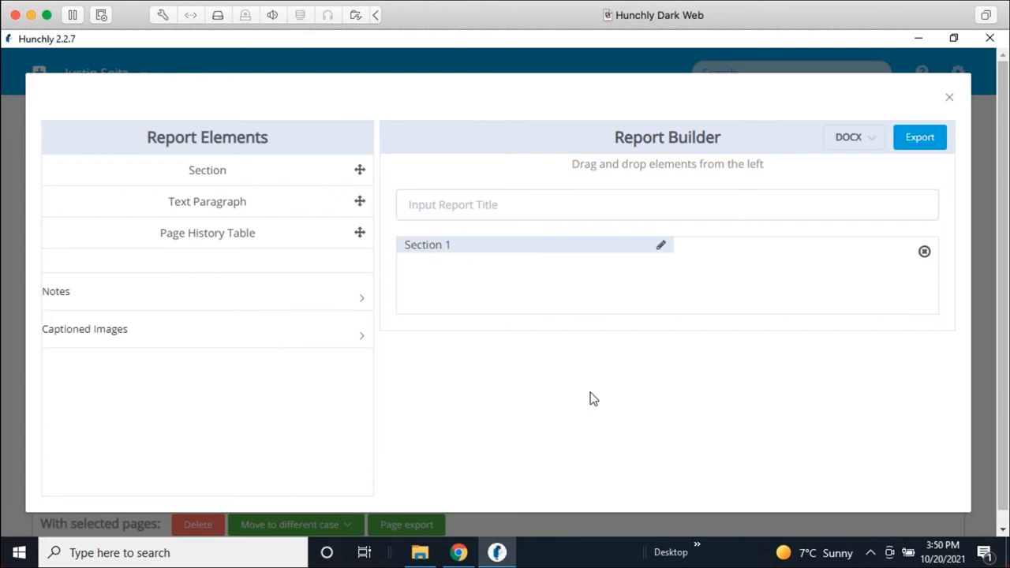
mouse_move(595, 238)
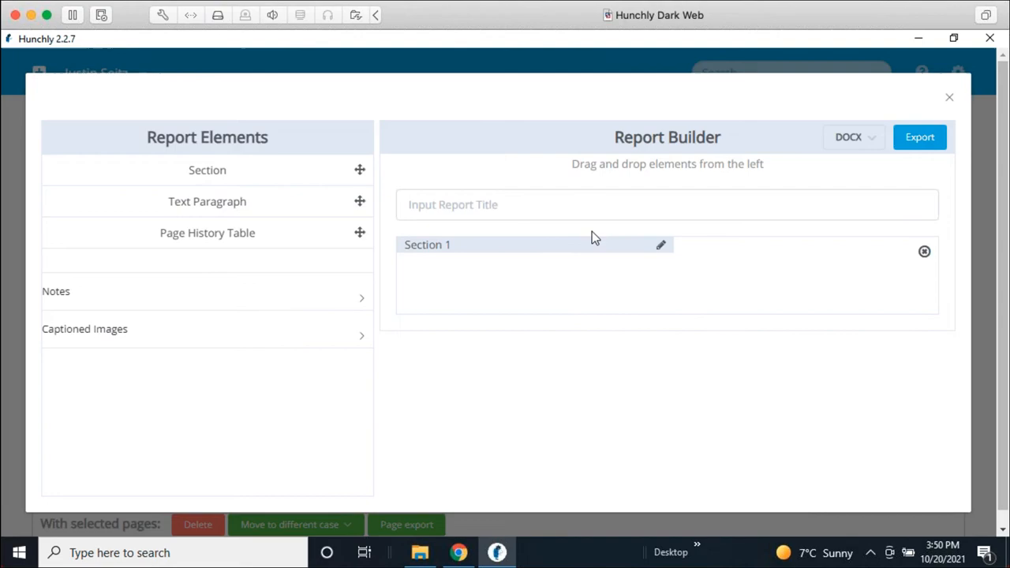
- Title the report 'Justin Seitz' and start renaming the first section
text(Justin Seitz)
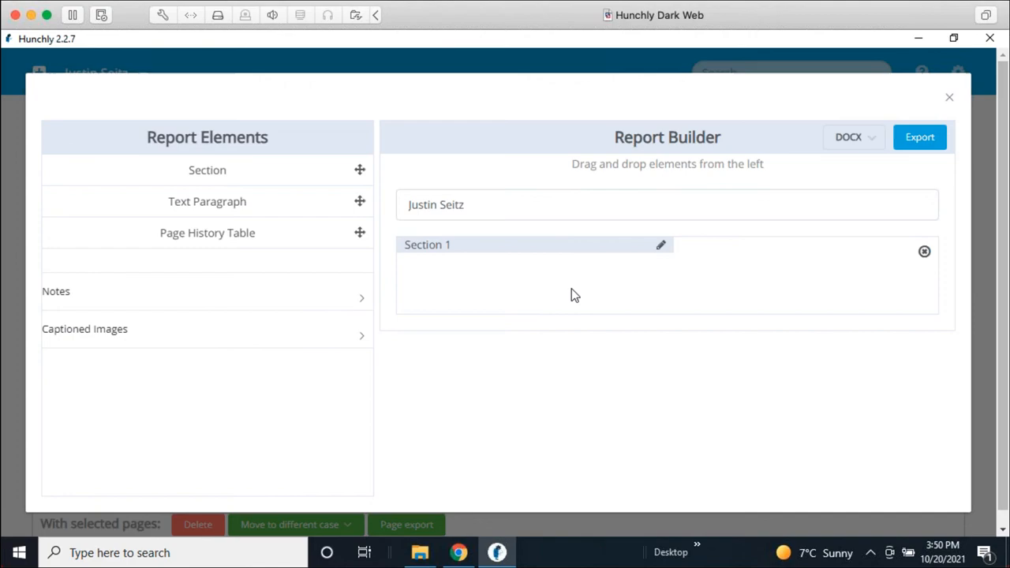
double_click(427, 245)
text(Check t)
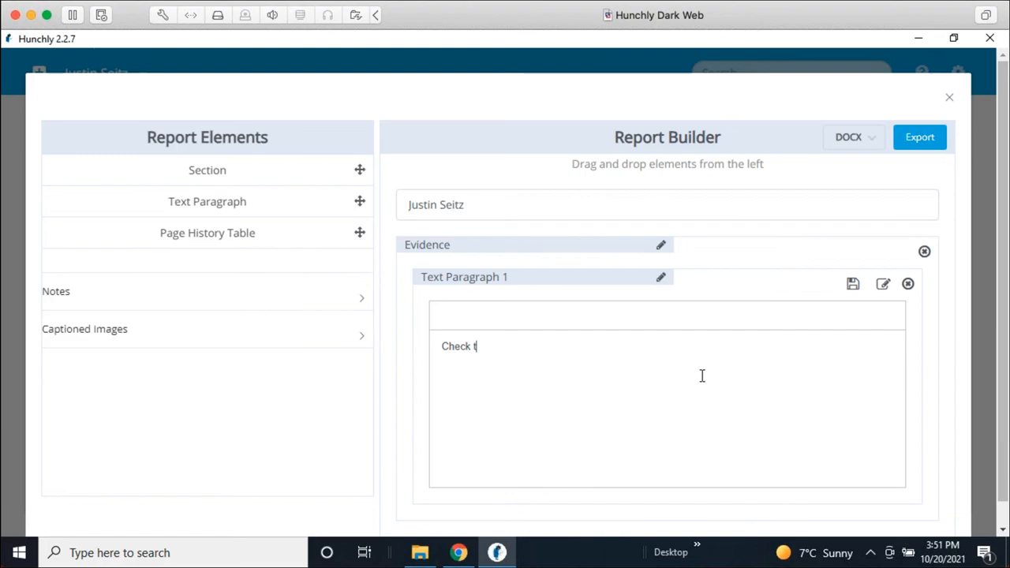
- Continue editing the text paragraph body in the Evidence section
click(852, 283)
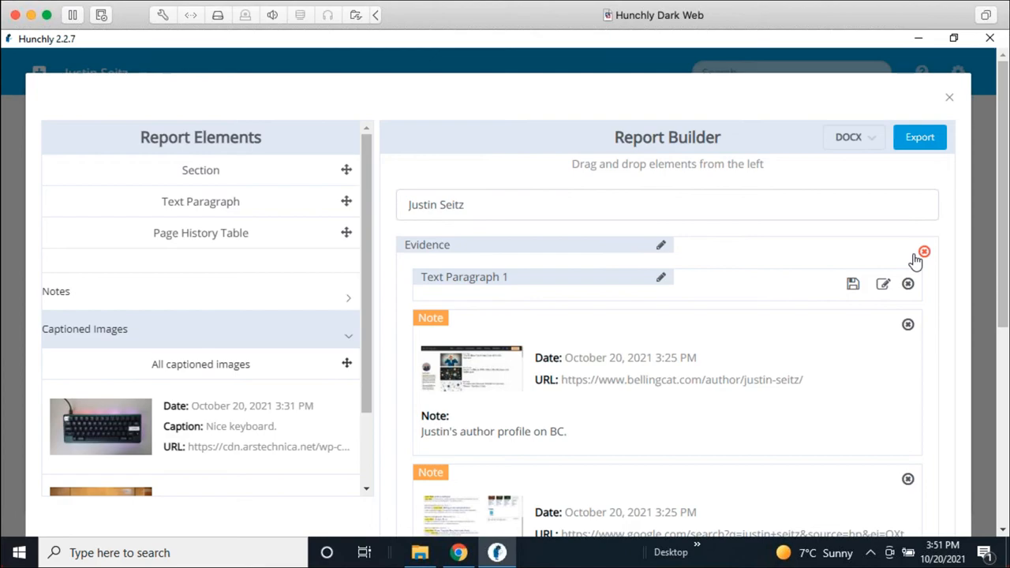
- Export the report in PDF format instead of DOCX
click(854, 136)
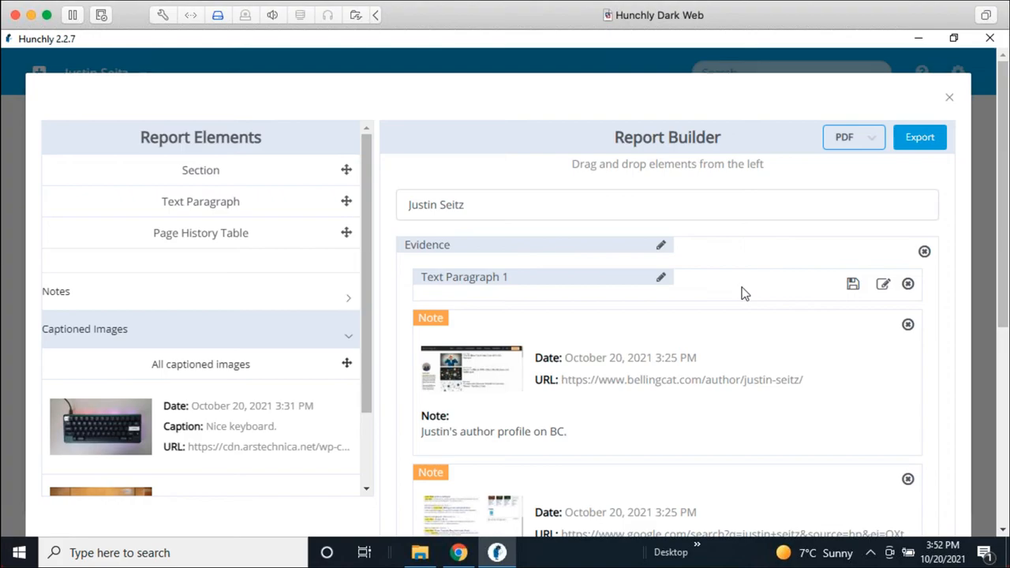
click(919, 137)
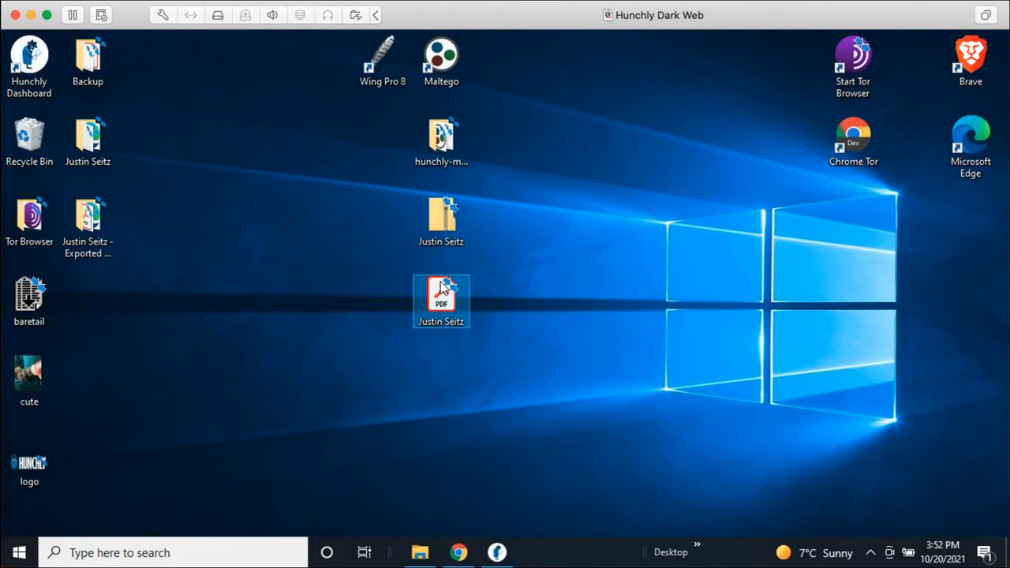
- Open the exported report PDF from the desktop and scroll through its pages
double_click(440, 301)
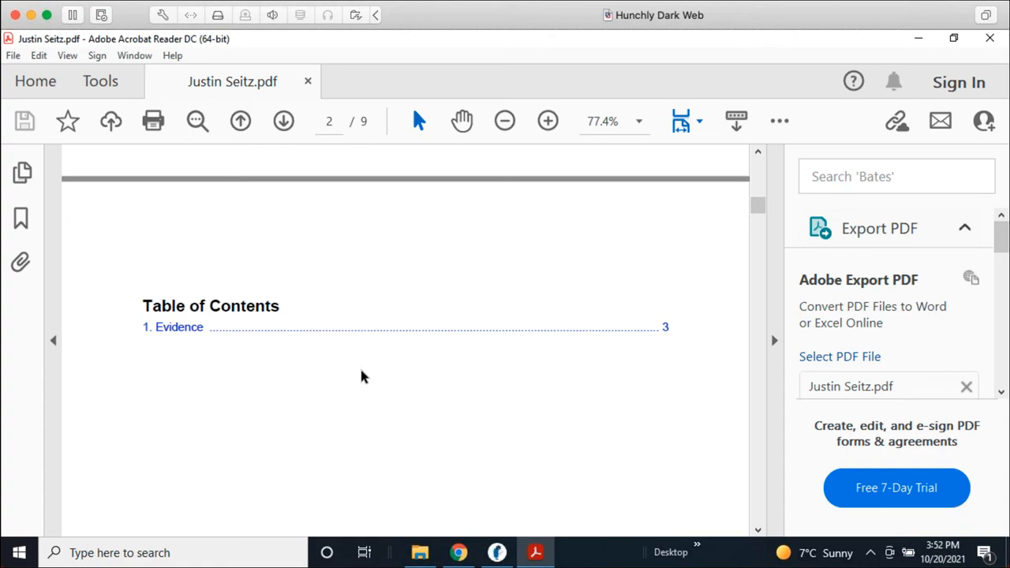
scroll(down, 3)
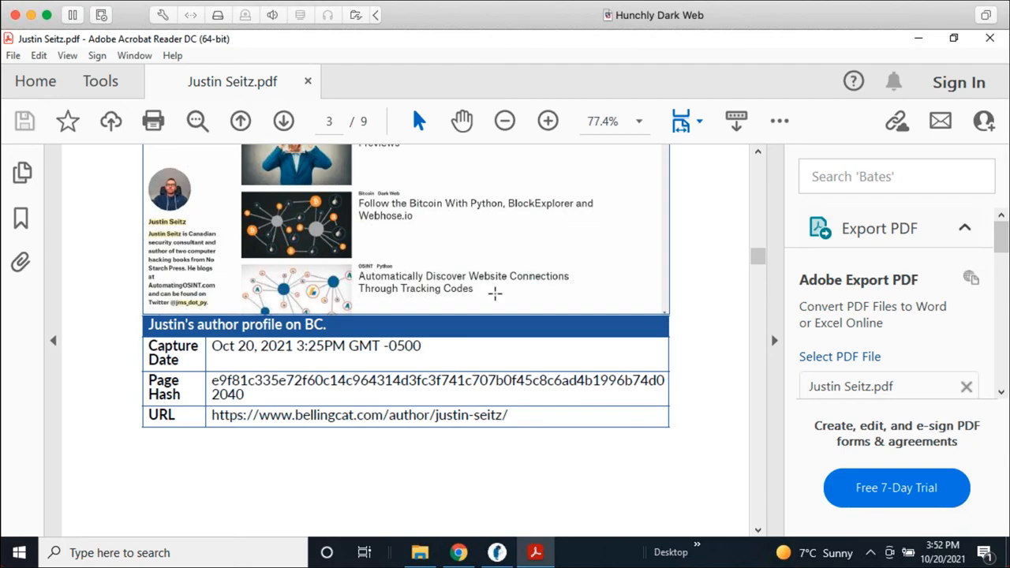
scroll(down, 3)
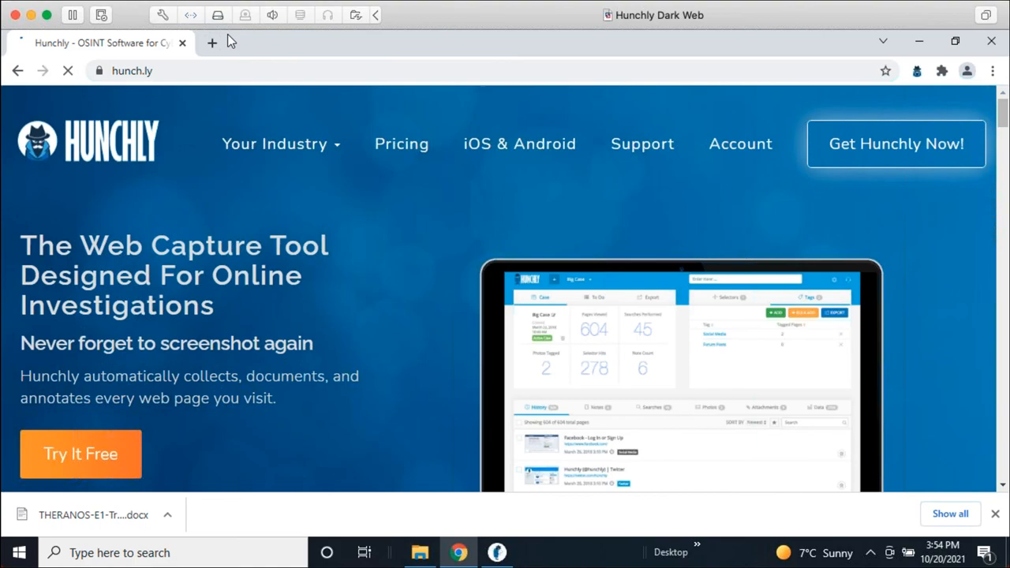
- Open another Hunchly page in a new tab and dismiss the mailing list popup
click(642, 144)
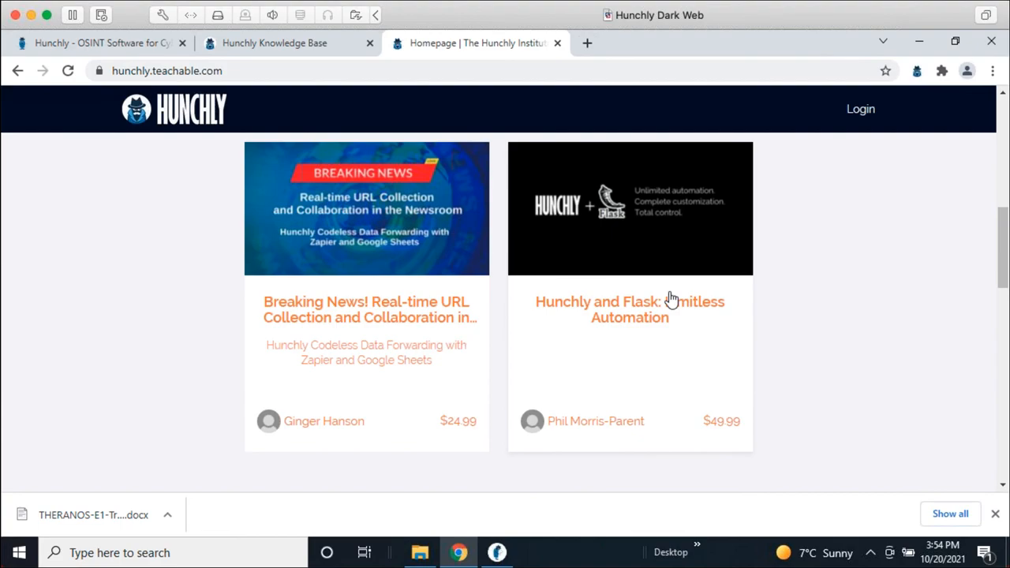
mouse_move(714, 327)
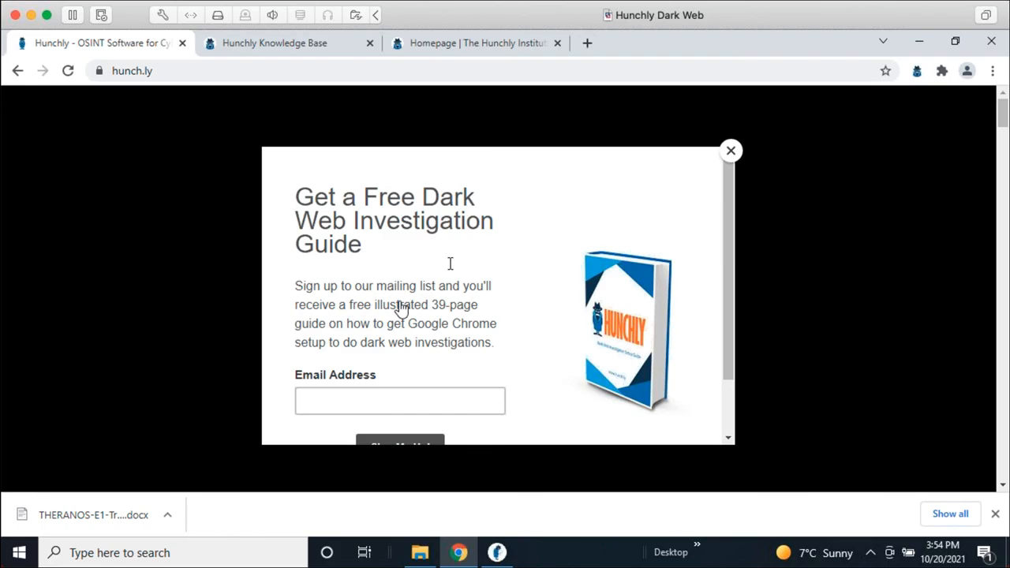
click(730, 150)
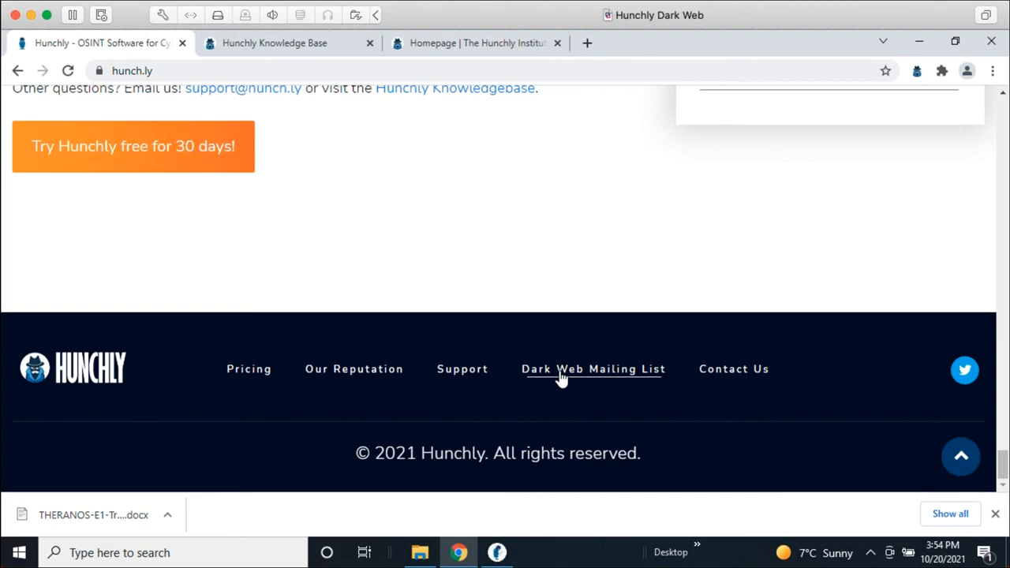
- Open the Dark Web Mailing List page and begin entering an email address
click(592, 368)
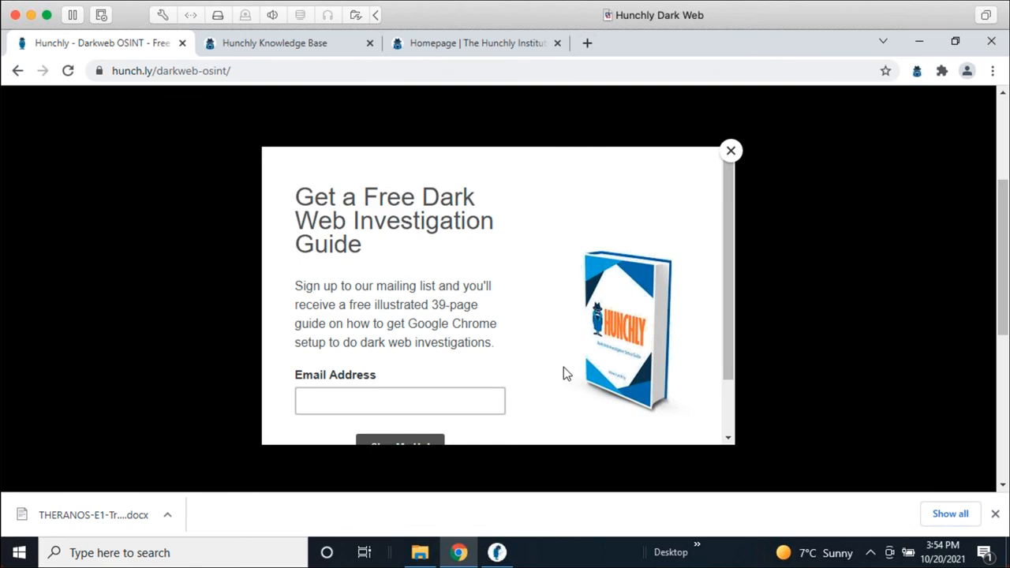
click(399, 401)
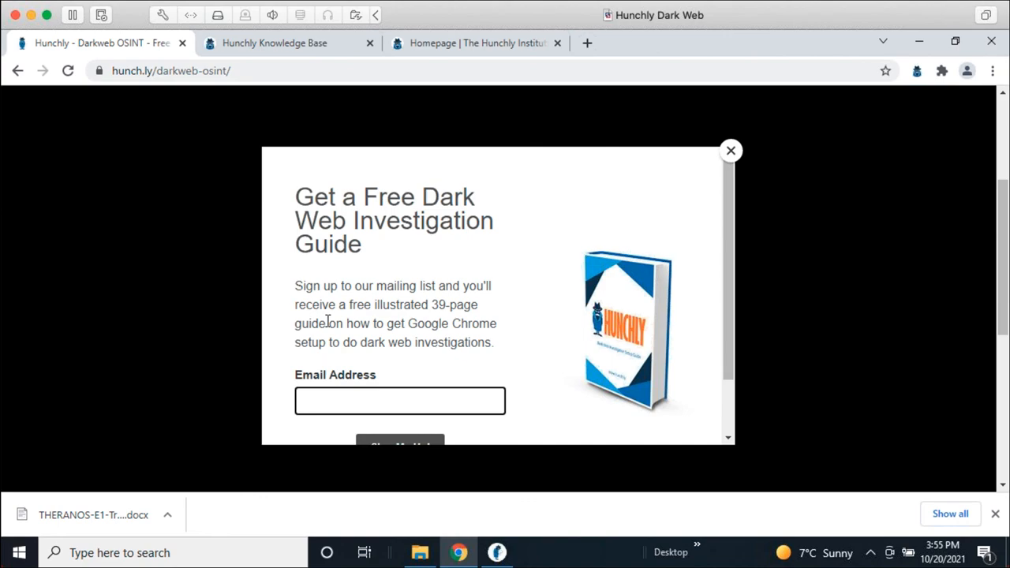
text(2)
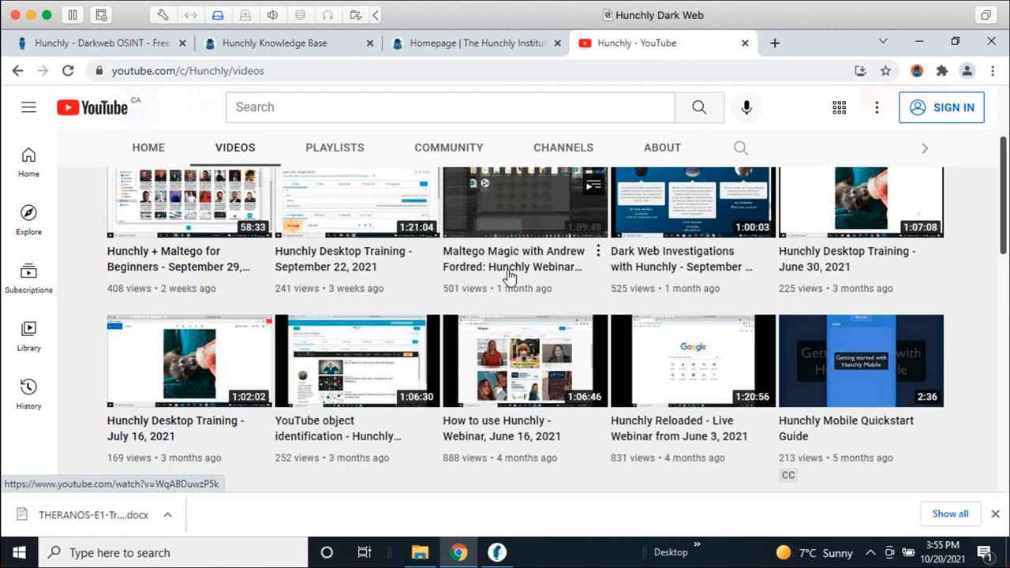
- Scroll back to the top of the Hunchly channel's videos page
scroll(up, 3)
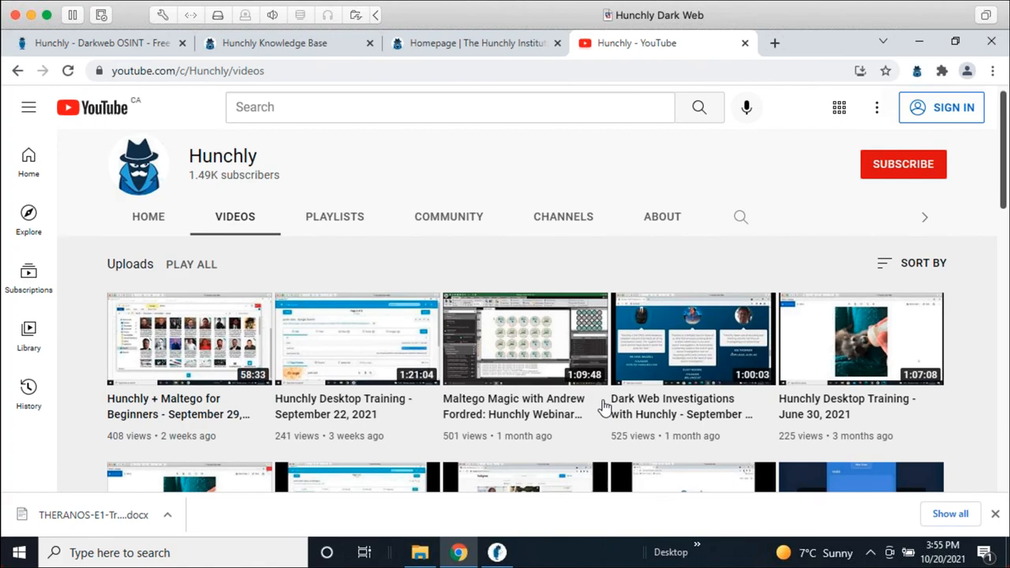